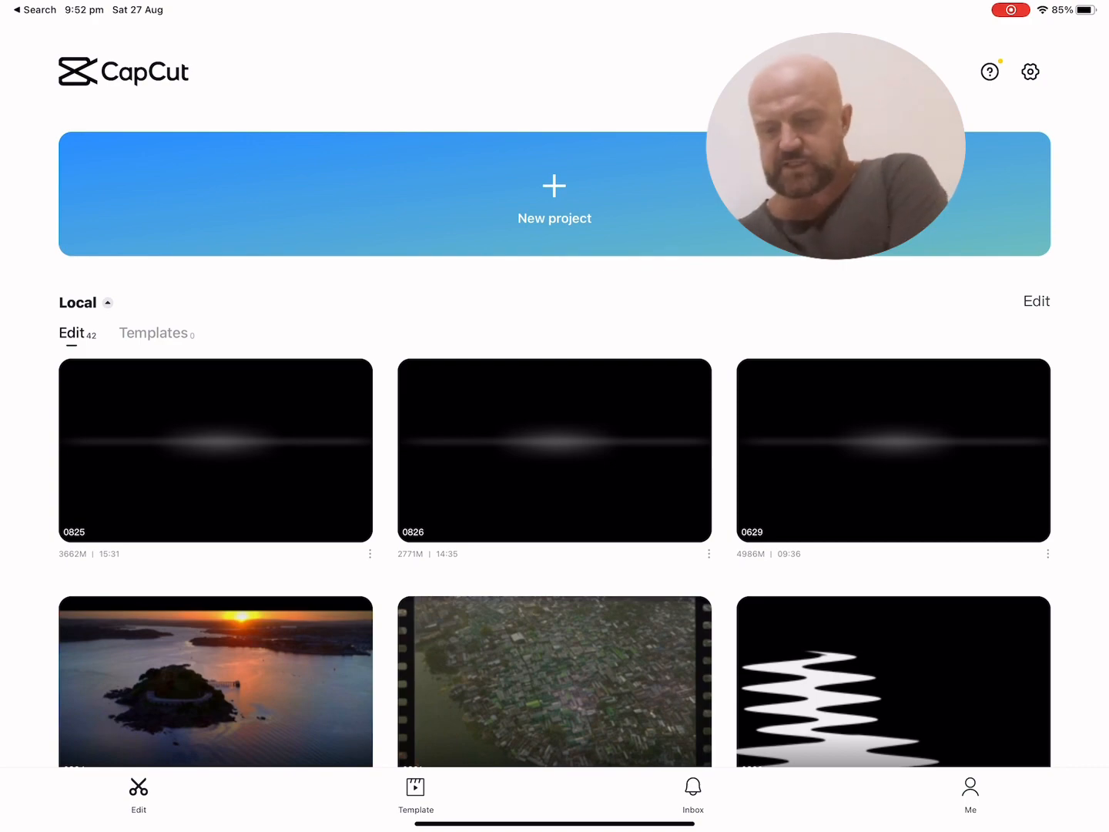
Create a new project from the 09:06 gold and Egyptian temple footage clip.
left_click(555, 194)
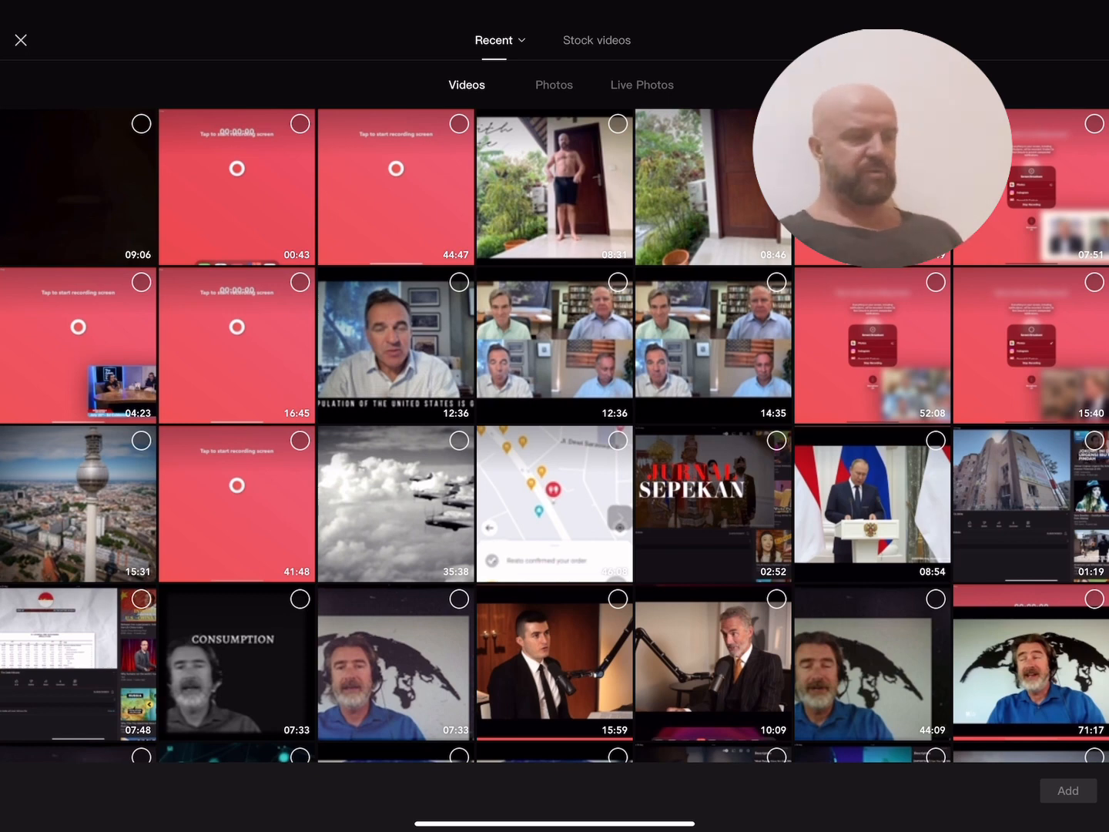
left_click(79, 186)
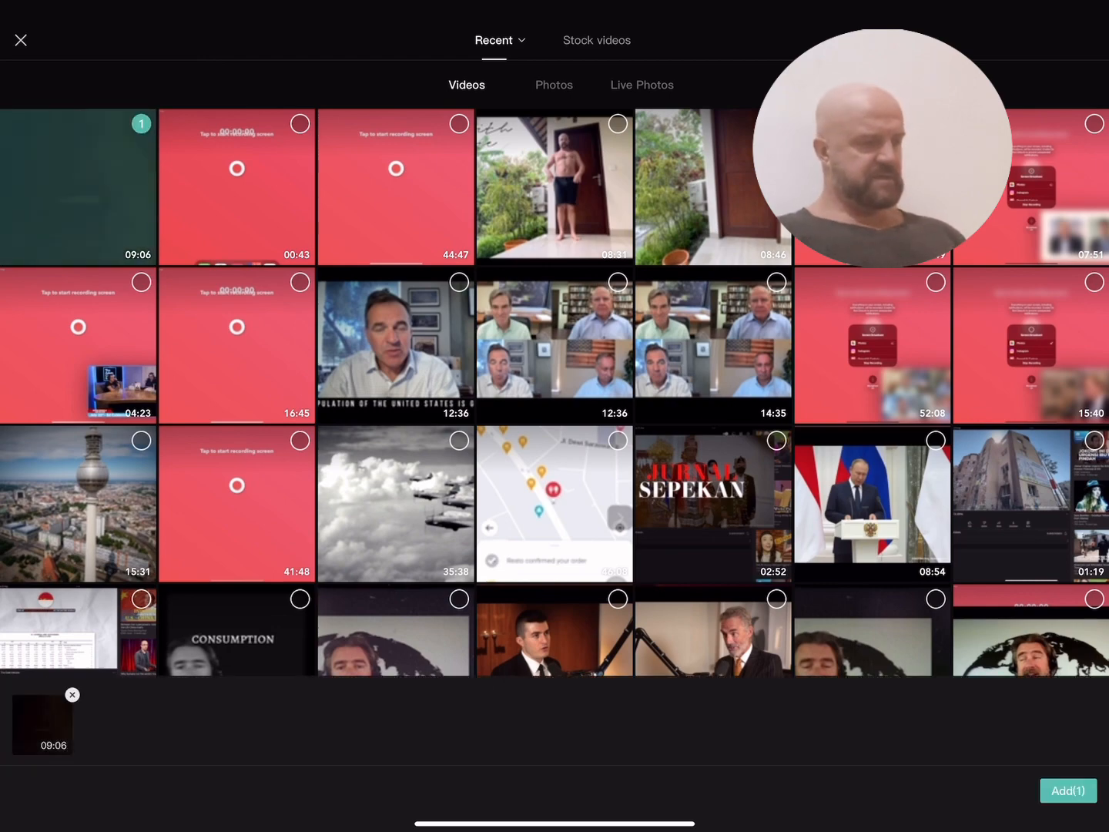
left_click(1067, 790)
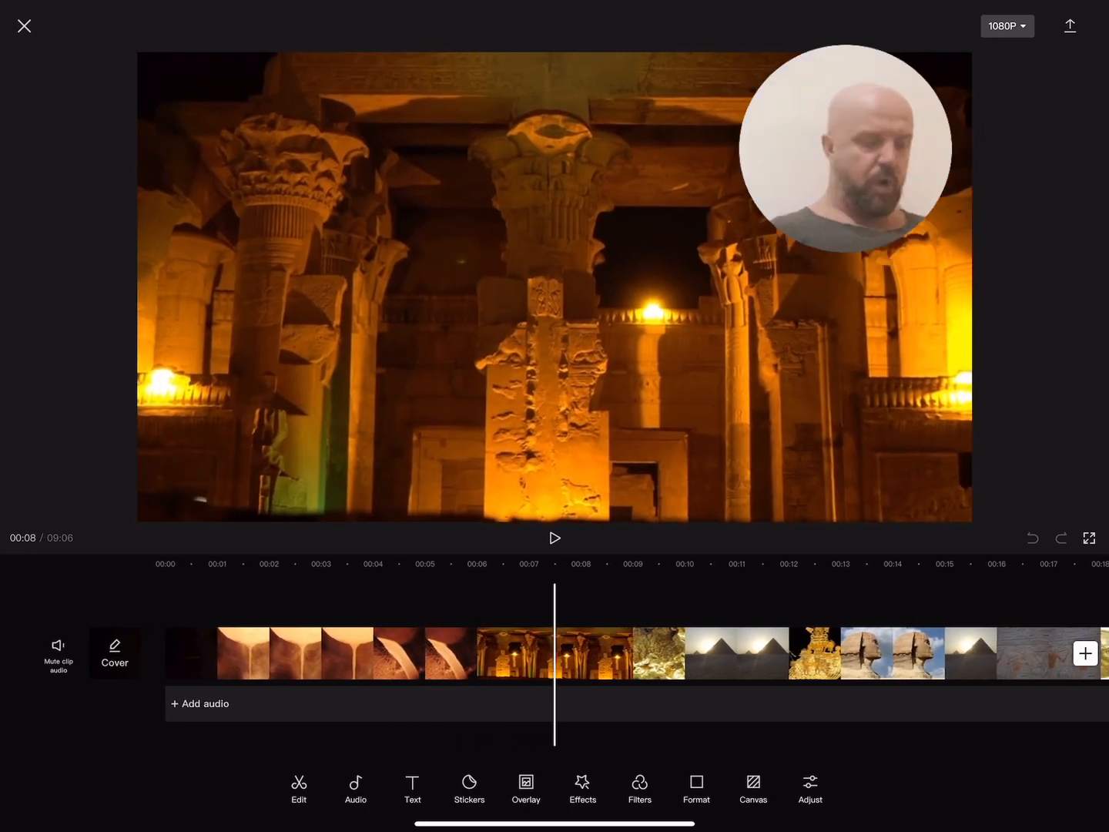
Generate English auto captions from the clip's original sound.
left_click(413, 788)
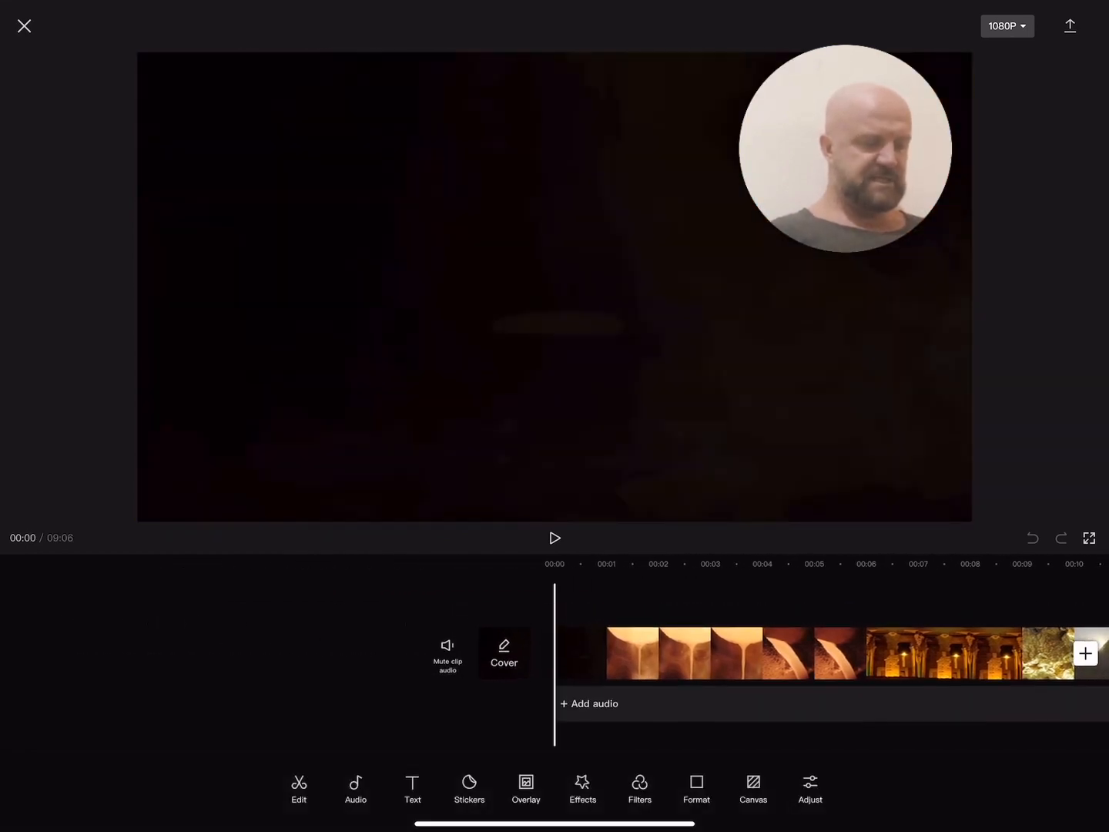
left_click(411, 789)
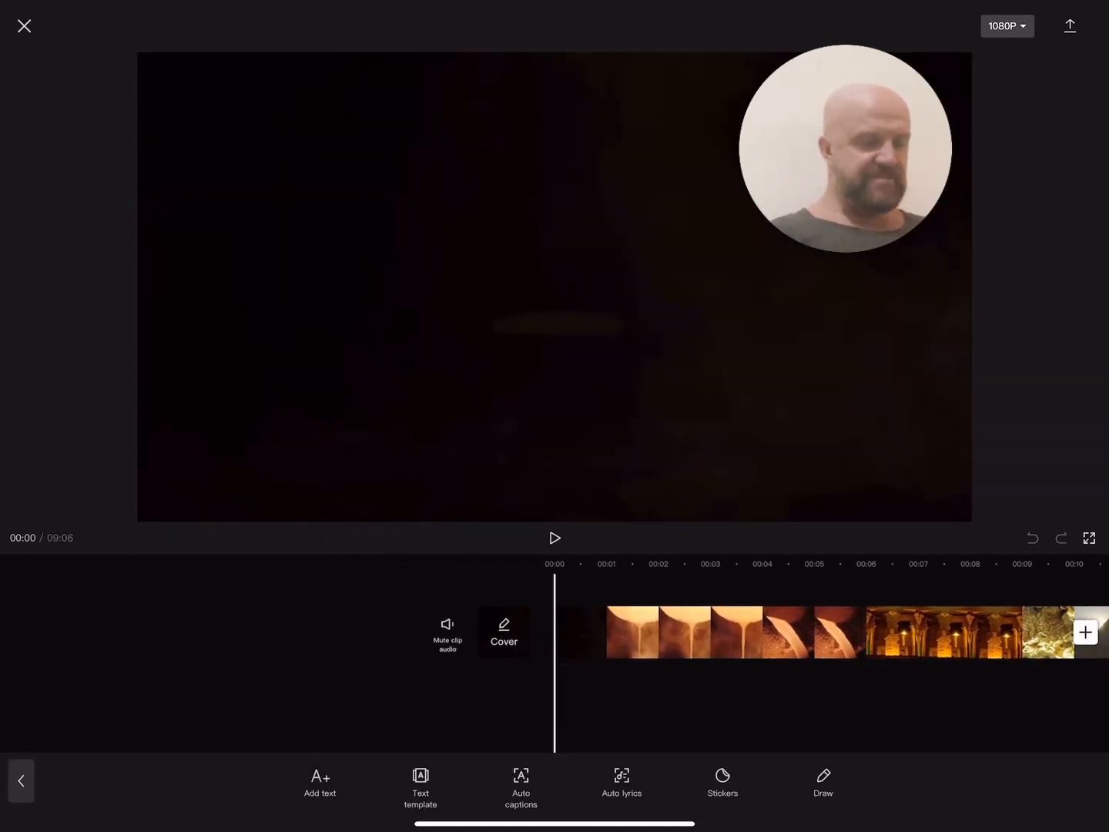
left_click(521, 785)
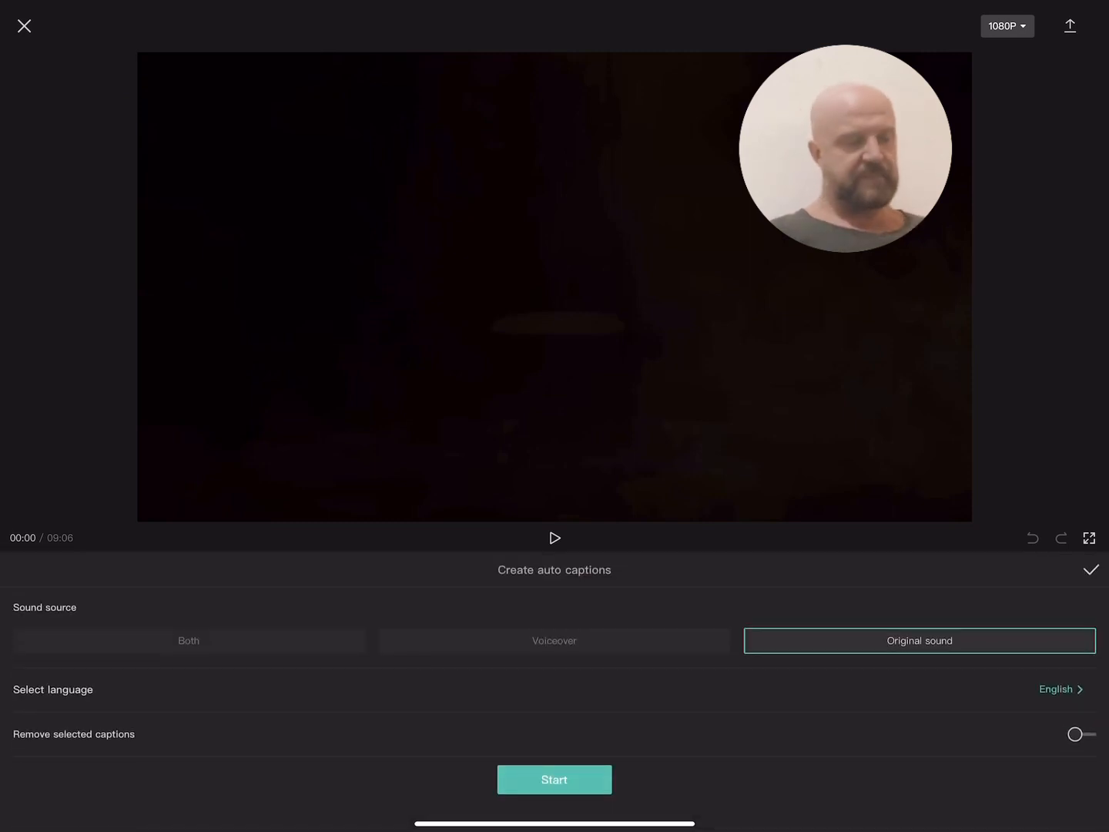
left_click(555, 779)
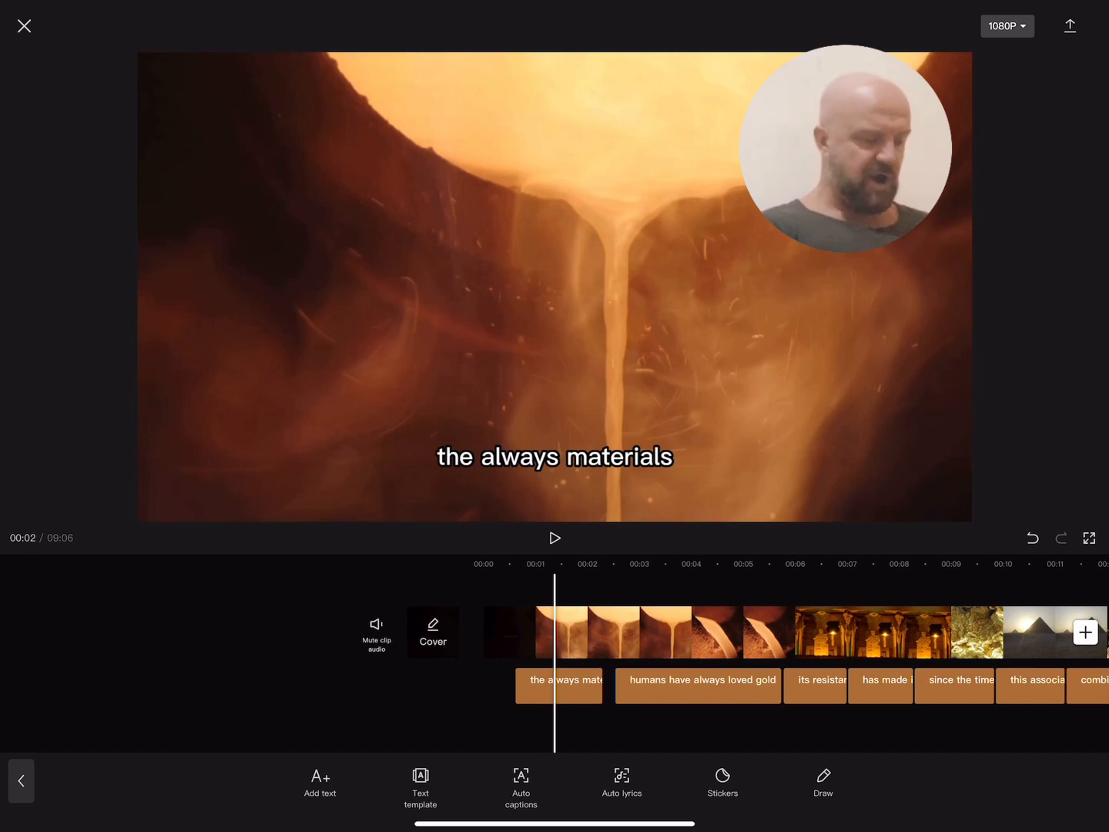
Select the first caption and browse the English font list.
left_click(558, 684)
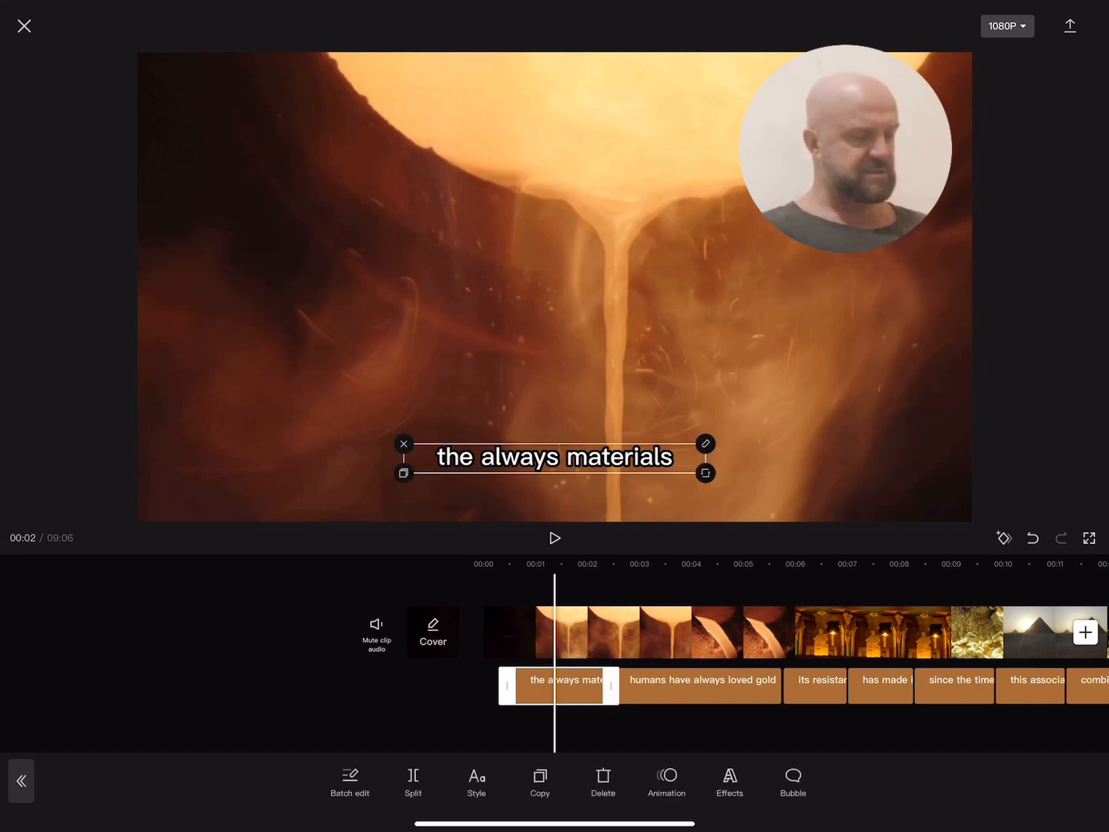
left_click(476, 781)
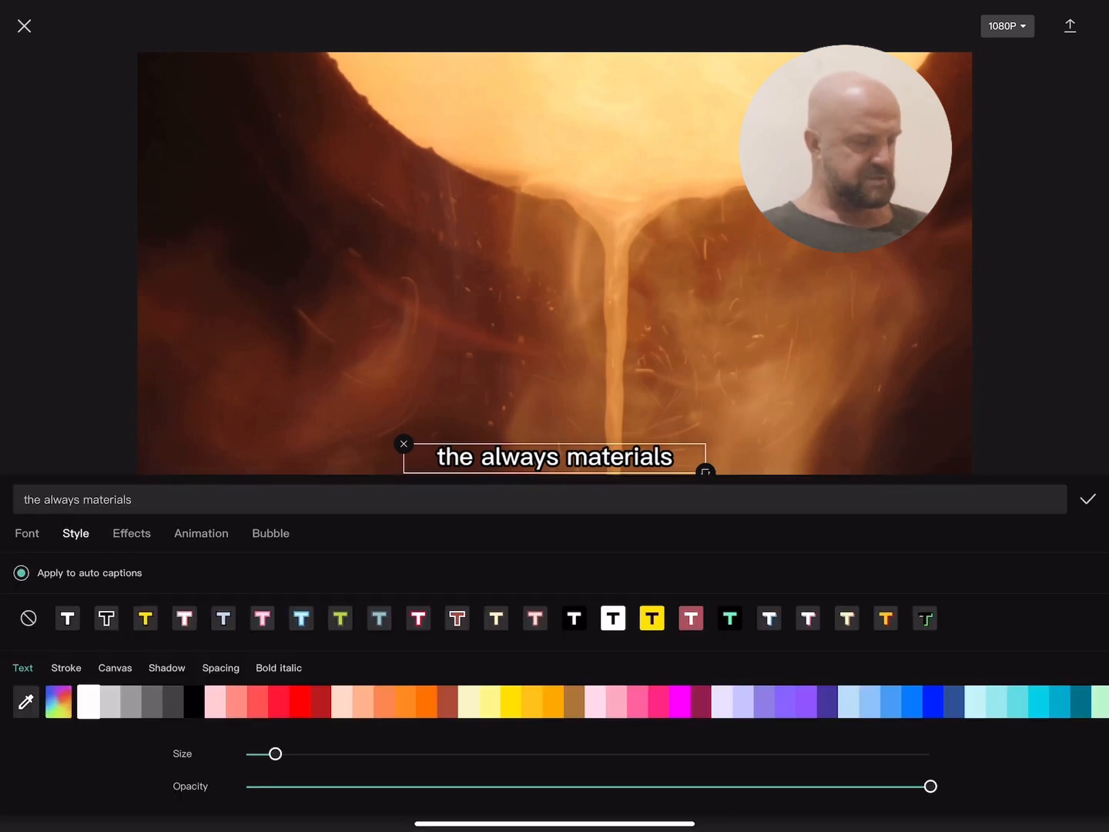
left_click(26, 533)
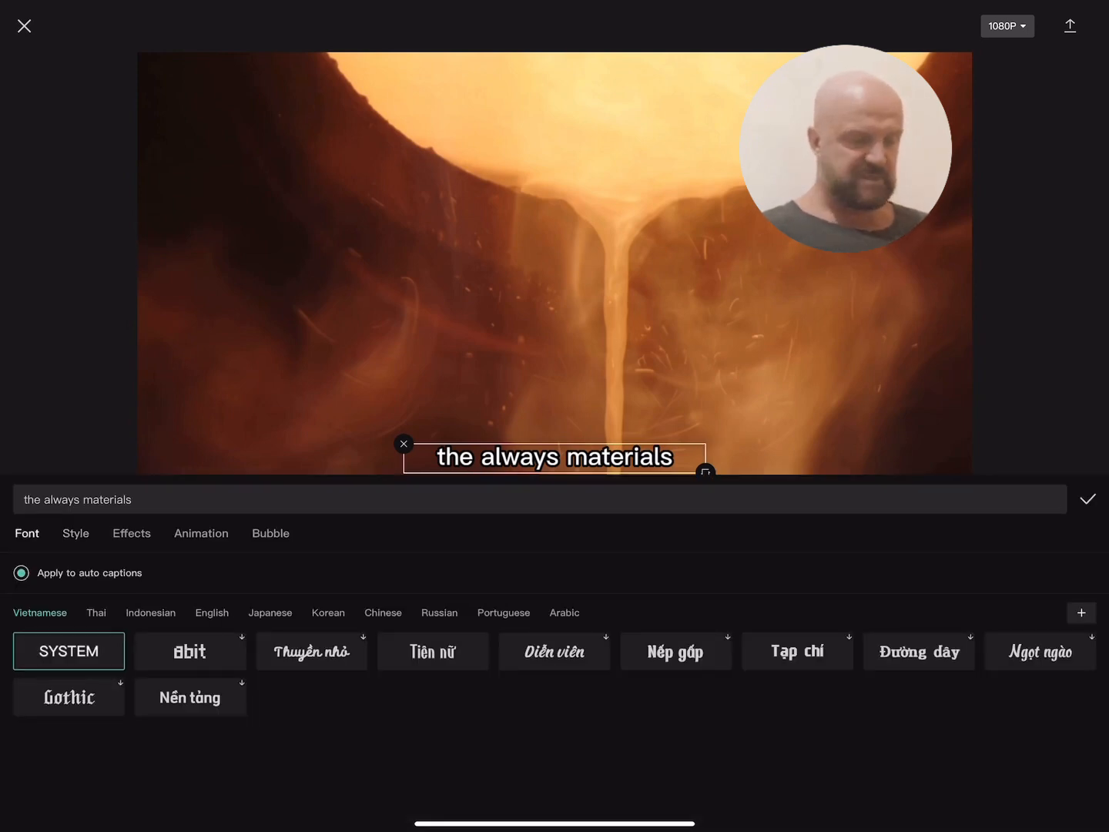
left_click(212, 613)
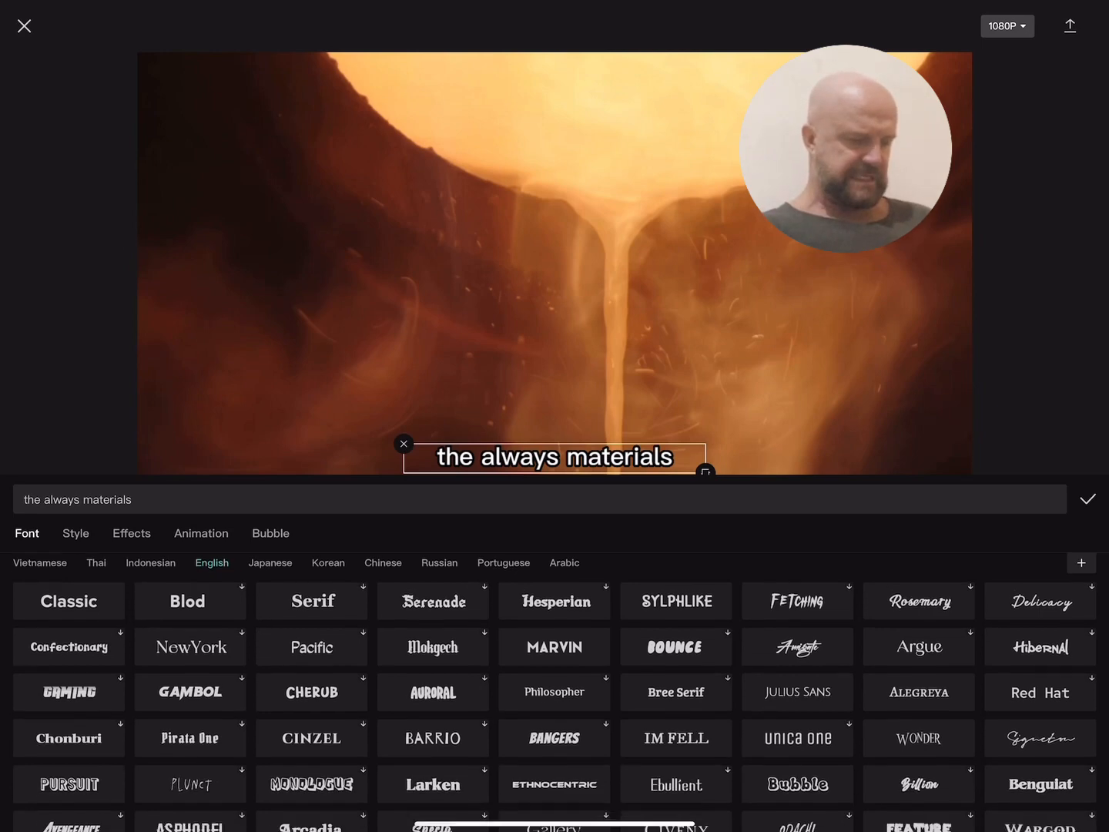
scroll("down", 3)
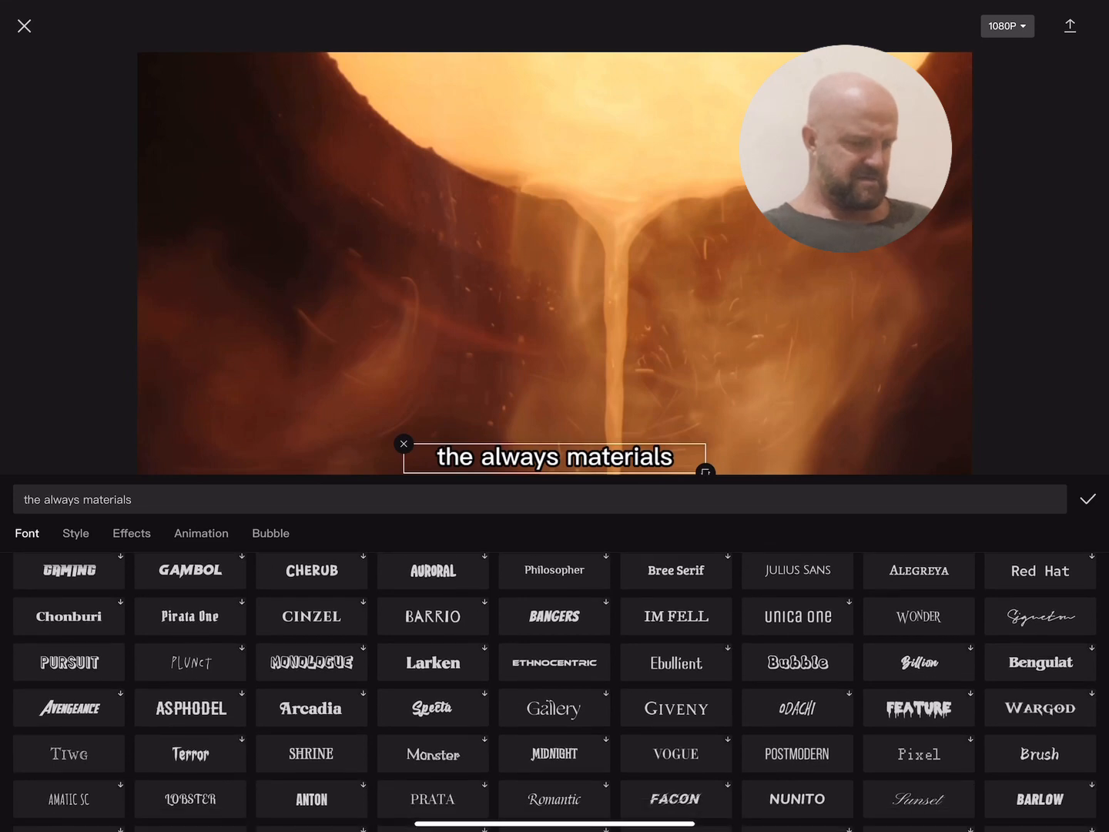
scroll("down", 3)
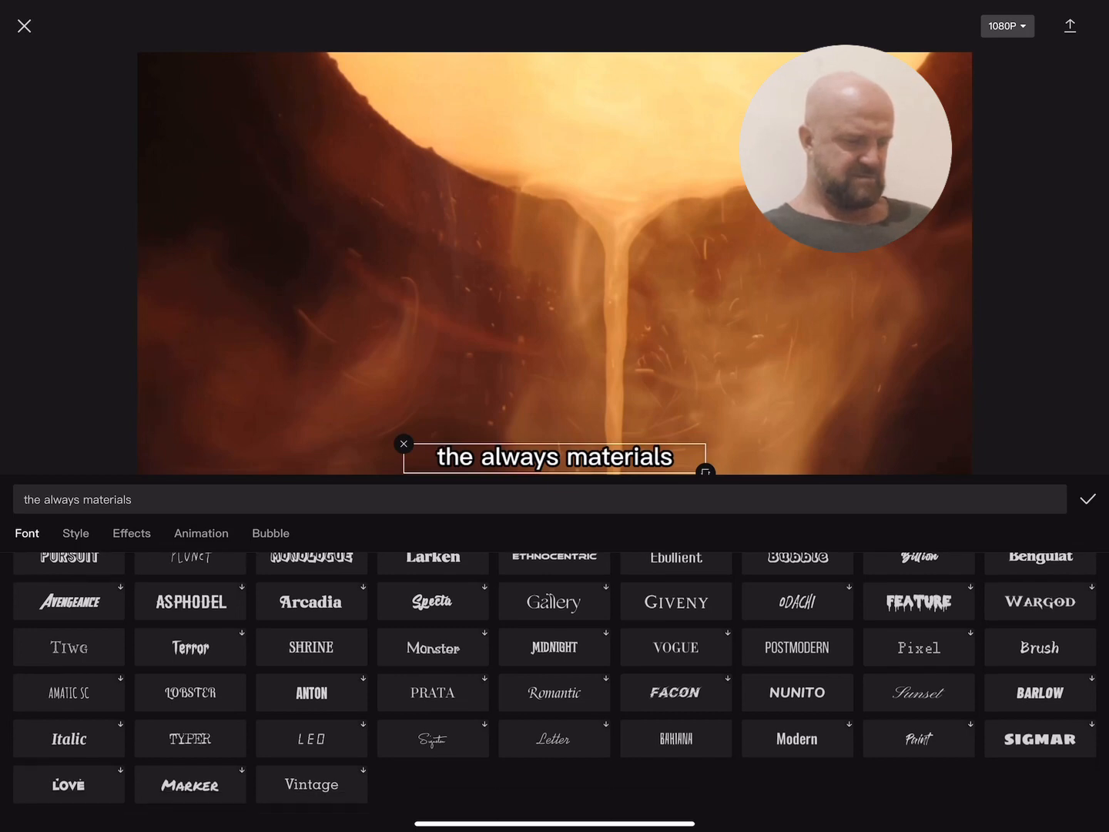
Try Nunito, Midnight and Prata, then settle on the all-caps brush-style font.
left_click(798, 693)
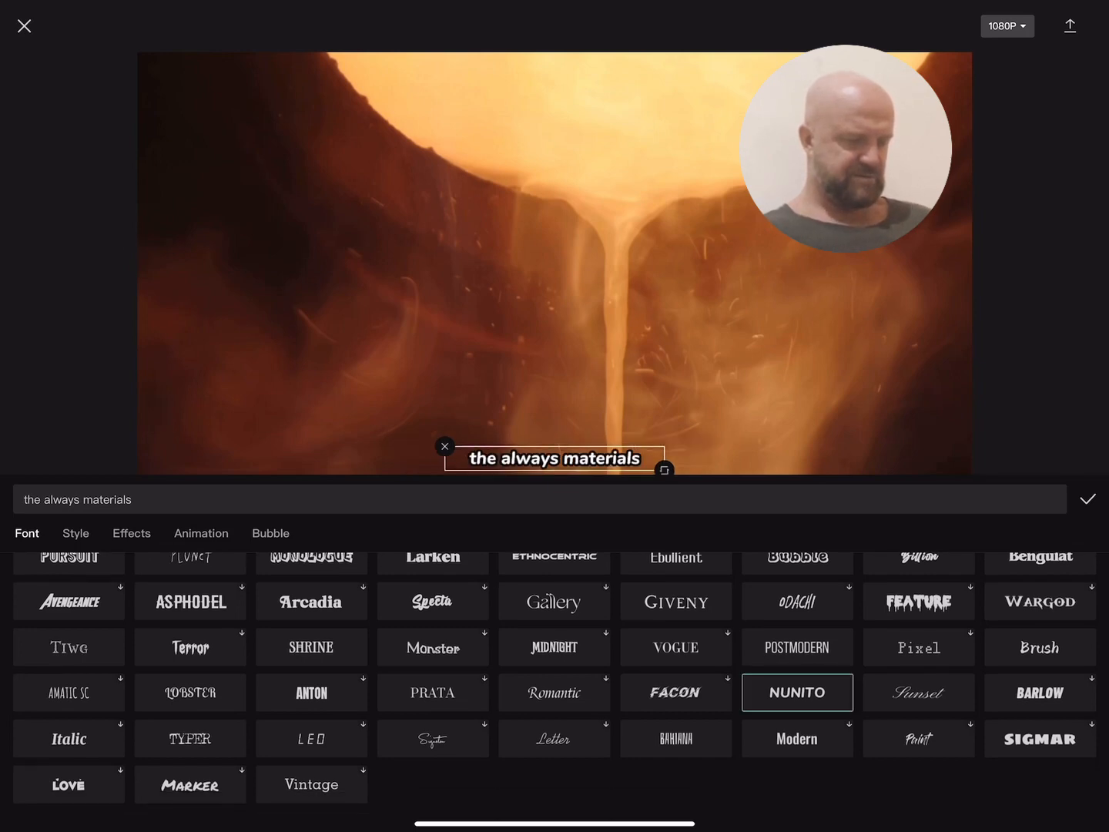
left_click(554, 690)
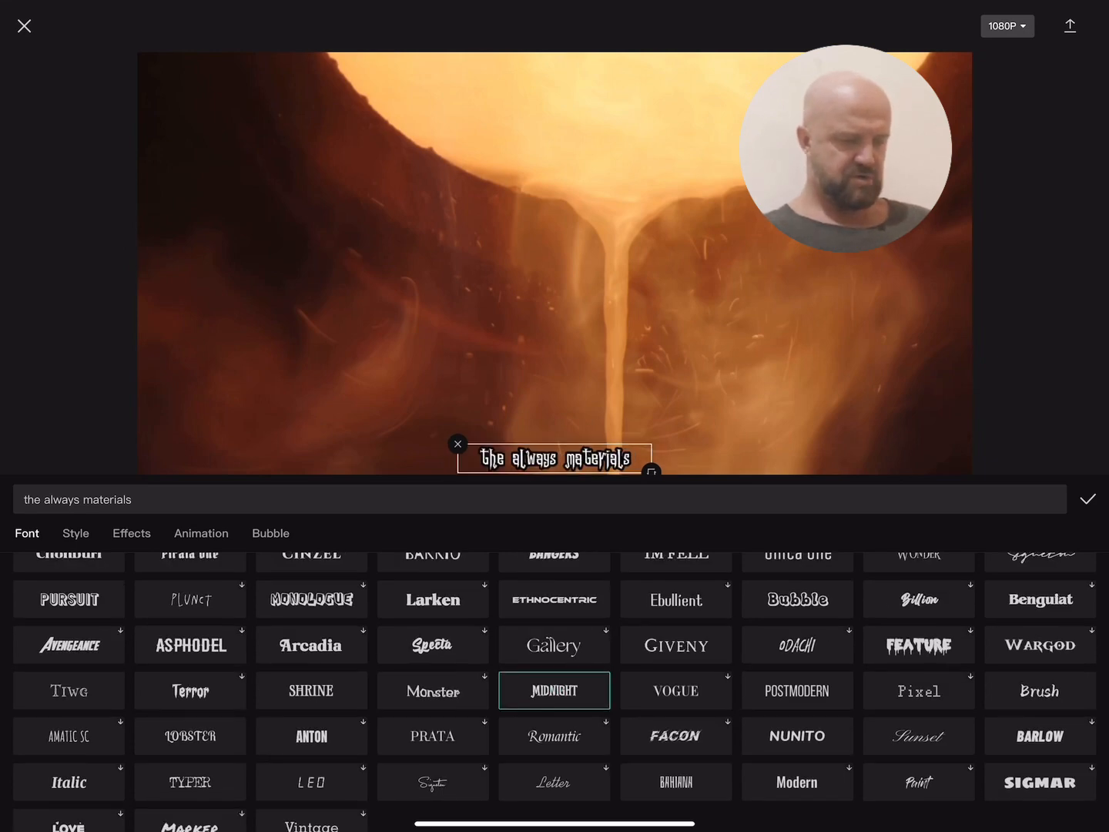
left_click(431, 736)
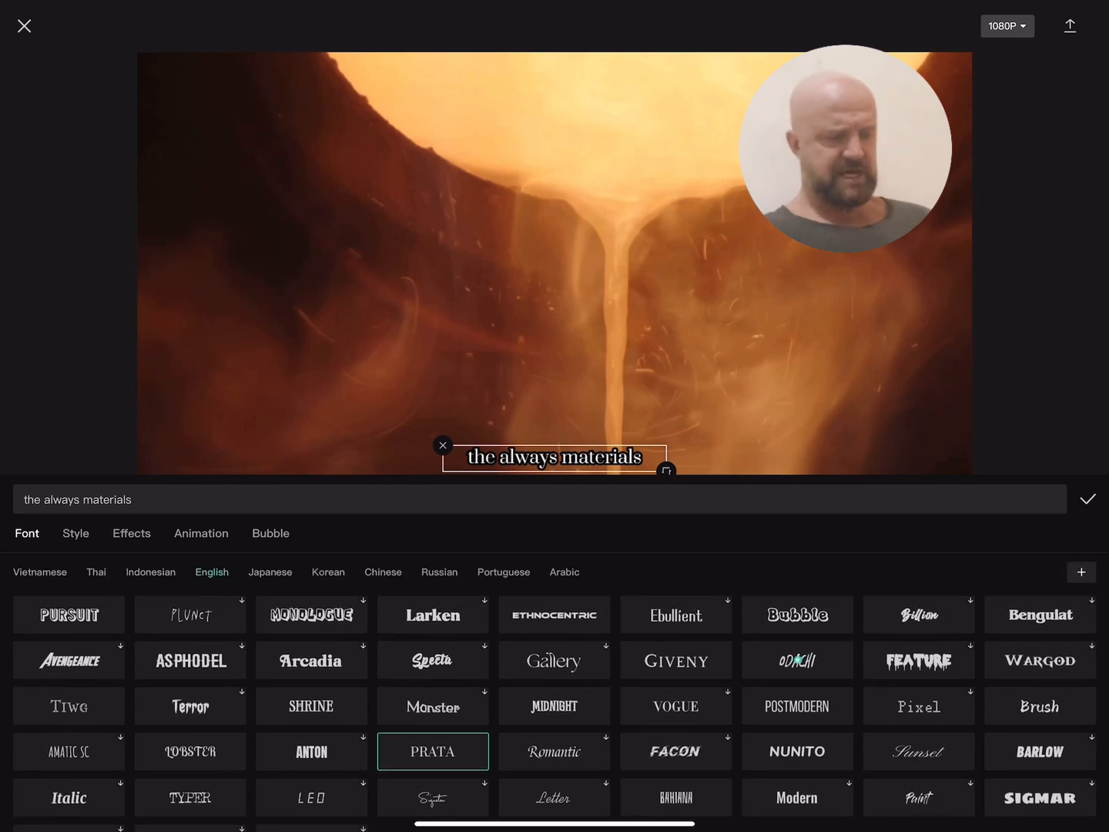
left_click(798, 659)
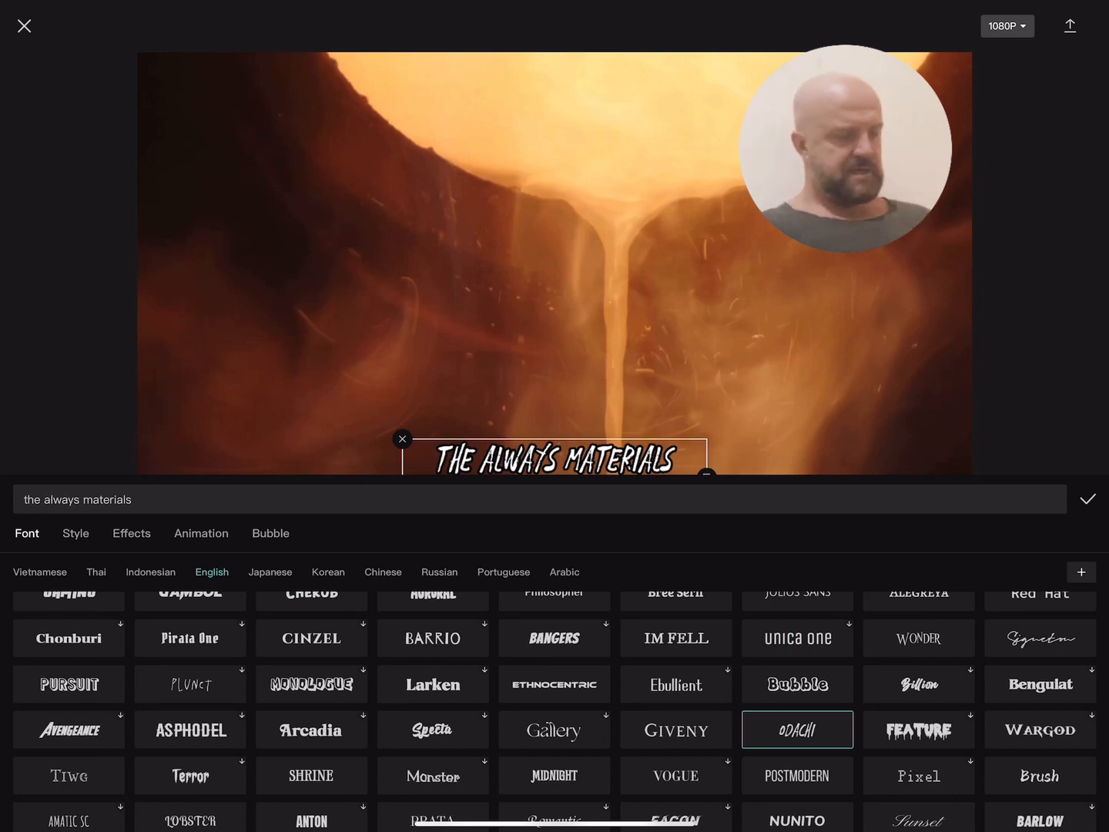
left_click(76, 533)
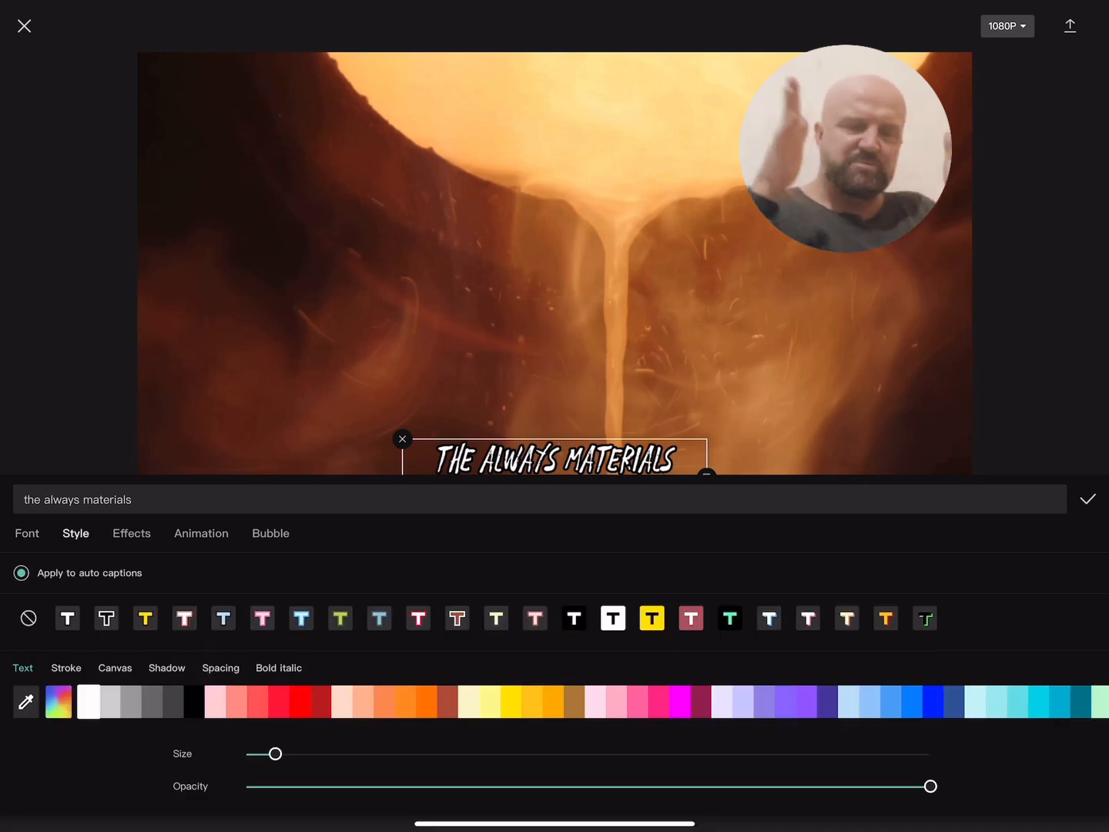
Widen the caption character spacing and add a black drop shadow.
left_click(220, 668)
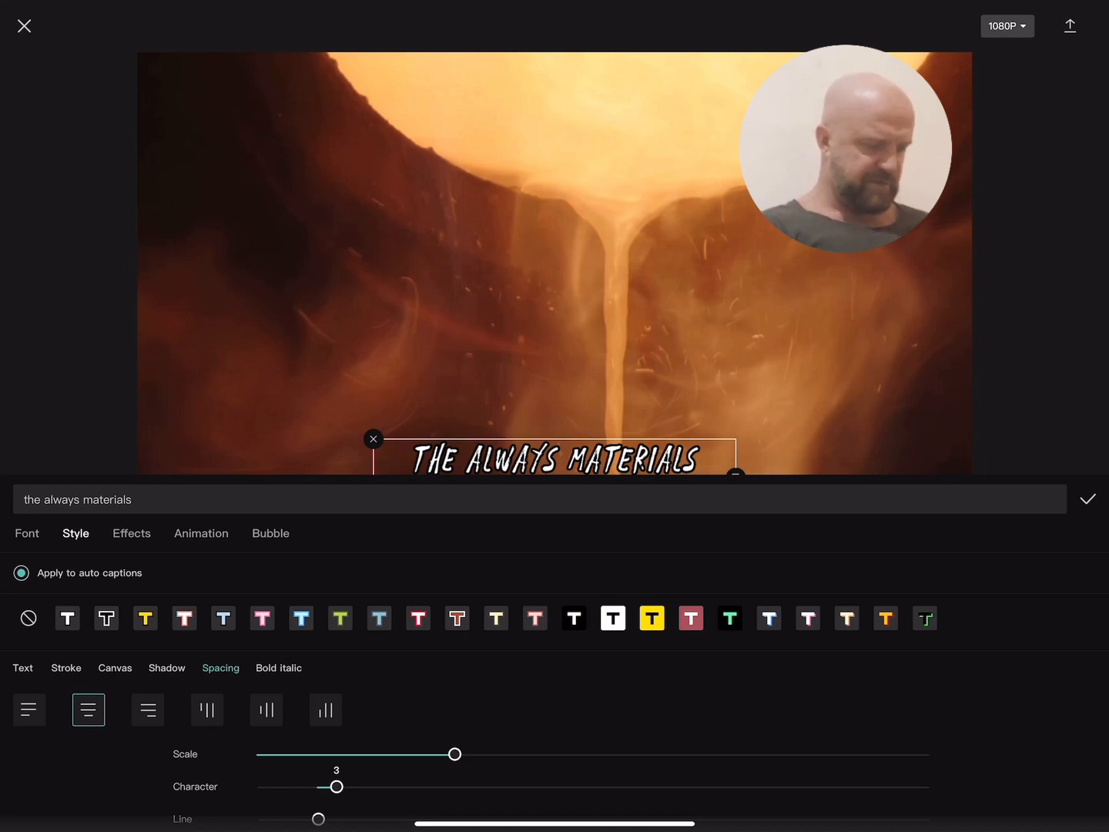
left_click(167, 668)
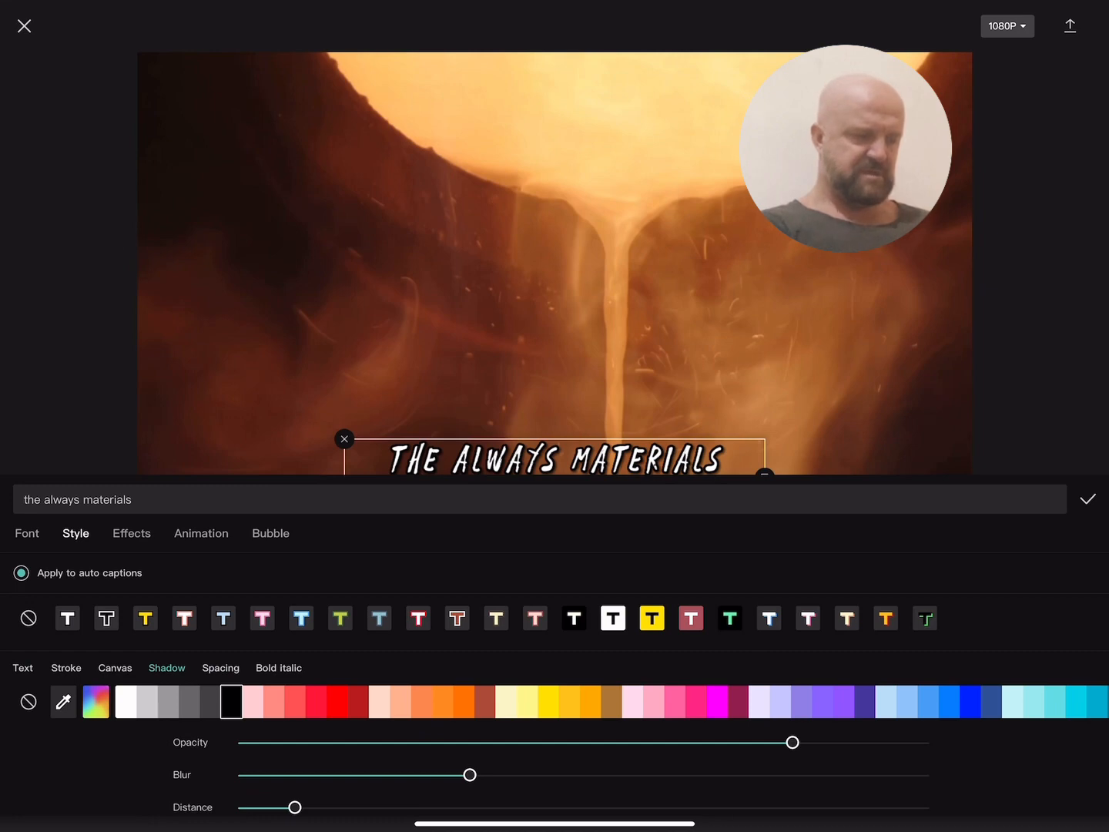
left_click(1087, 499)
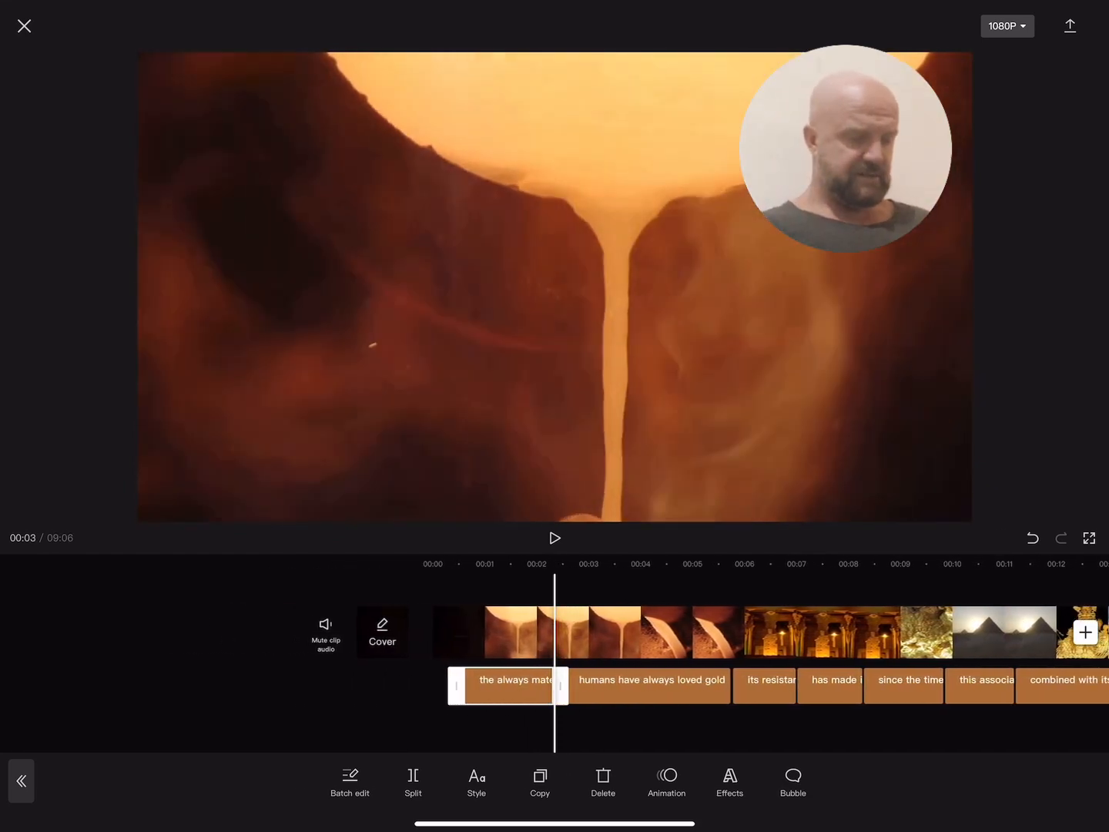
left_click(508, 685)
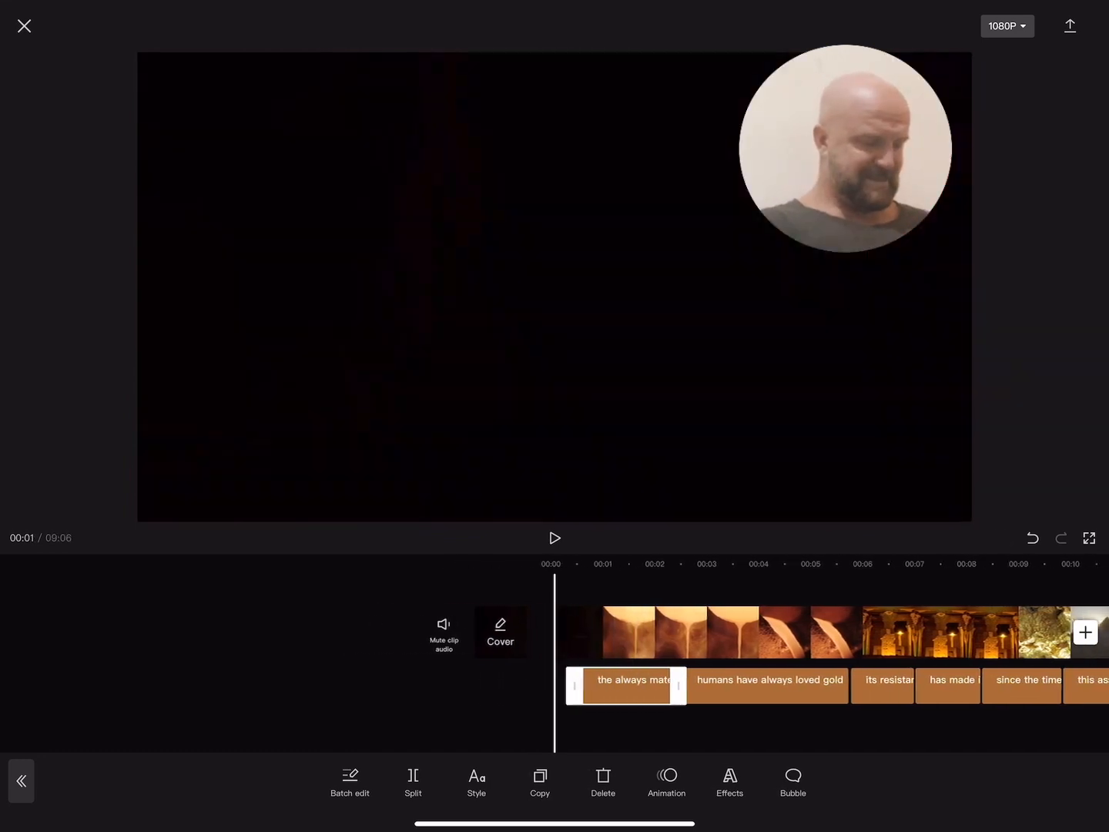
left_click(770, 631)
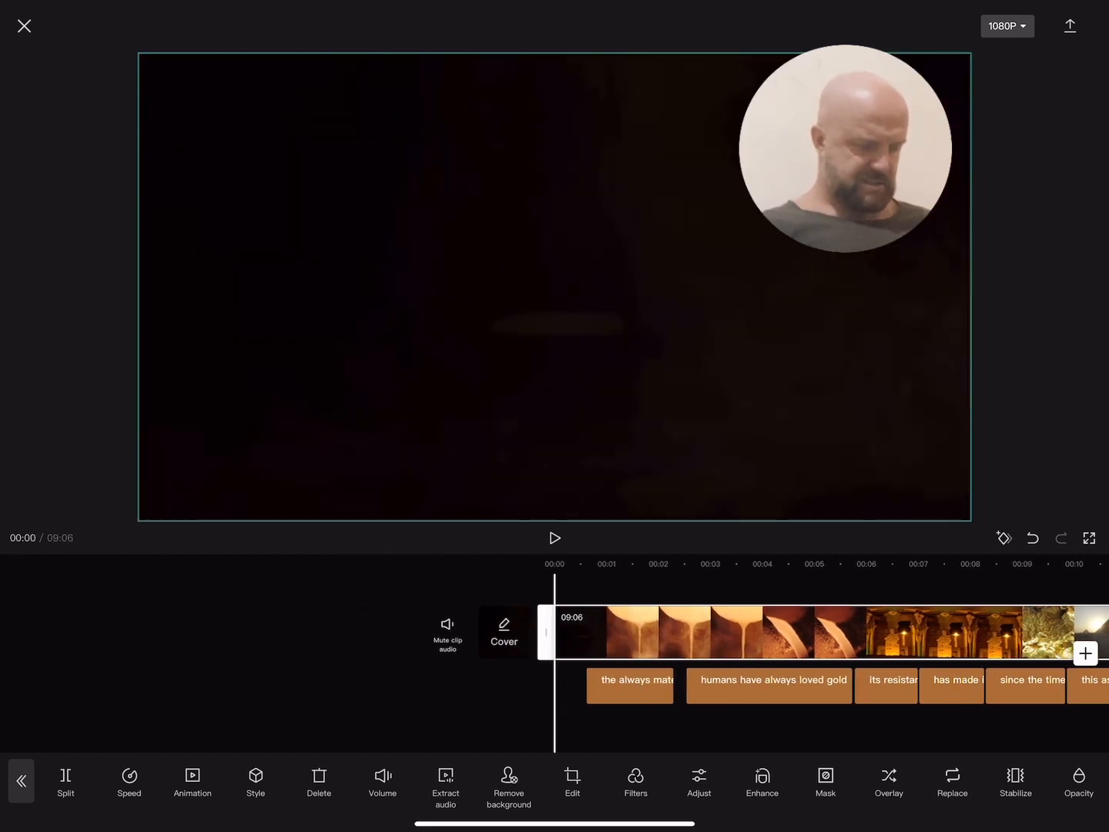
left_click(21, 779)
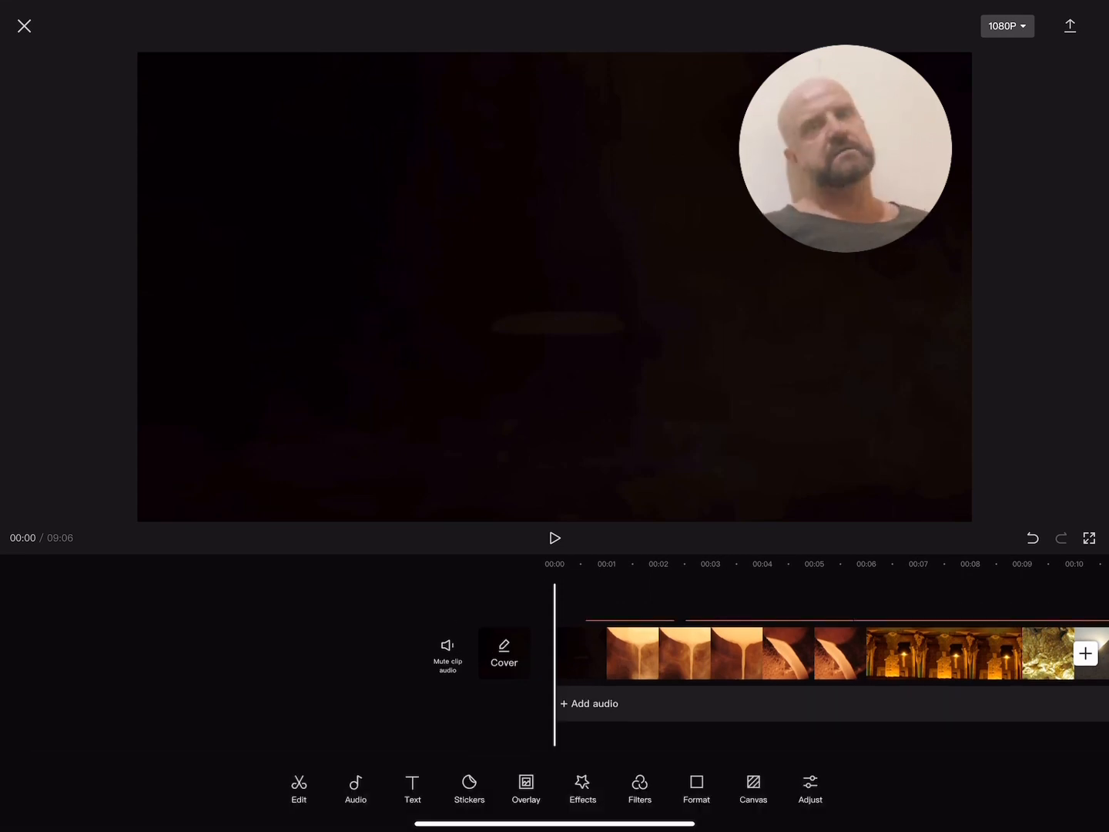
Apply the TV On retro video effect at the start of the timeline.
left_click(582, 788)
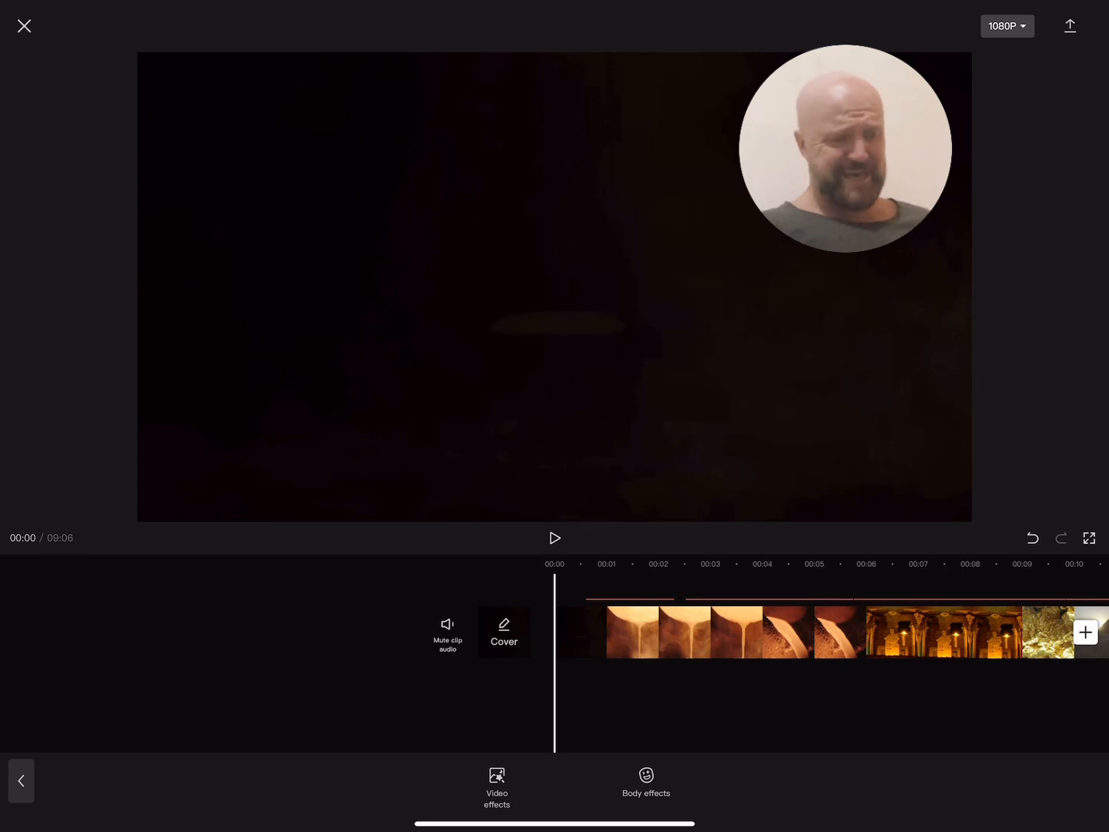
left_click(496, 786)
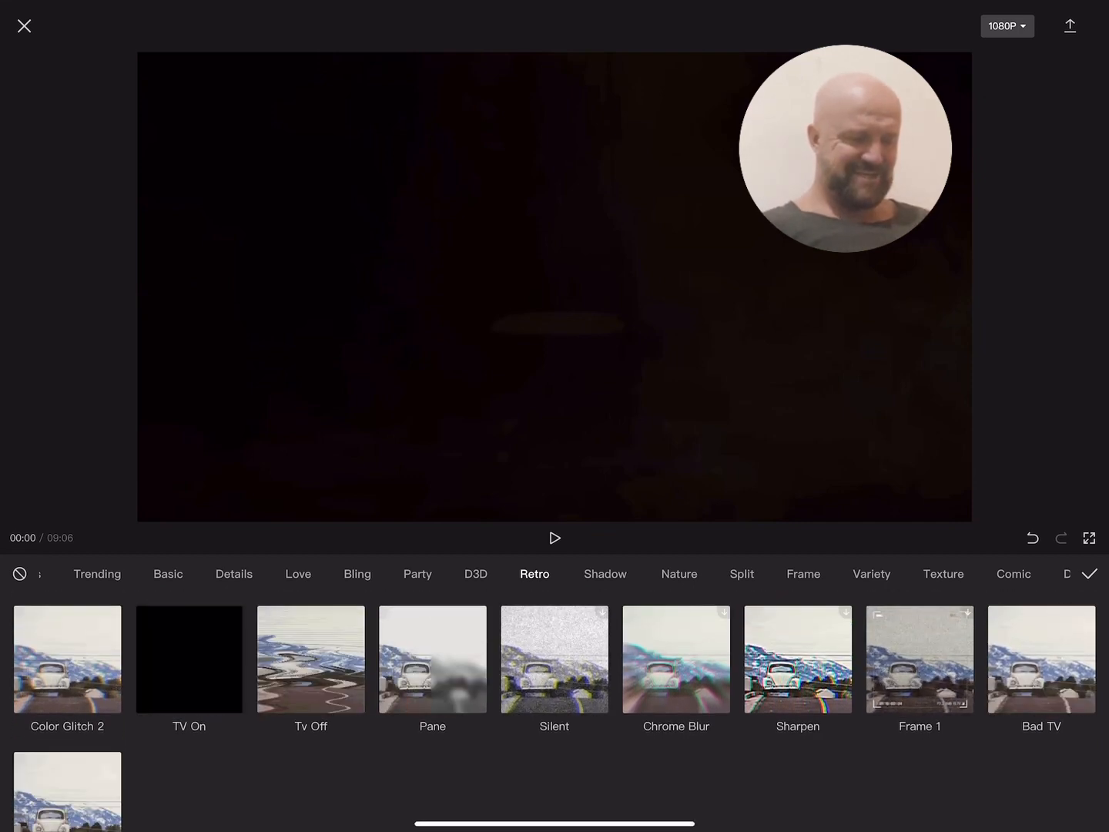
left_click(188, 659)
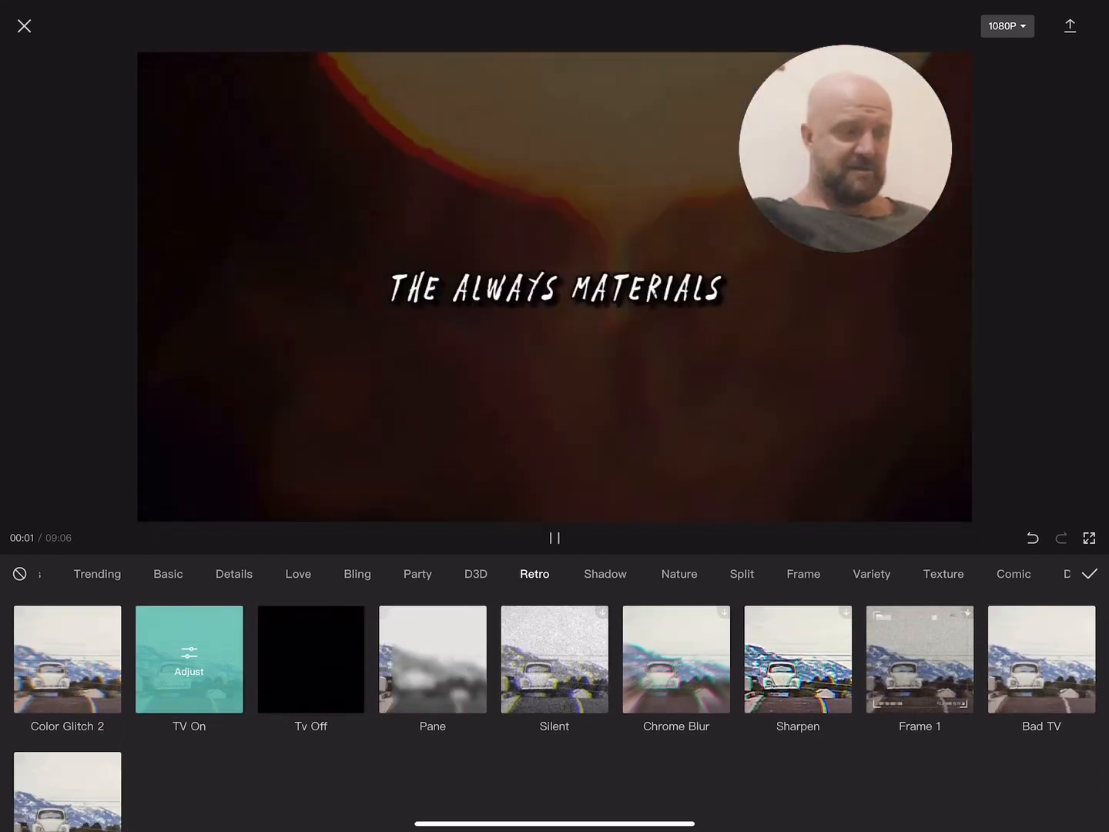
left_click(1090, 572)
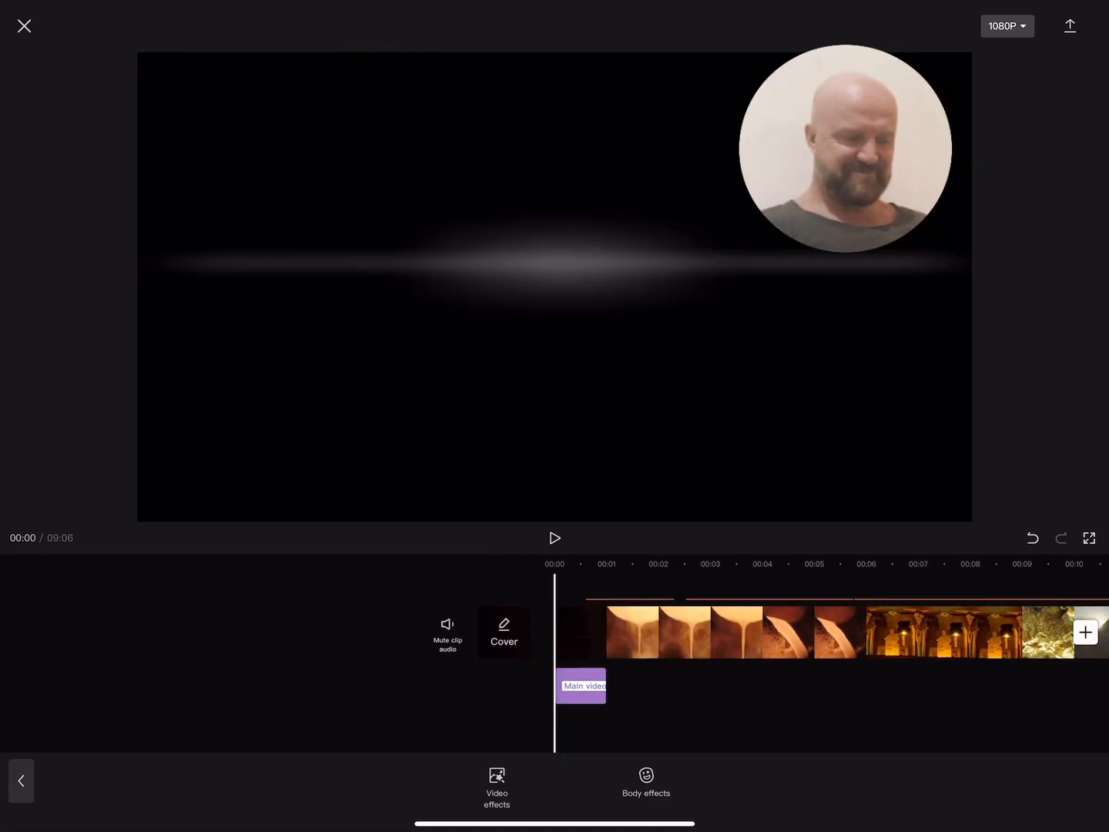
Preview the opening effect, then return to the text tools for the captions.
left_click(554, 537)
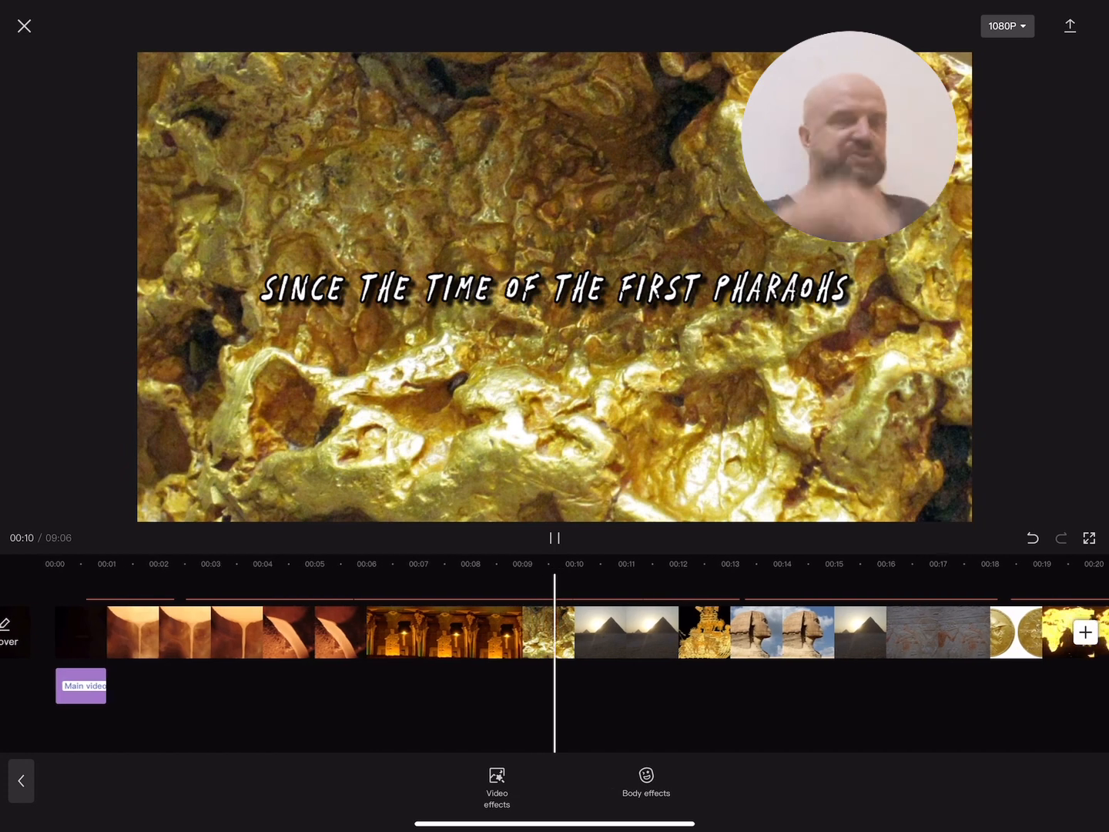
left_click(555, 537)
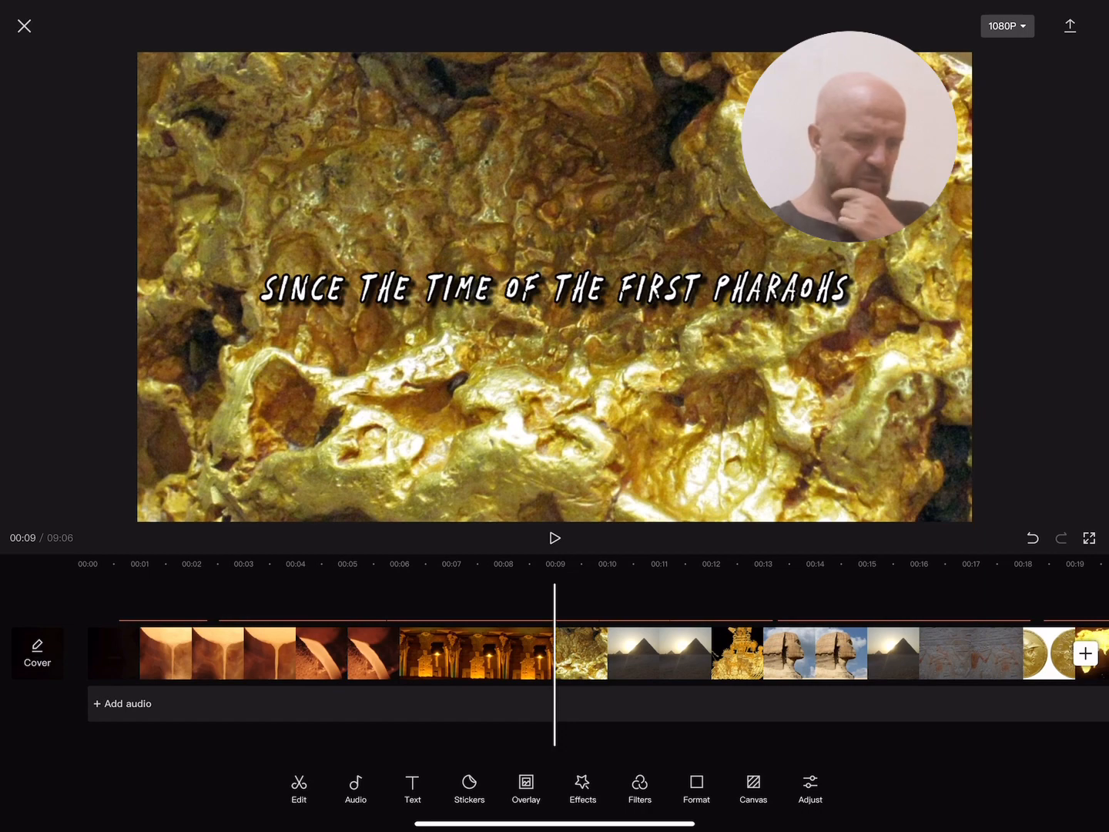
left_click(413, 787)
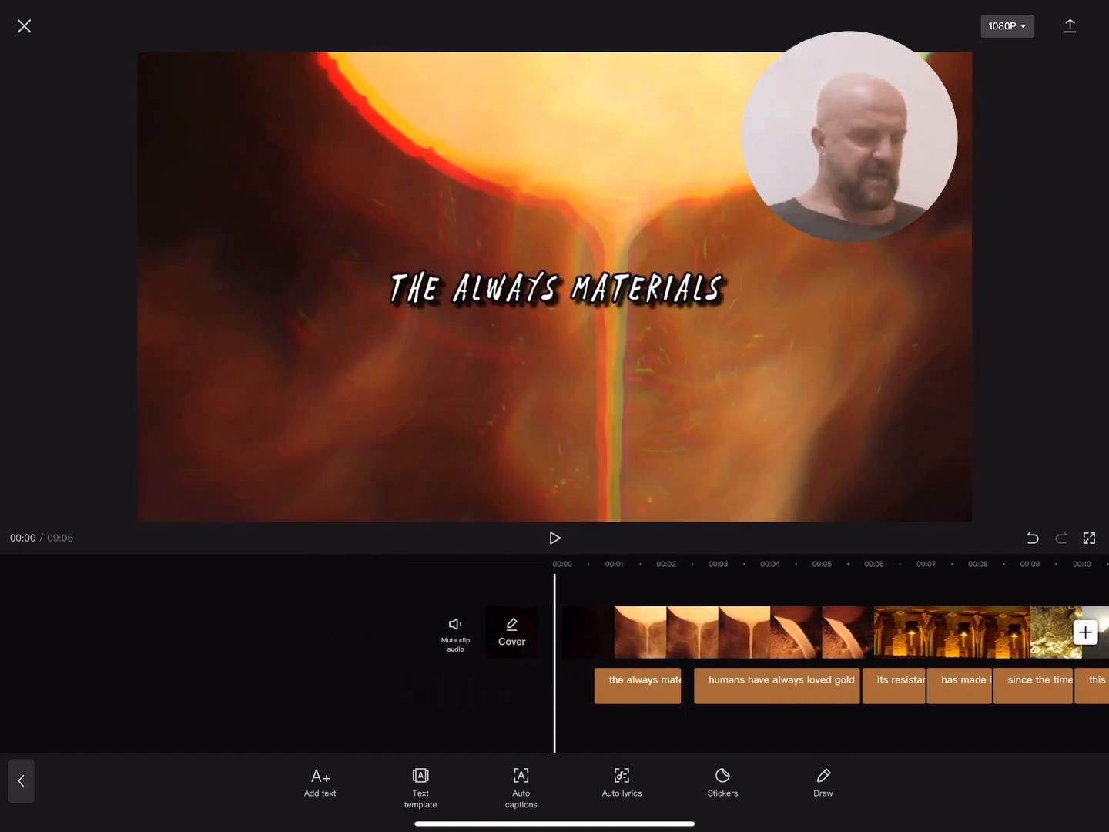
left_click(555, 538)
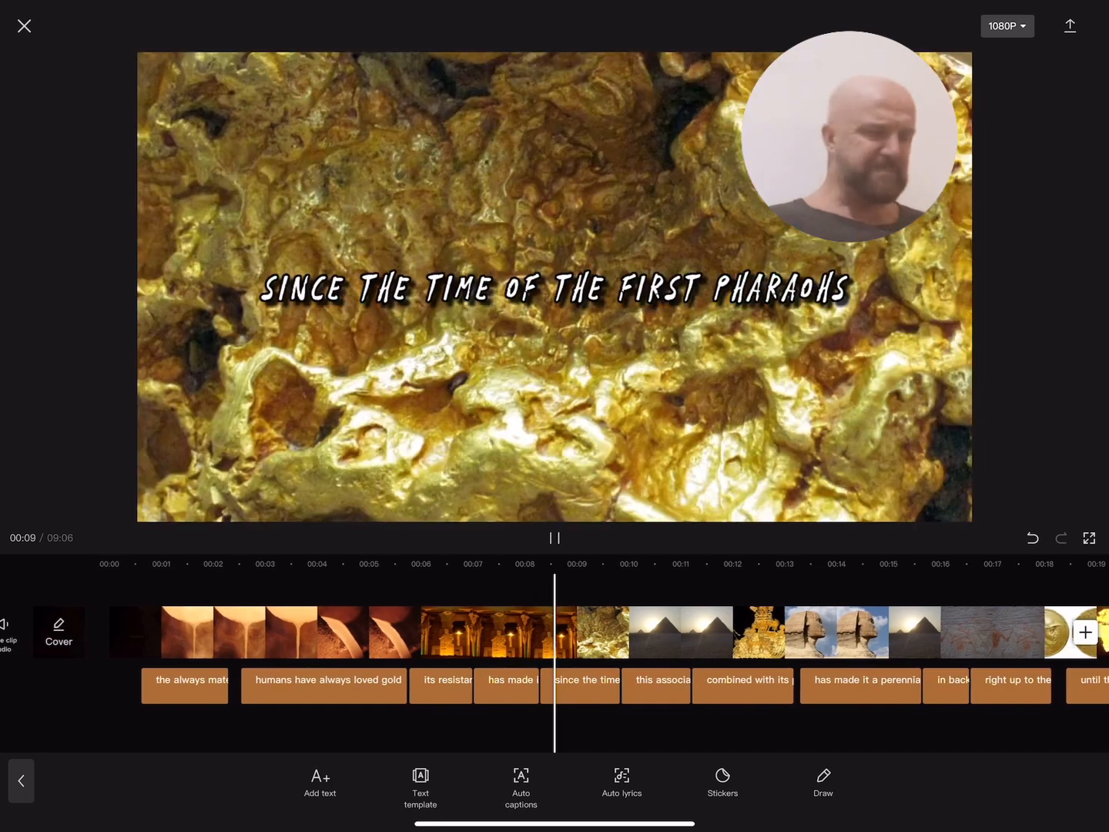
Trim the jewelers, always loved gold and resistance to corrosion captions to shorter phrases.
left_click(554, 538)
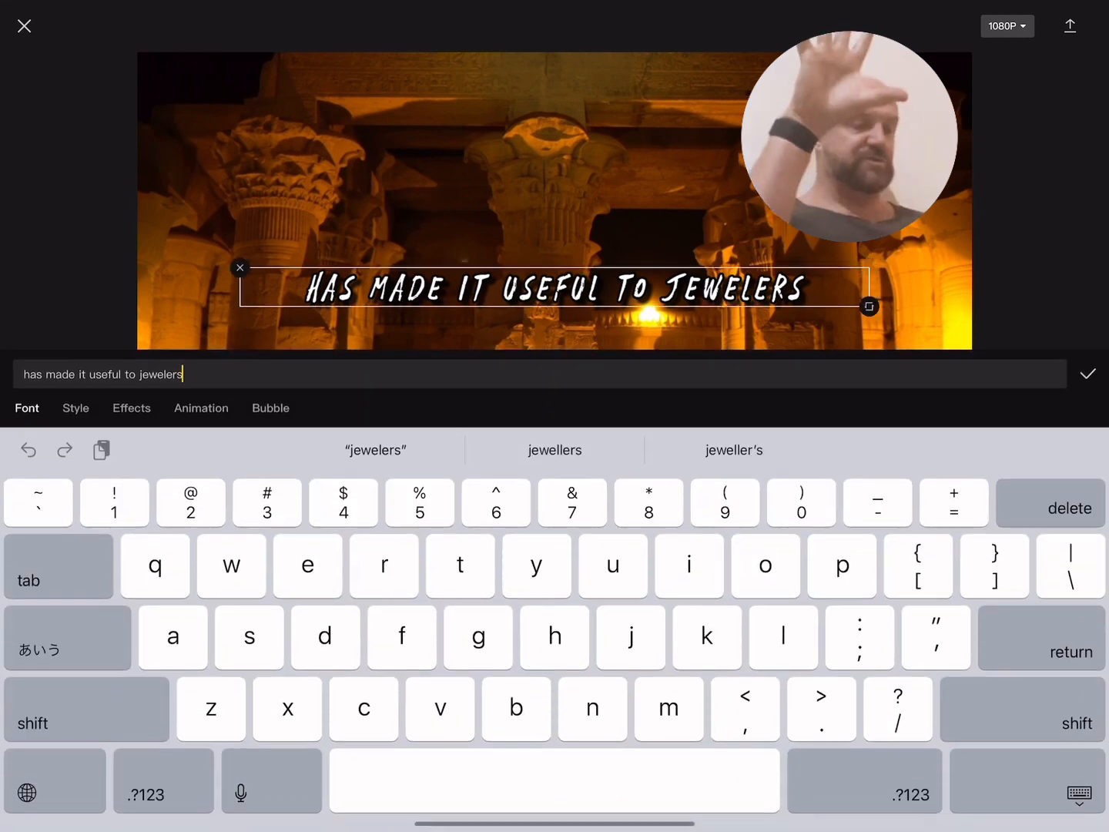
left_click(89, 374)
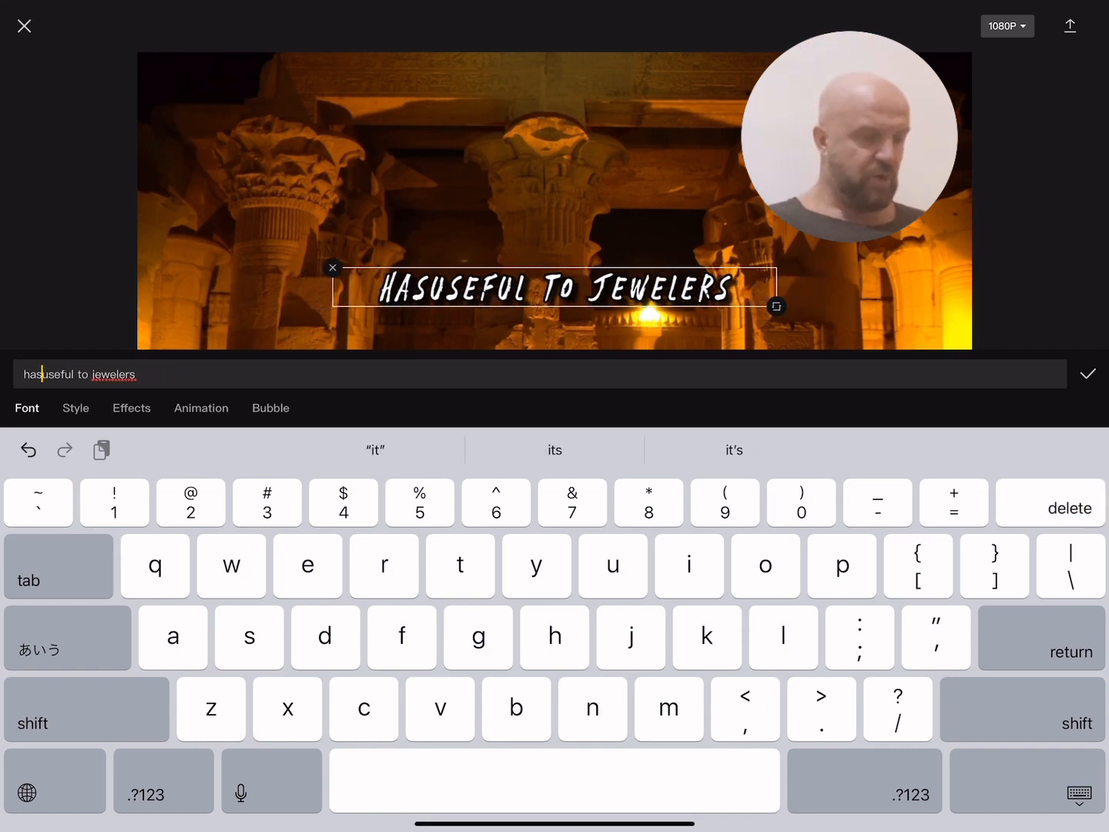
left_click(1087, 374)
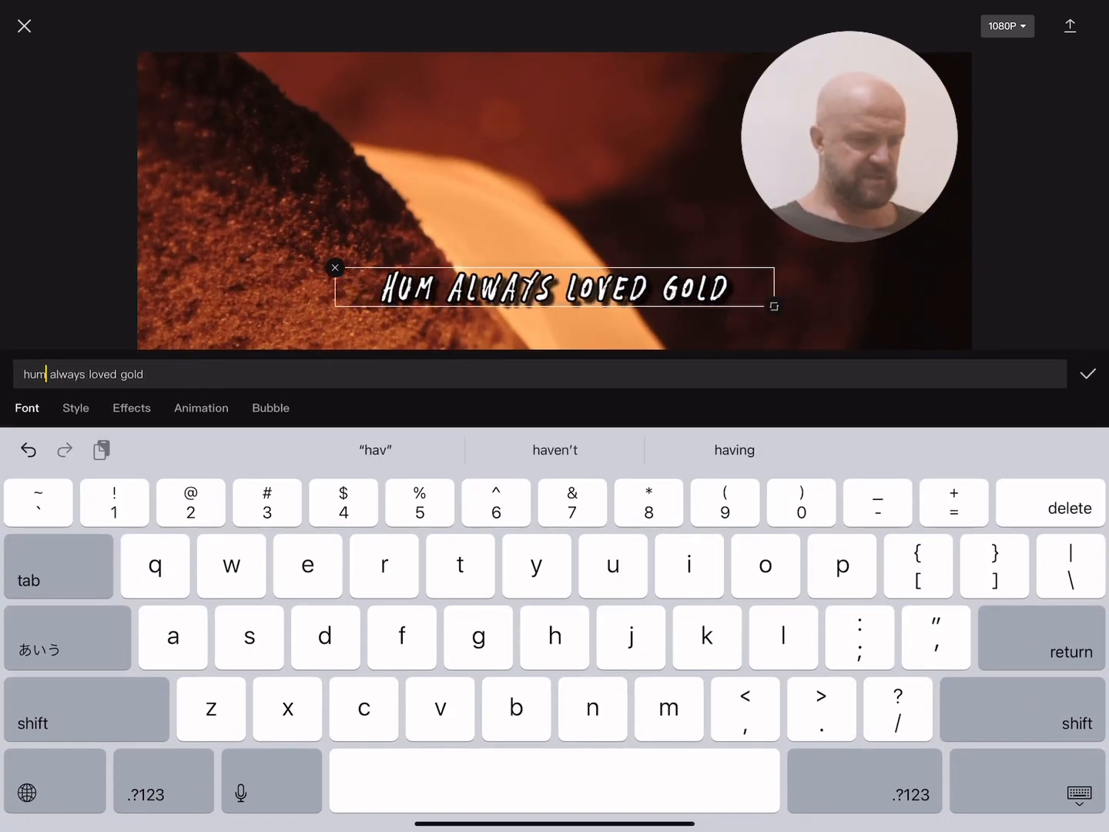
left_click(1087, 372)
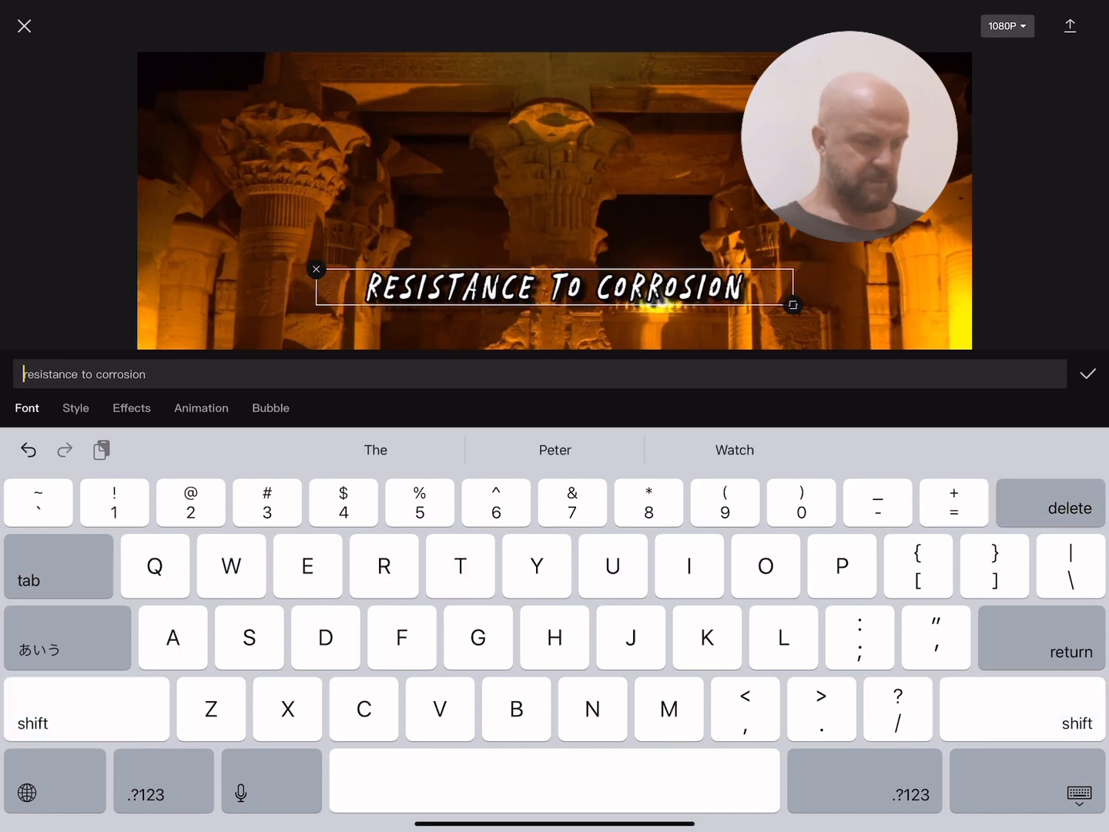
left_click(1087, 375)
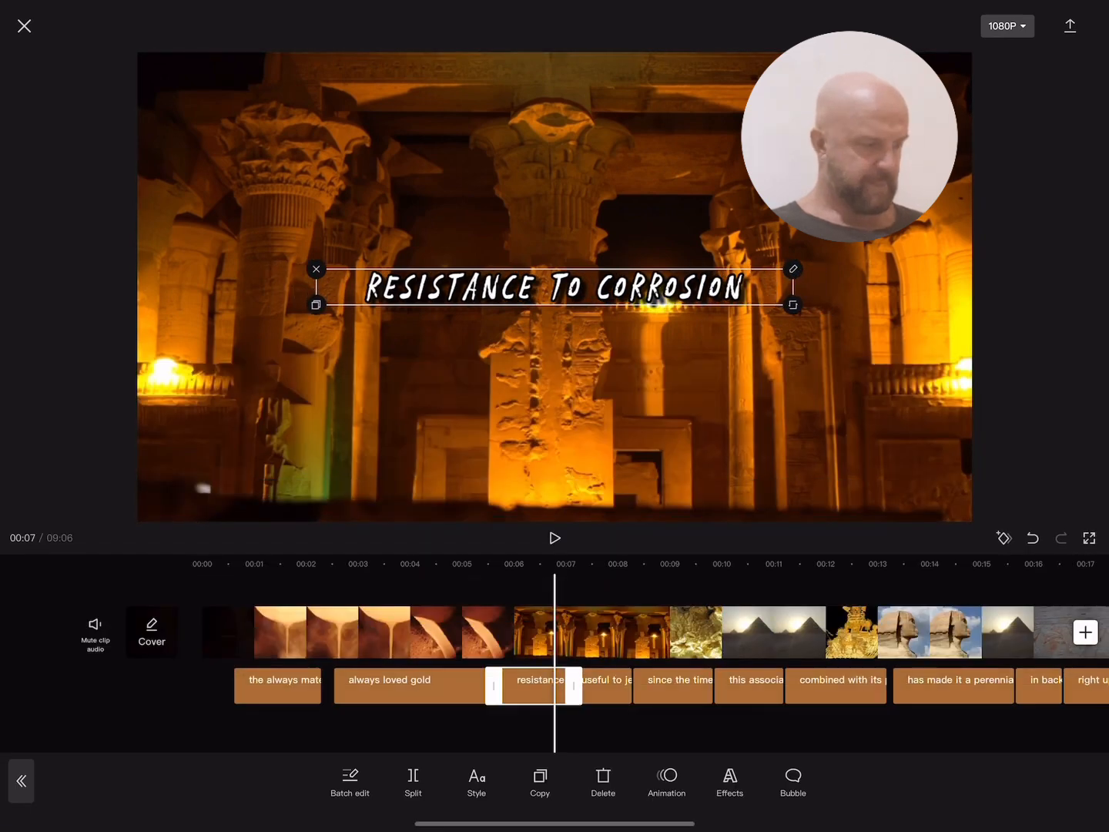
Check playback and shorten the since-the-time caption to 'time of the first pharaohs'.
left_click(554, 537)
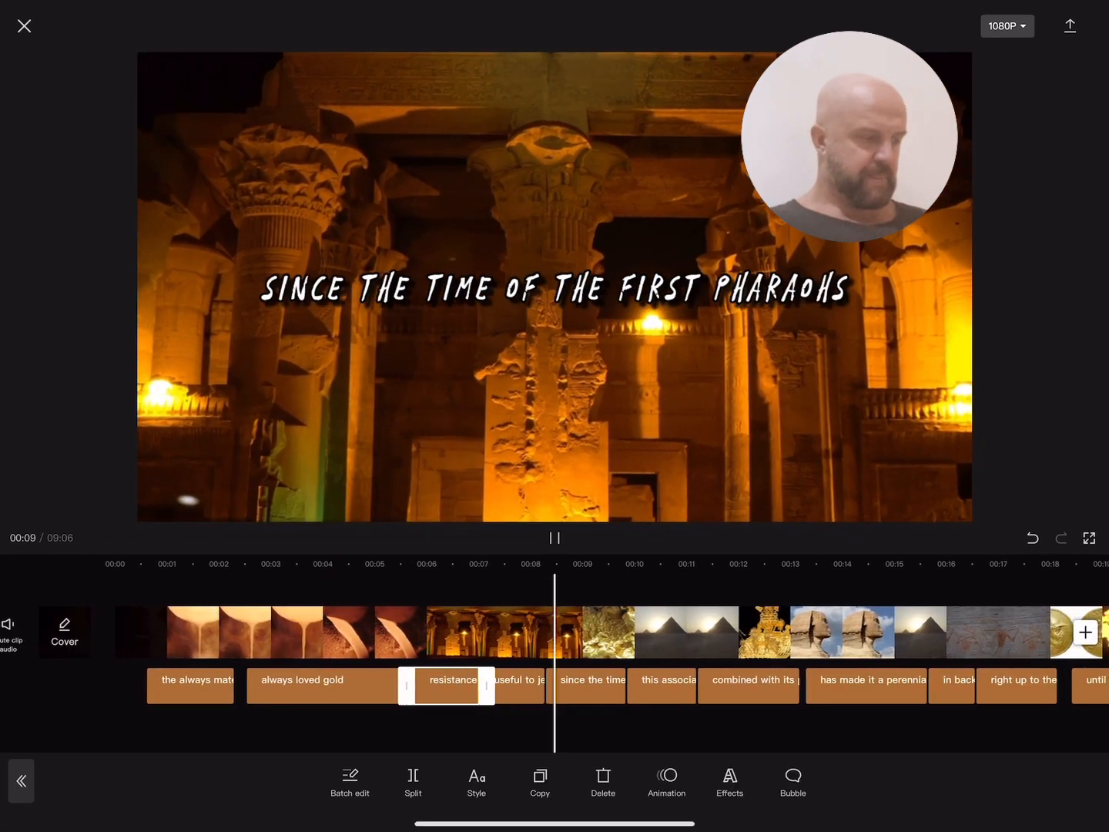
left_click(555, 538)
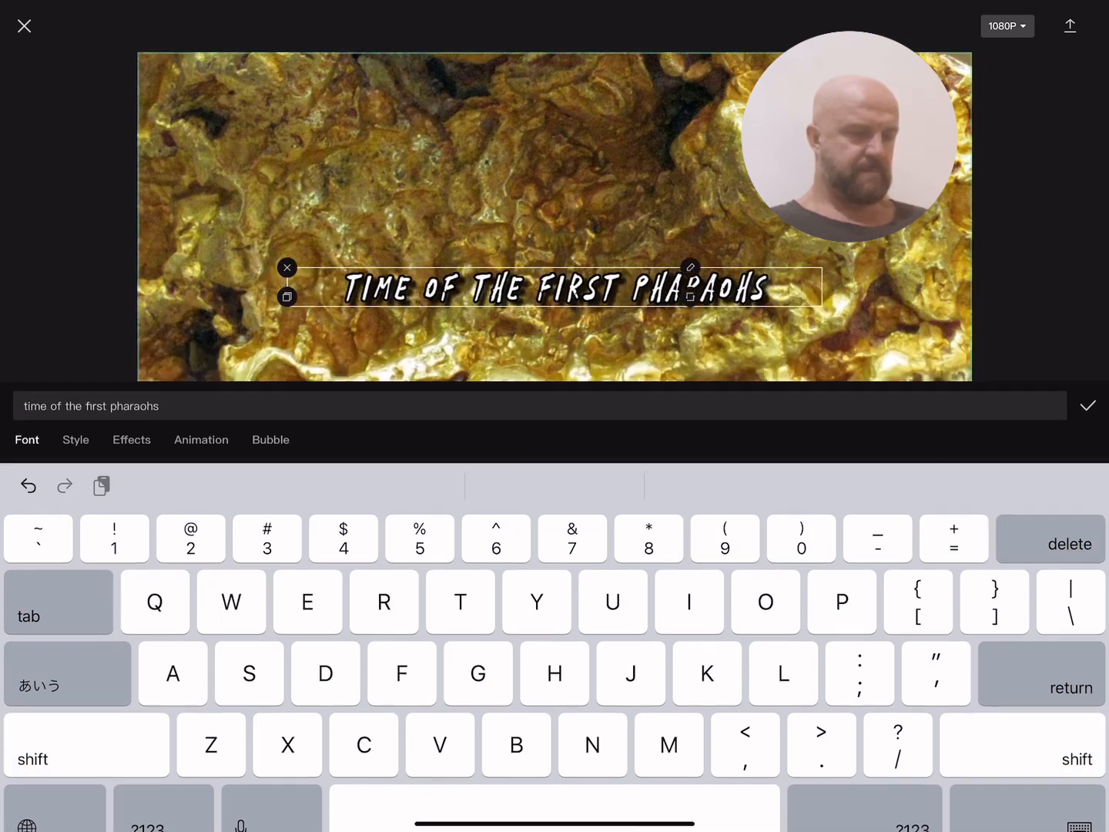
left_click(1087, 406)
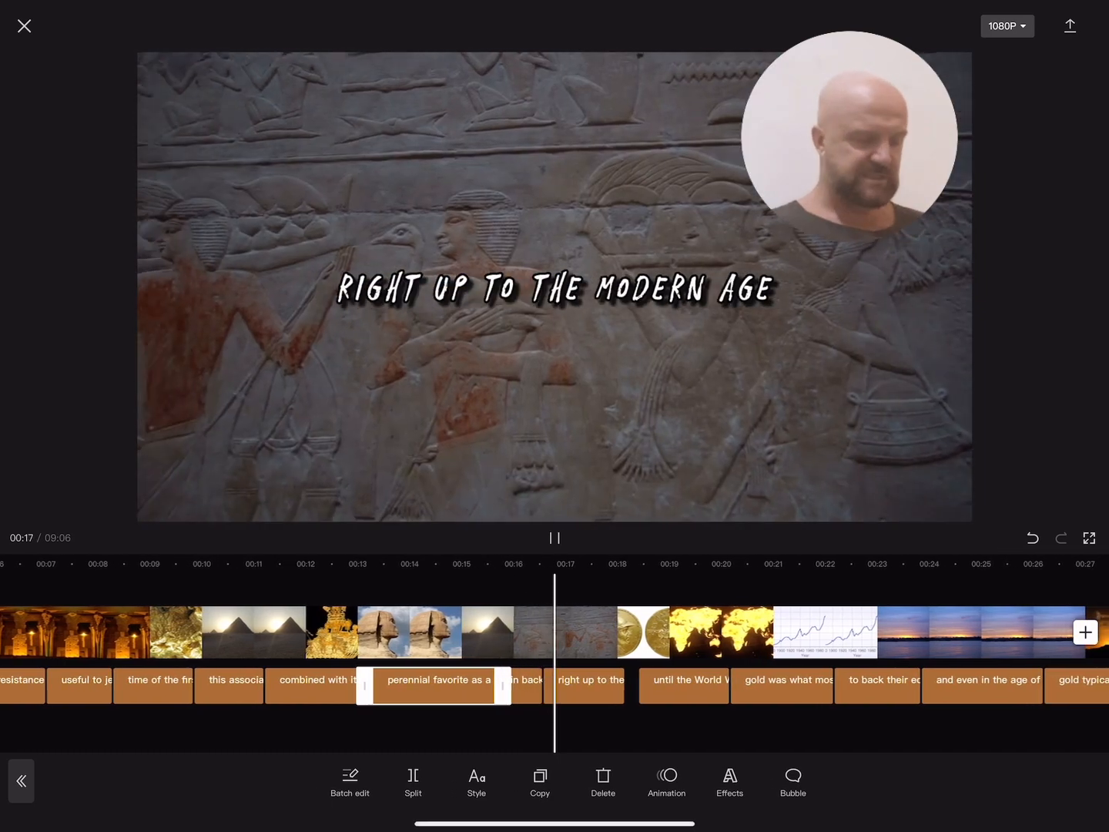
Reword the misheard currencies caption to 'And backer currencies' and review it.
left_click(553, 538)
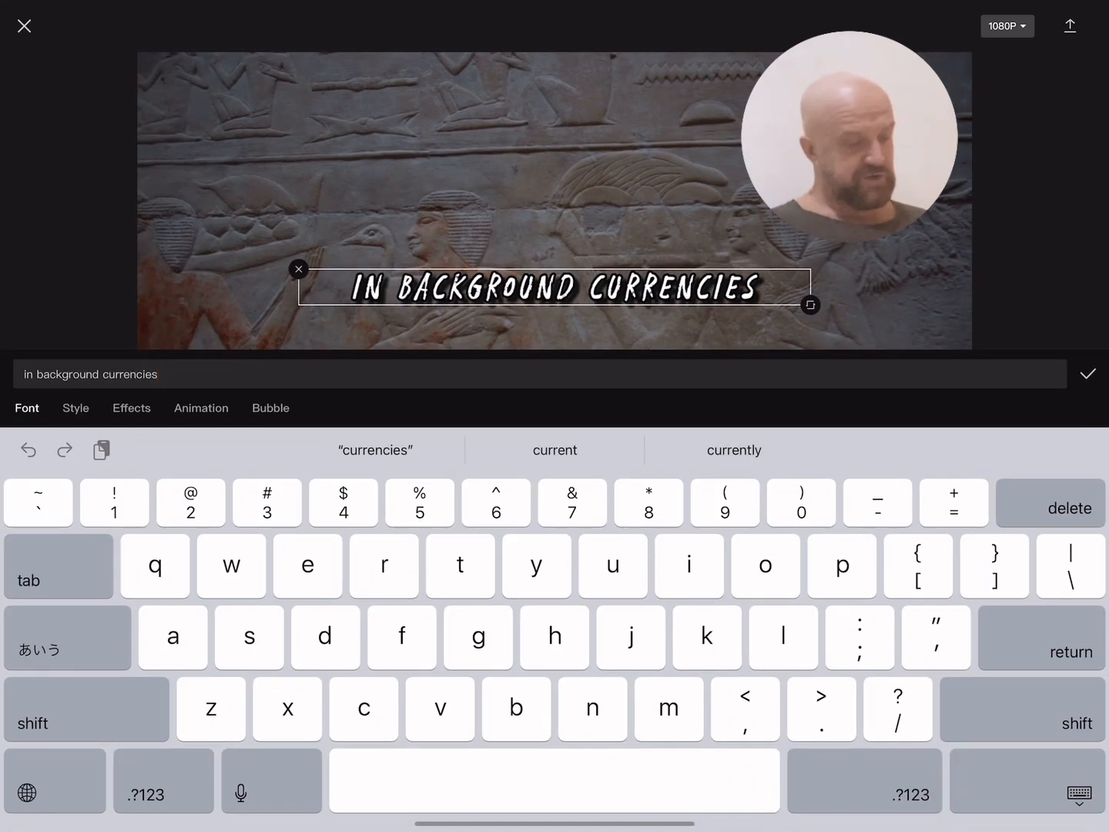
left_click(1069, 508)
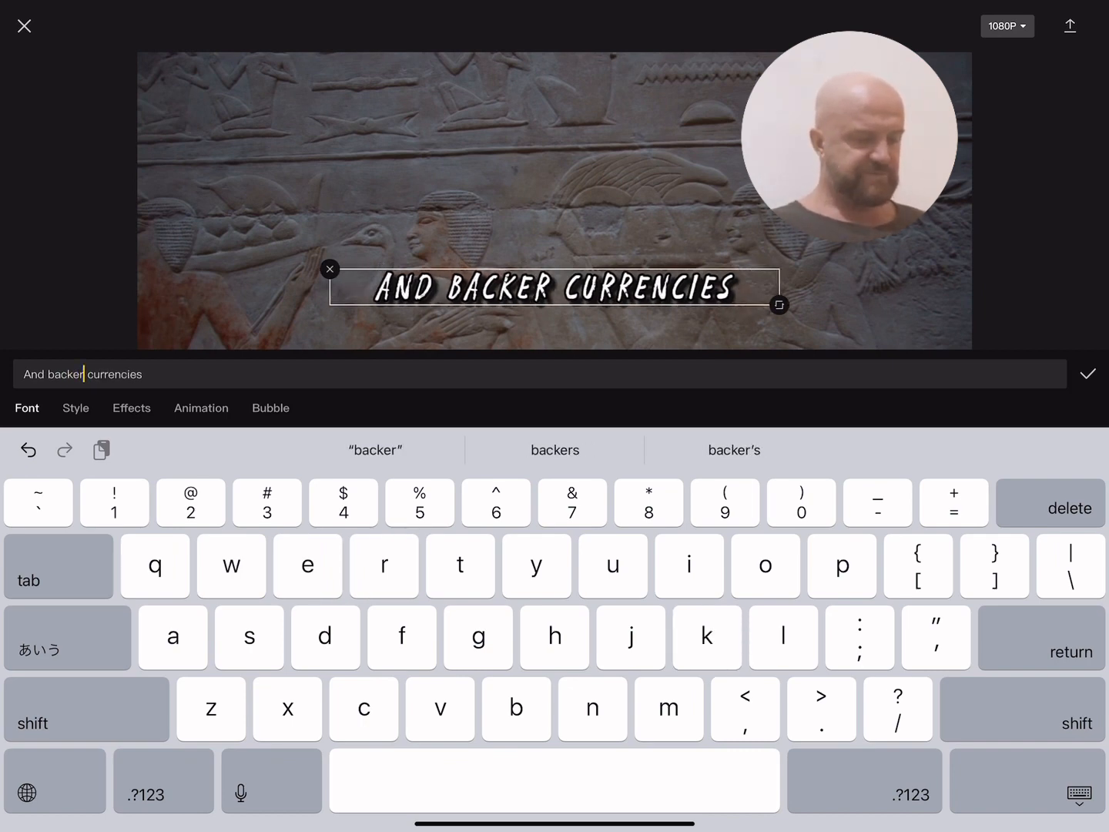
type("of")
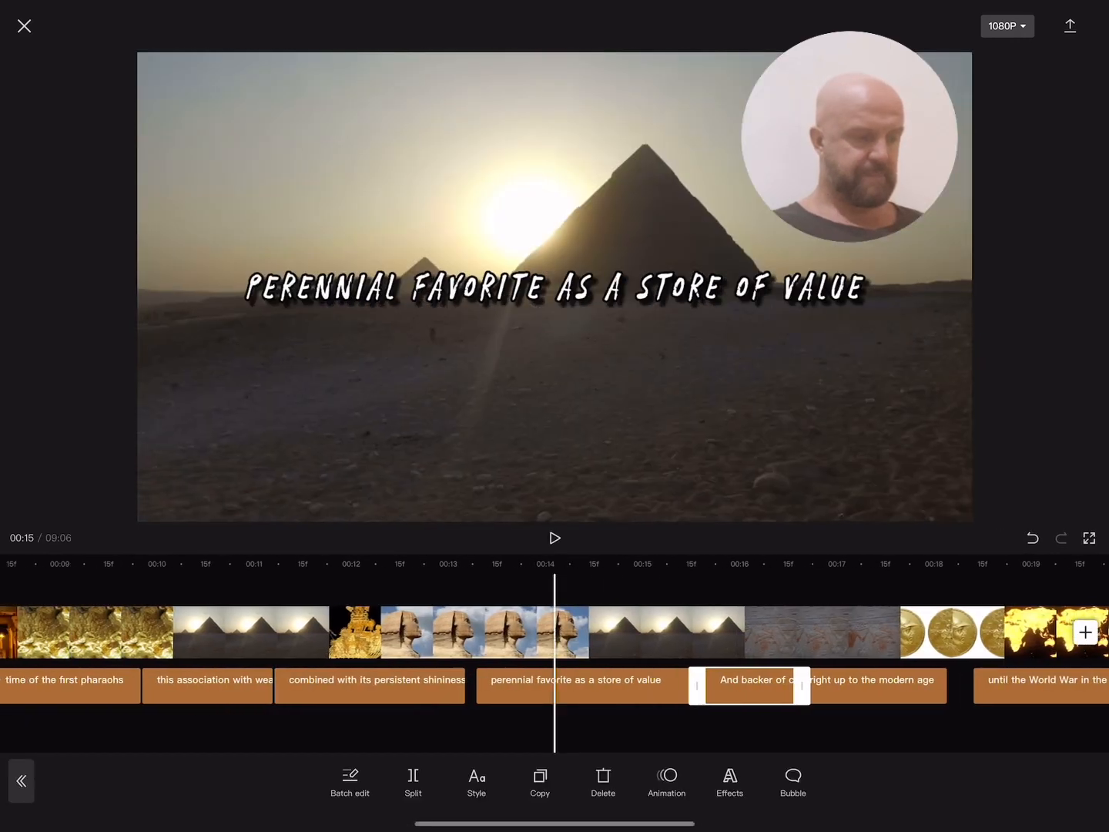
left_click(555, 537)
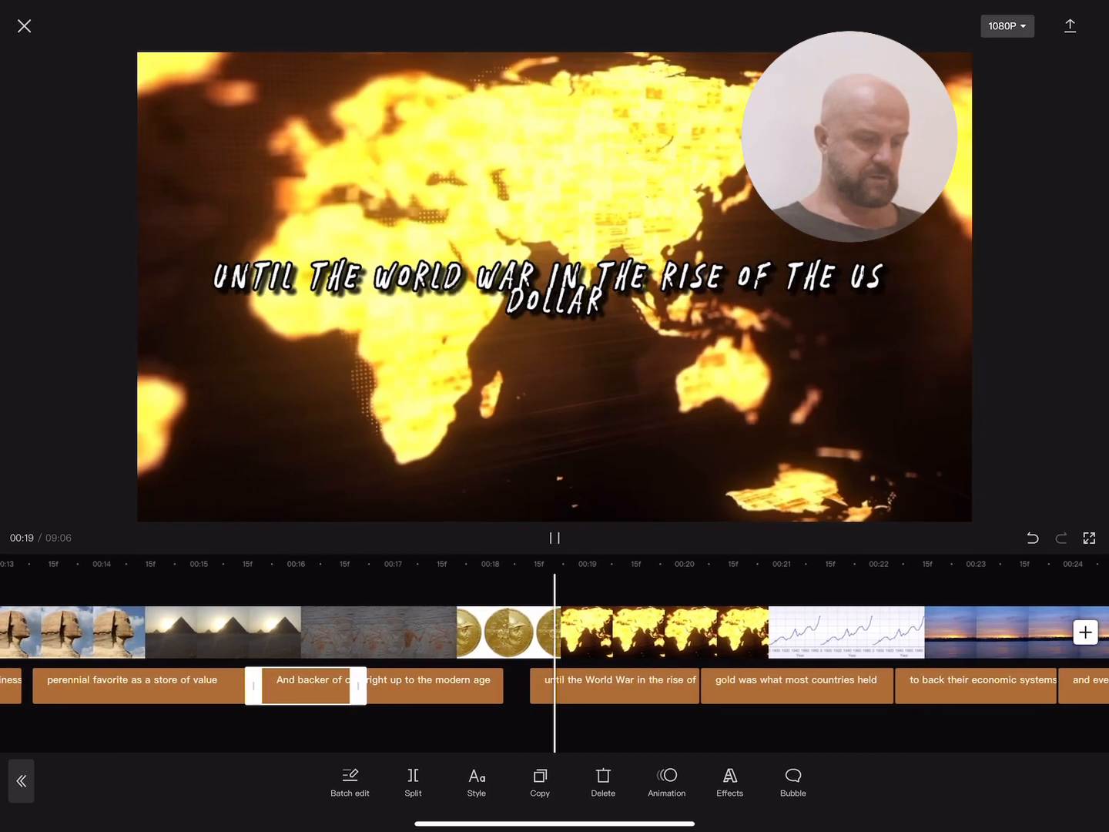
Delete the two-line World War caption that followed.
left_click(554, 538)
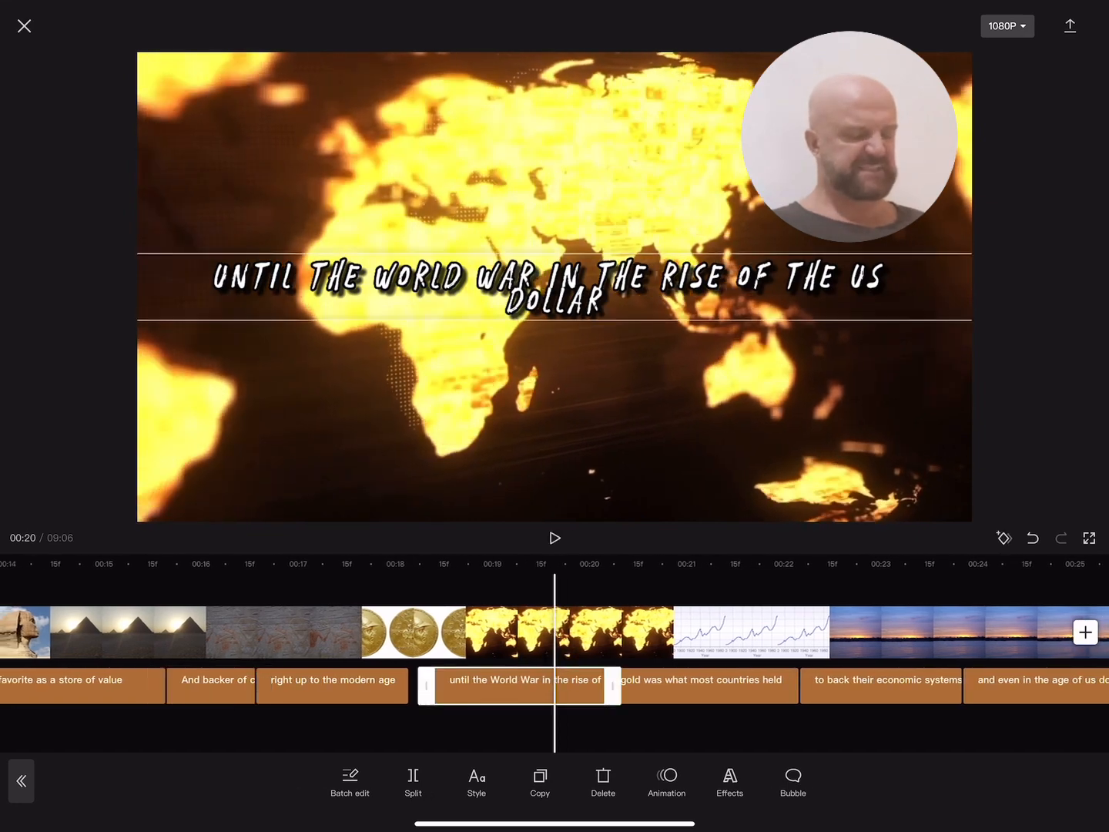
left_click(554, 537)
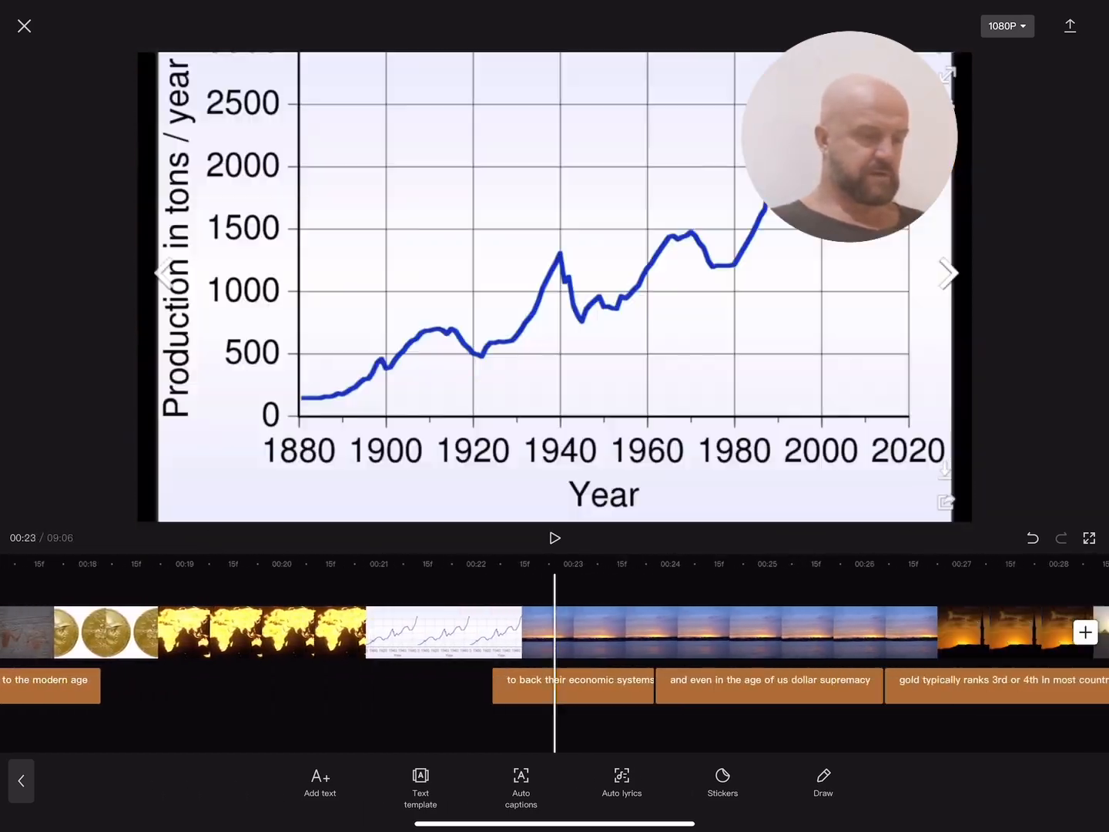
Cut the opening words so the caption reads 'economic systems'.
left_click(554, 538)
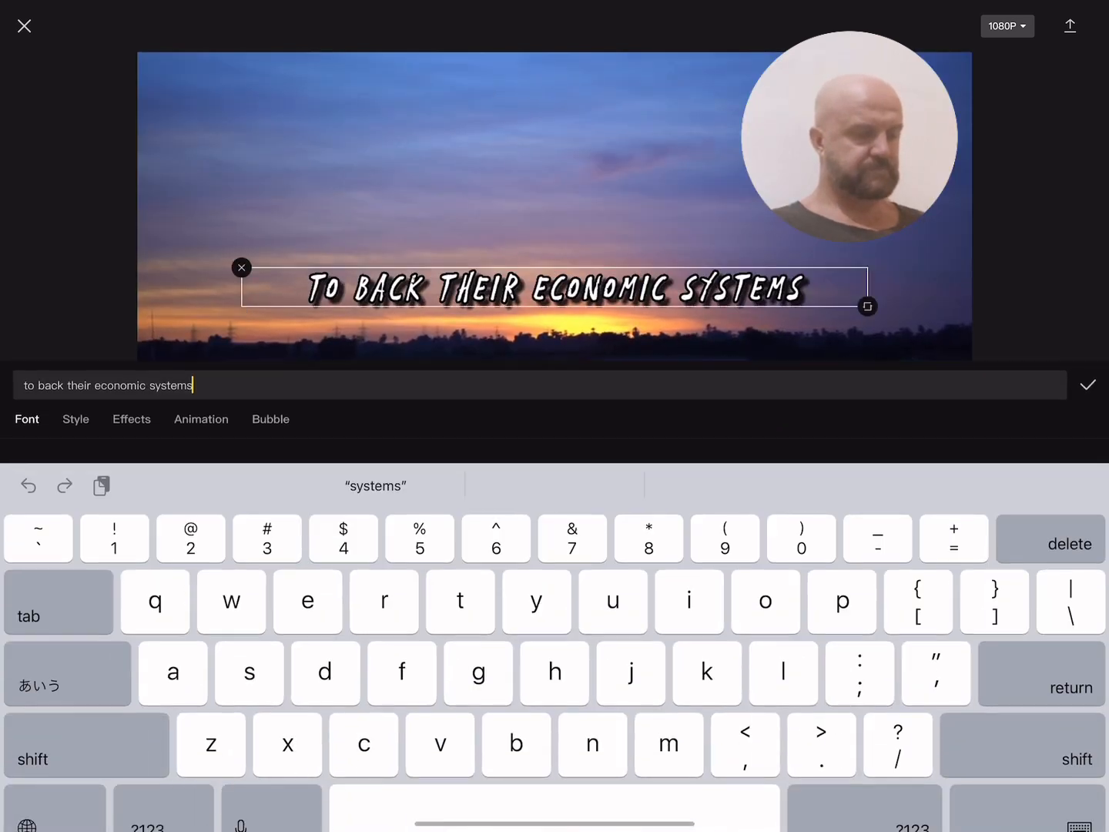
key("backspace")
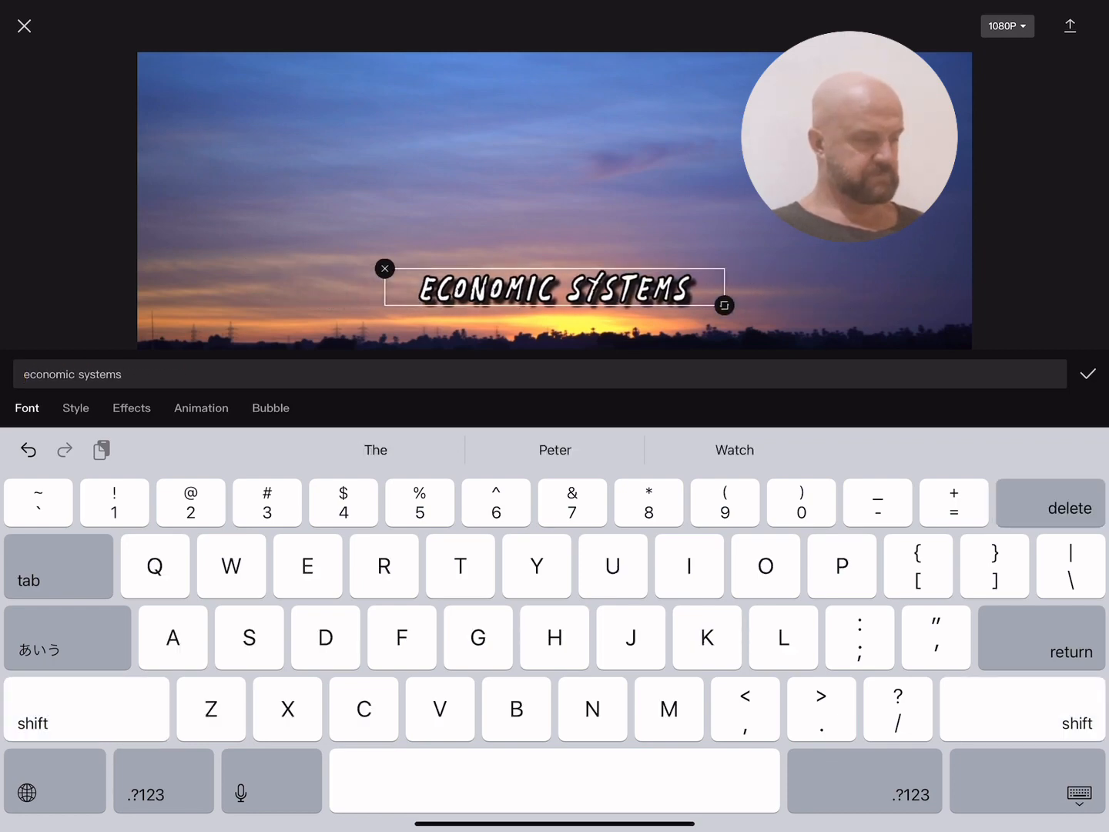
left_click(1088, 373)
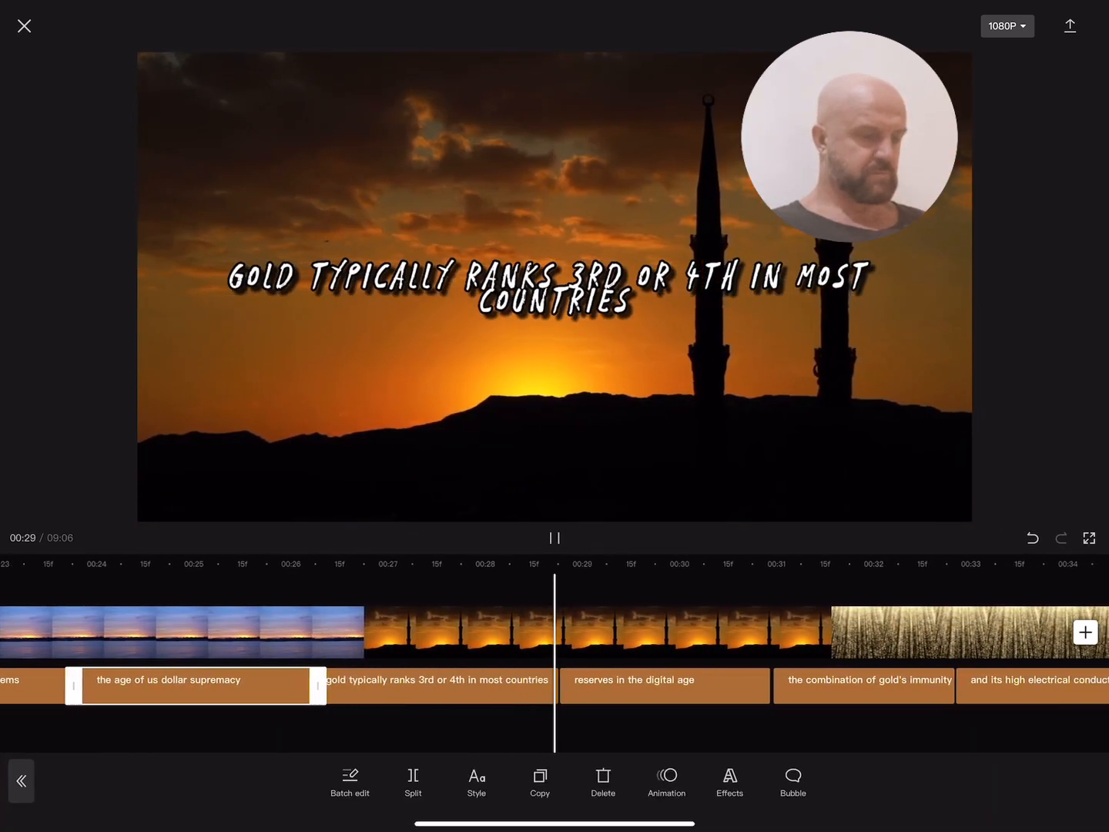
Shorten the gold ranking caption to one line, 'ranks 3rd or 4th in most countries'.
left_click(554, 537)
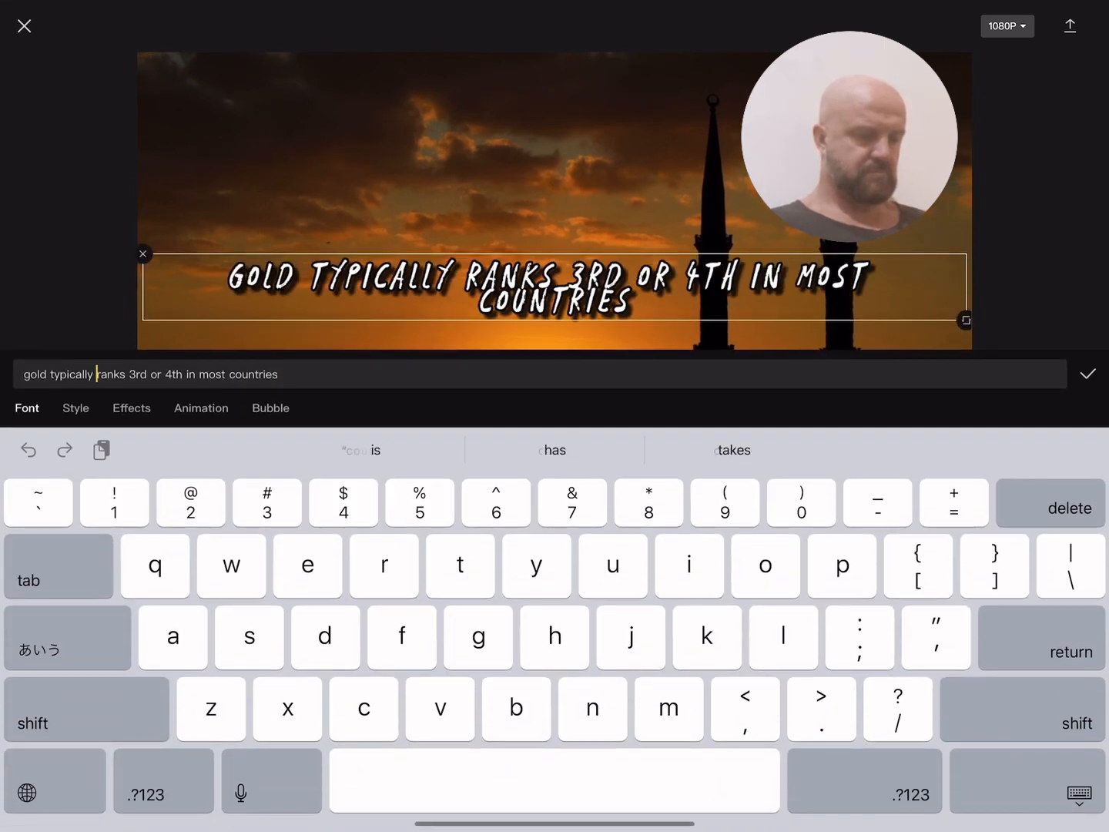
key("delete")
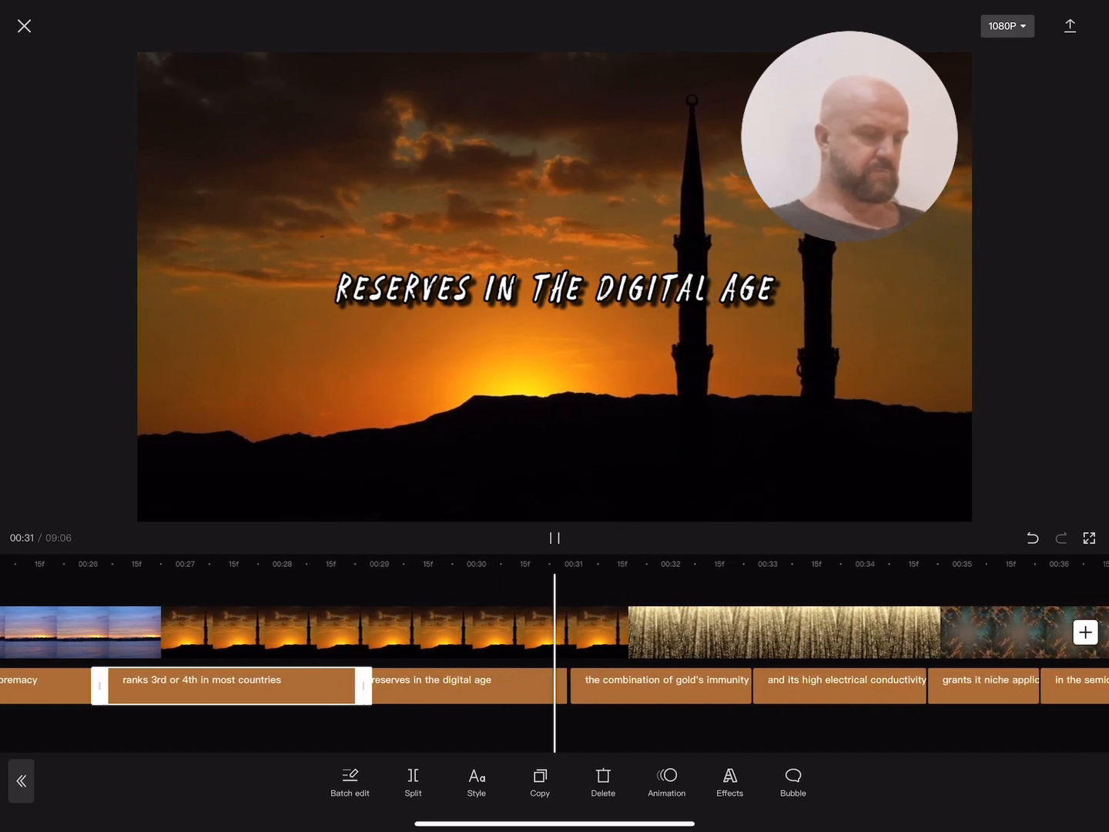
left_click(554, 537)
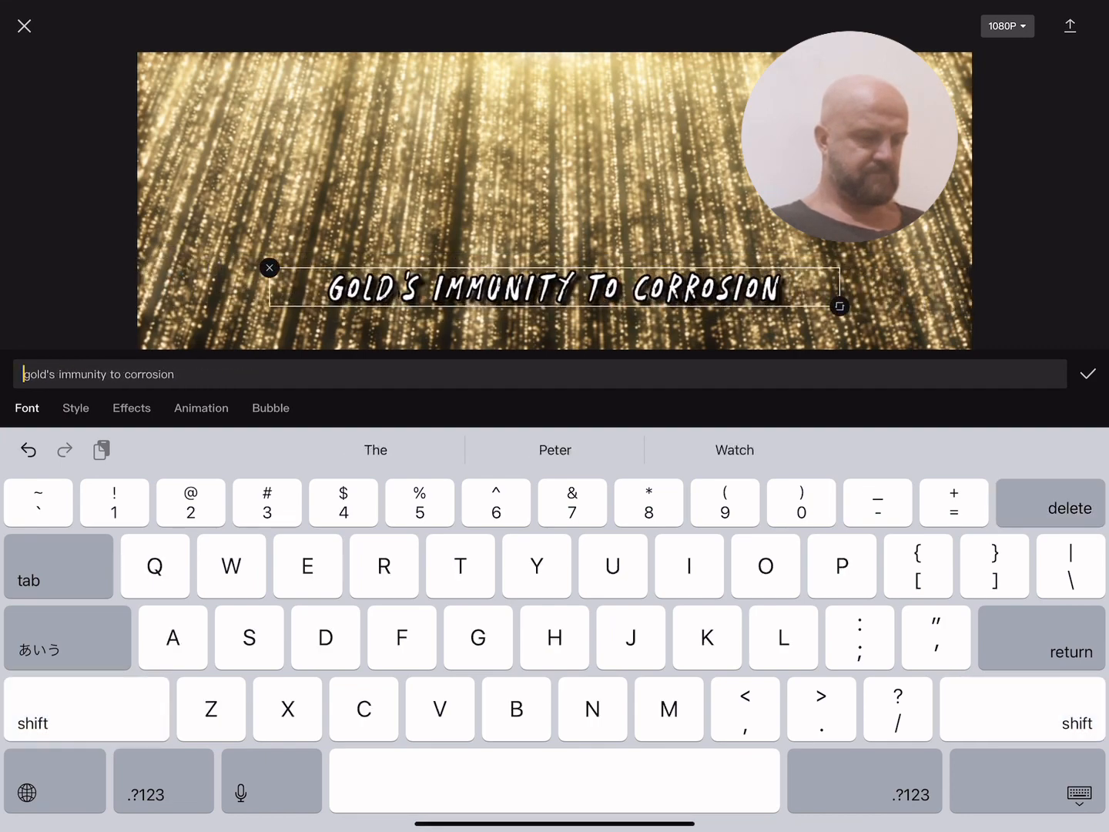
left_click(1087, 375)
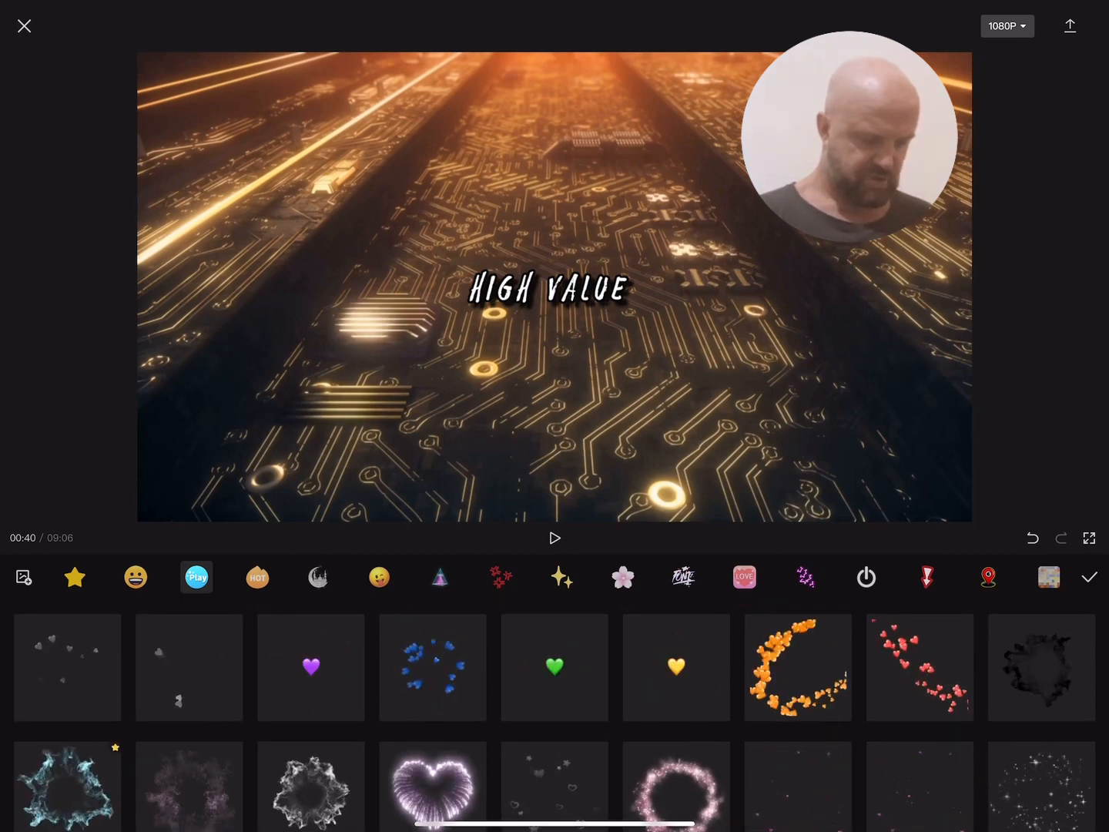
Scroll through several sticker categories, ending on the spring-themed stickers.
left_click(500, 575)
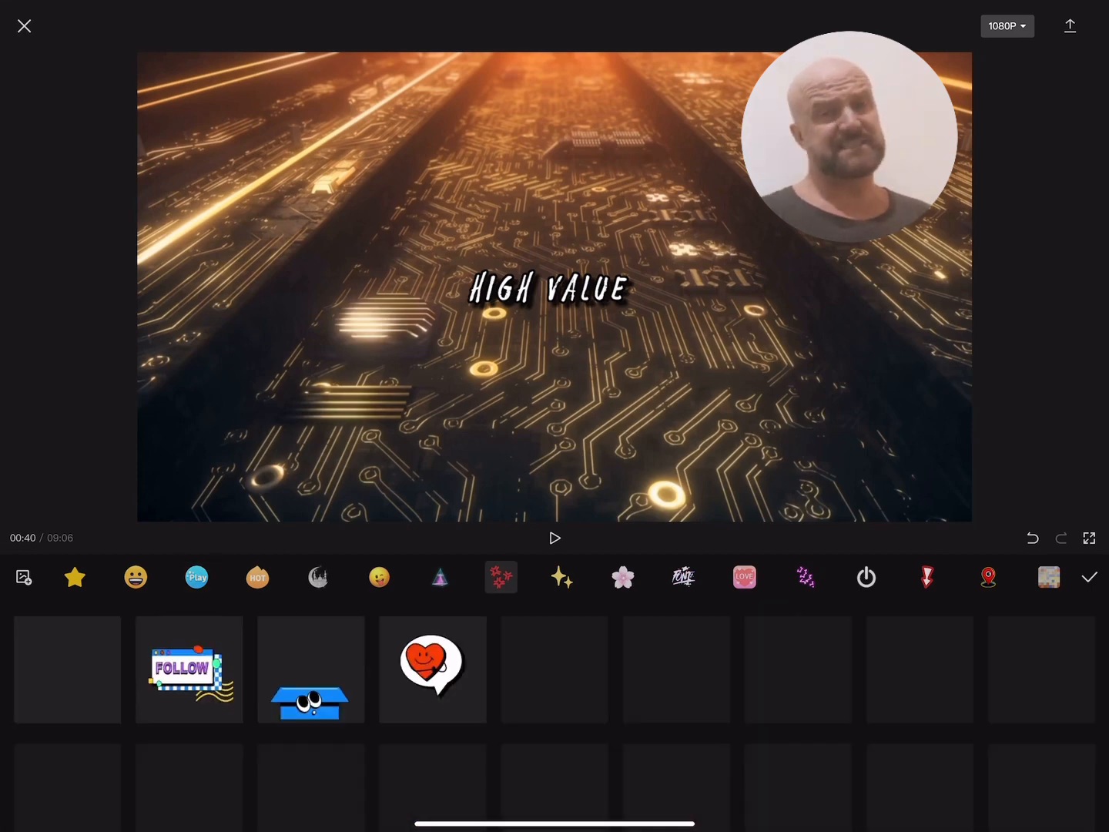
scroll("down", 3)
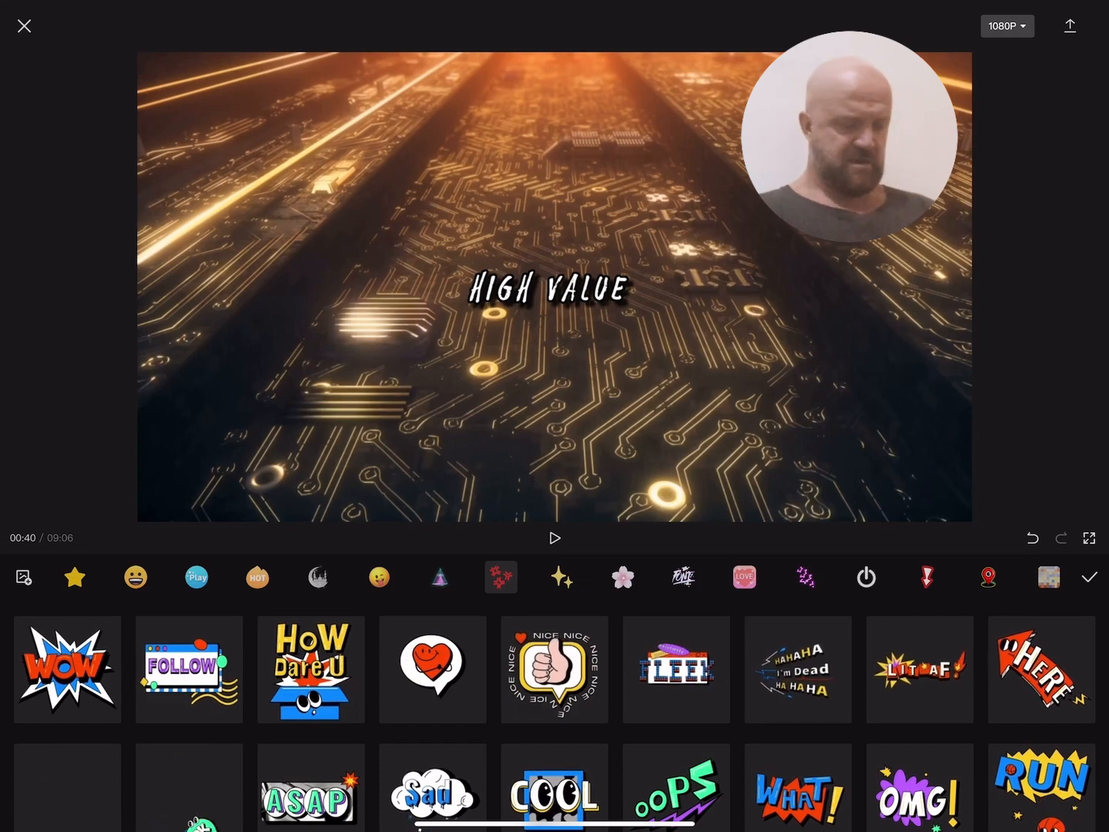
scroll("down", 3)
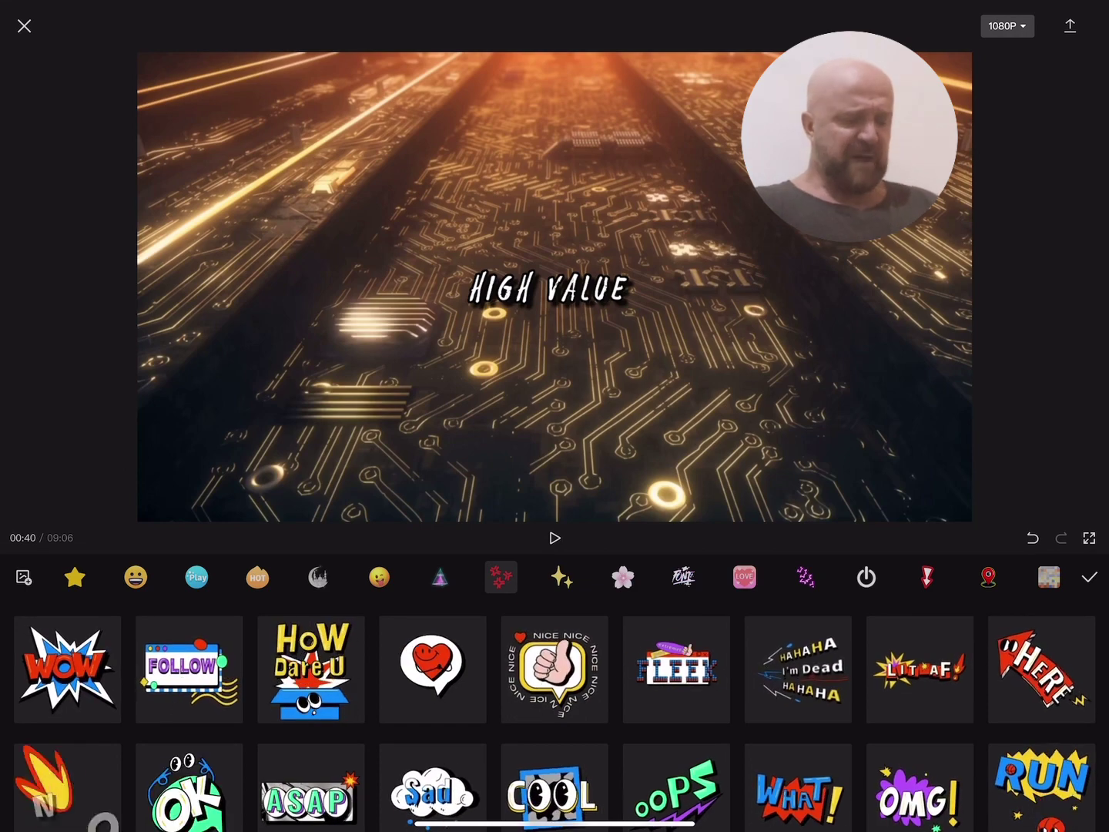
scroll("down", 3)
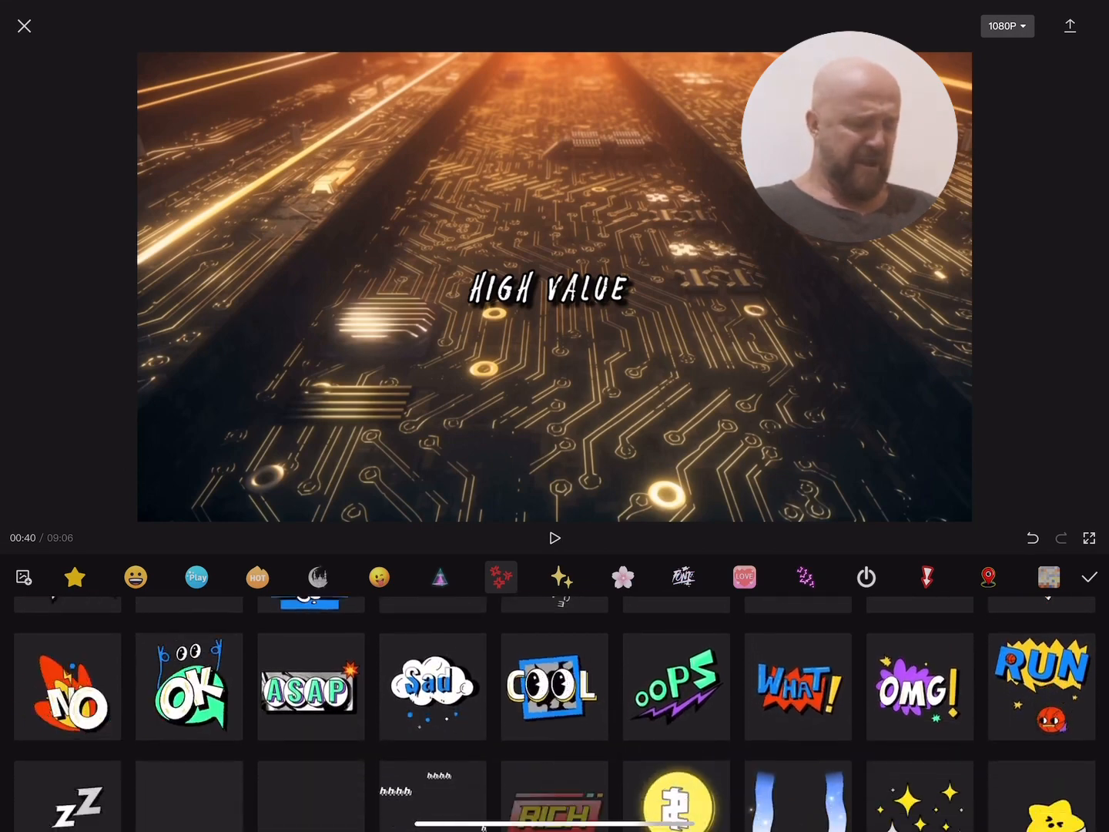
scroll("down", 3)
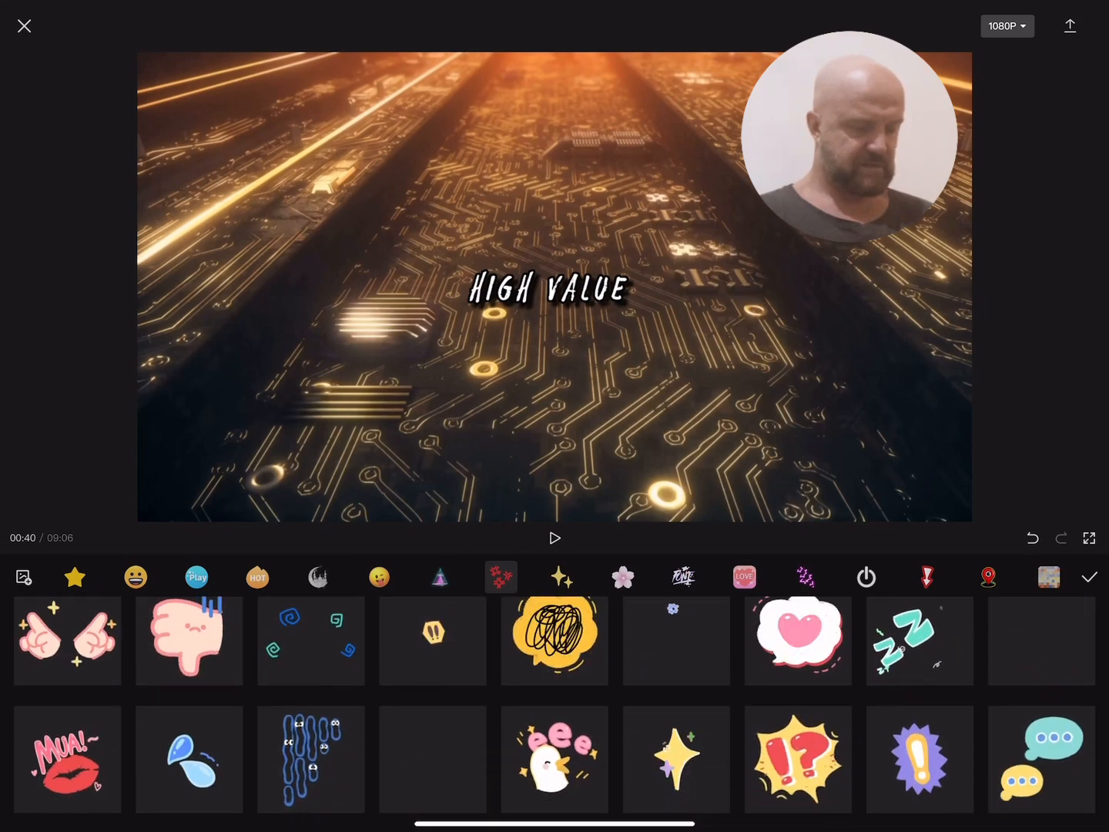
scroll("down", 3)
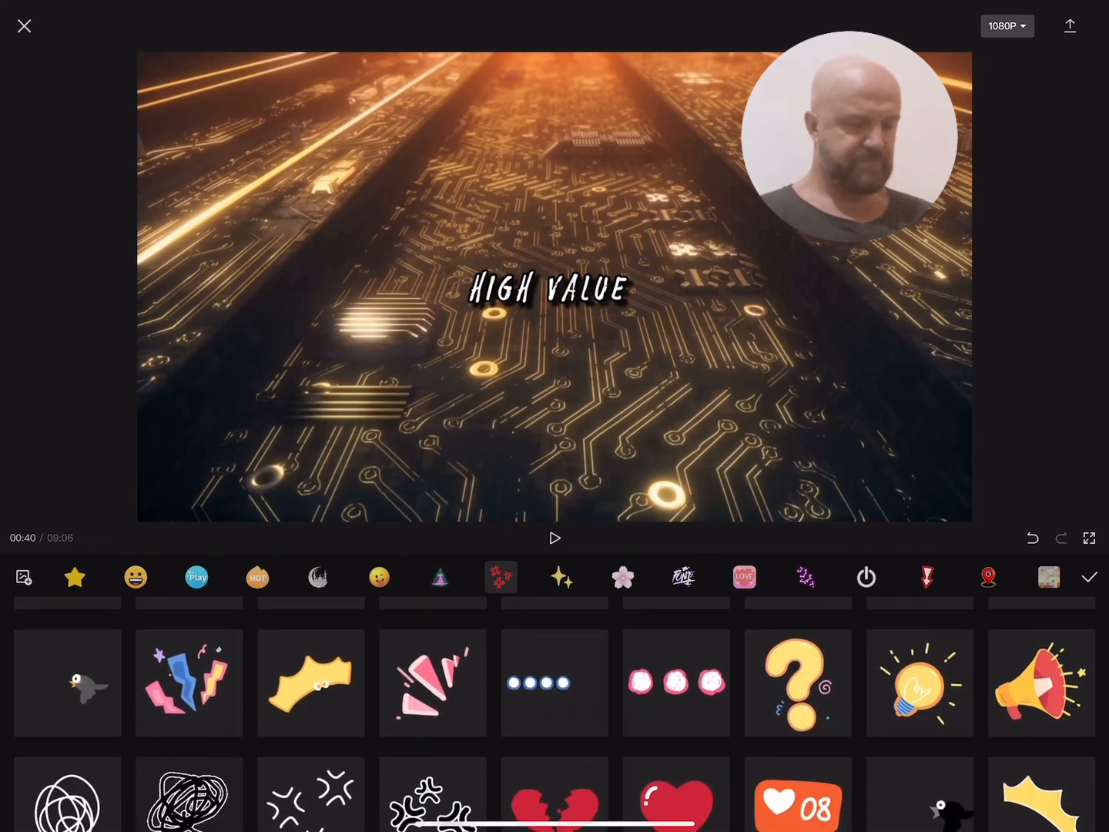
scroll("down", 3)
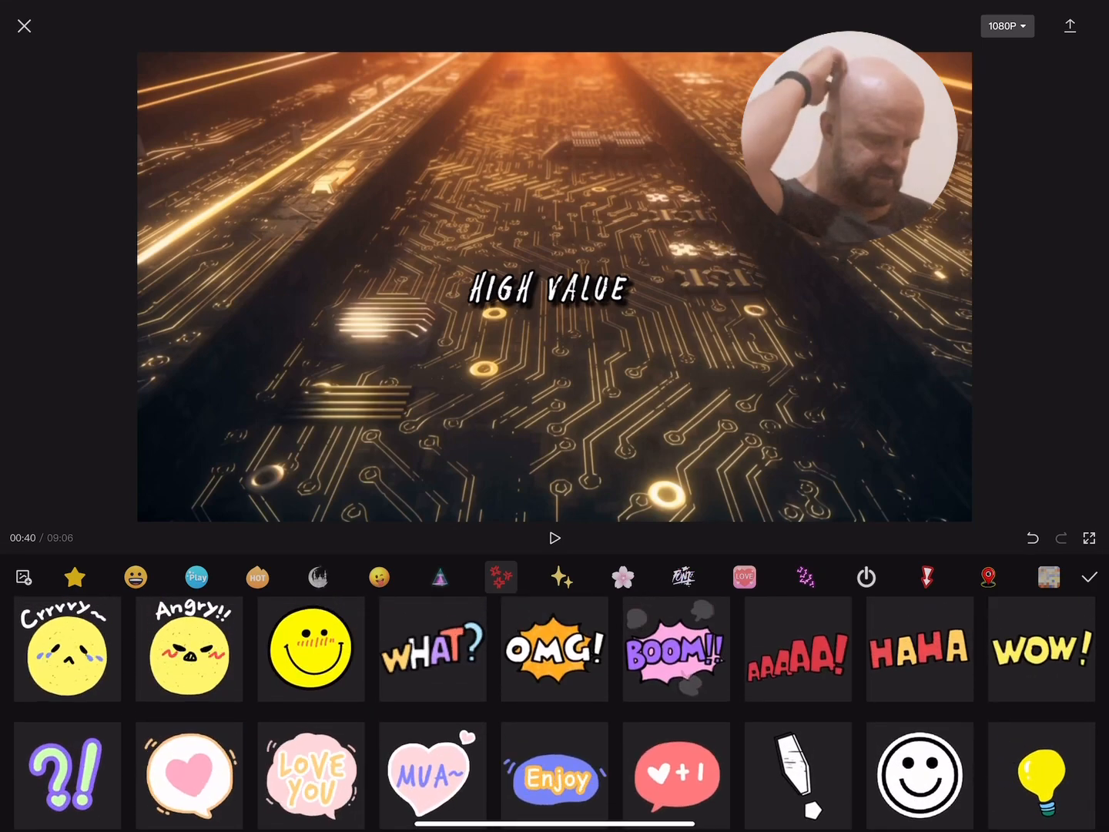
scroll("down", 3)
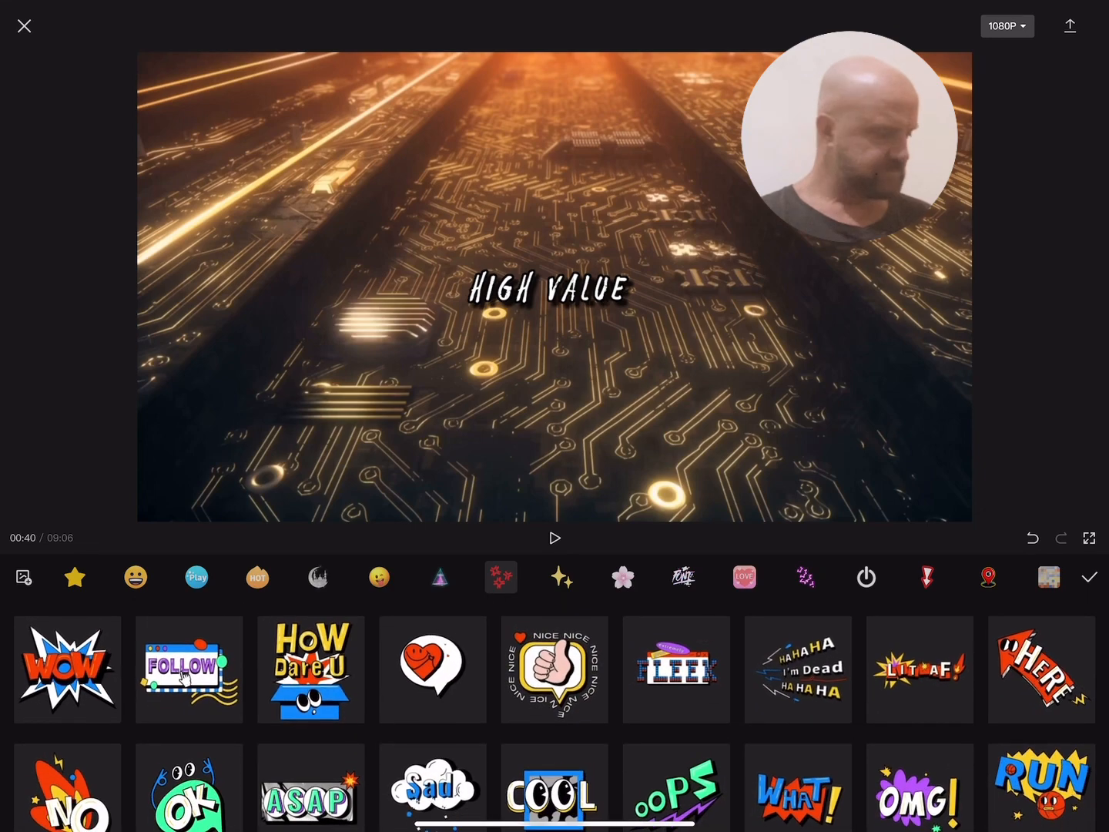
left_click(561, 576)
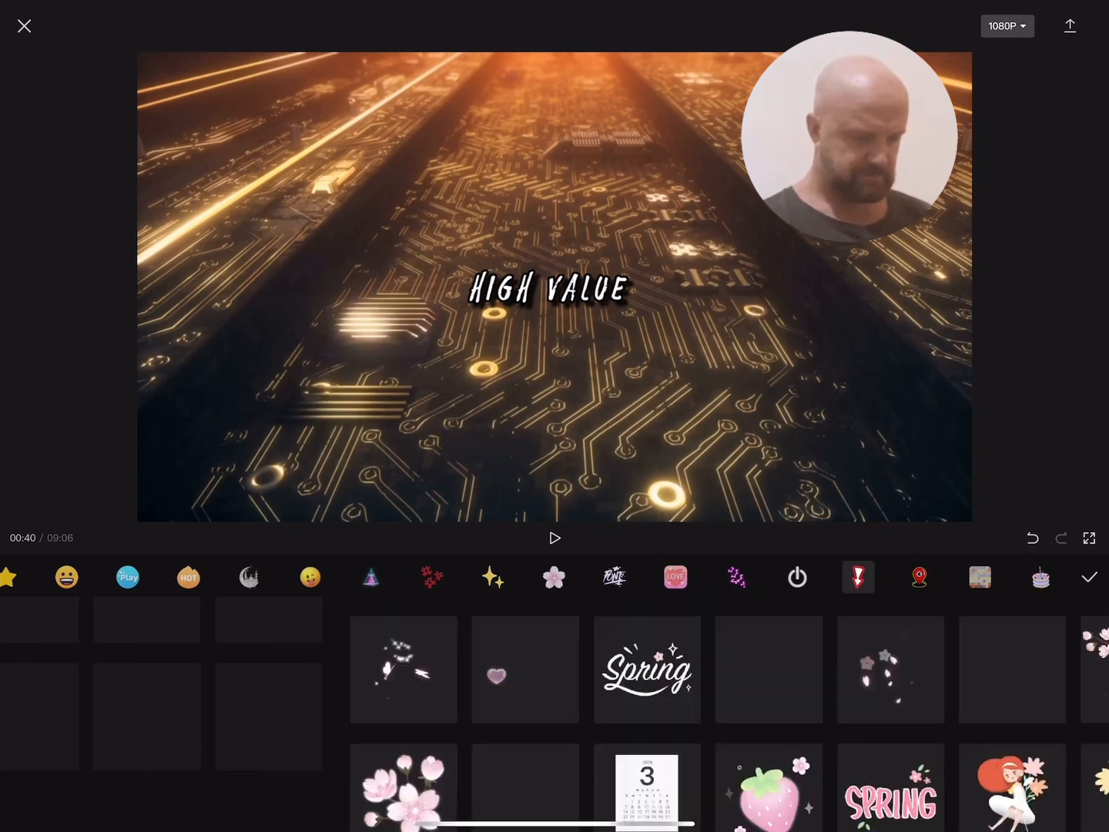
Add red tick stickers from the signs category over the 'high value', 'store of value check' and 'pretty double check' captions.
scroll("right", 3)
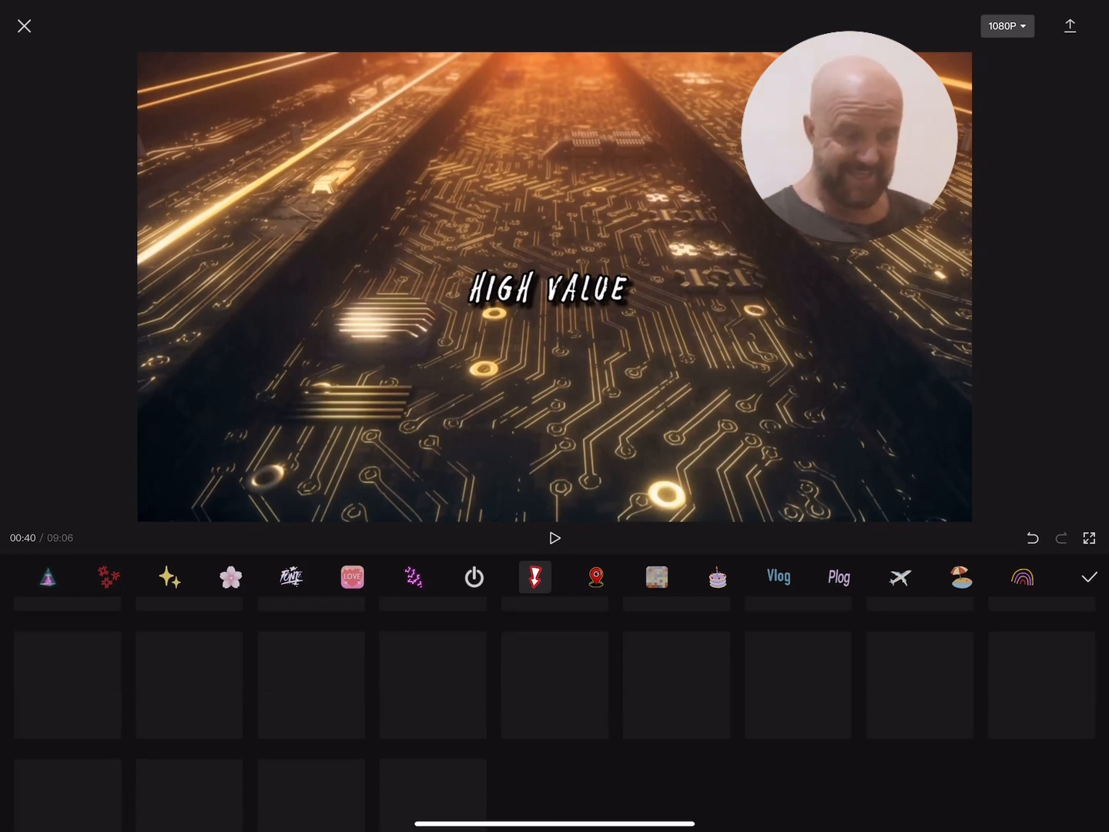
left_click(532, 576)
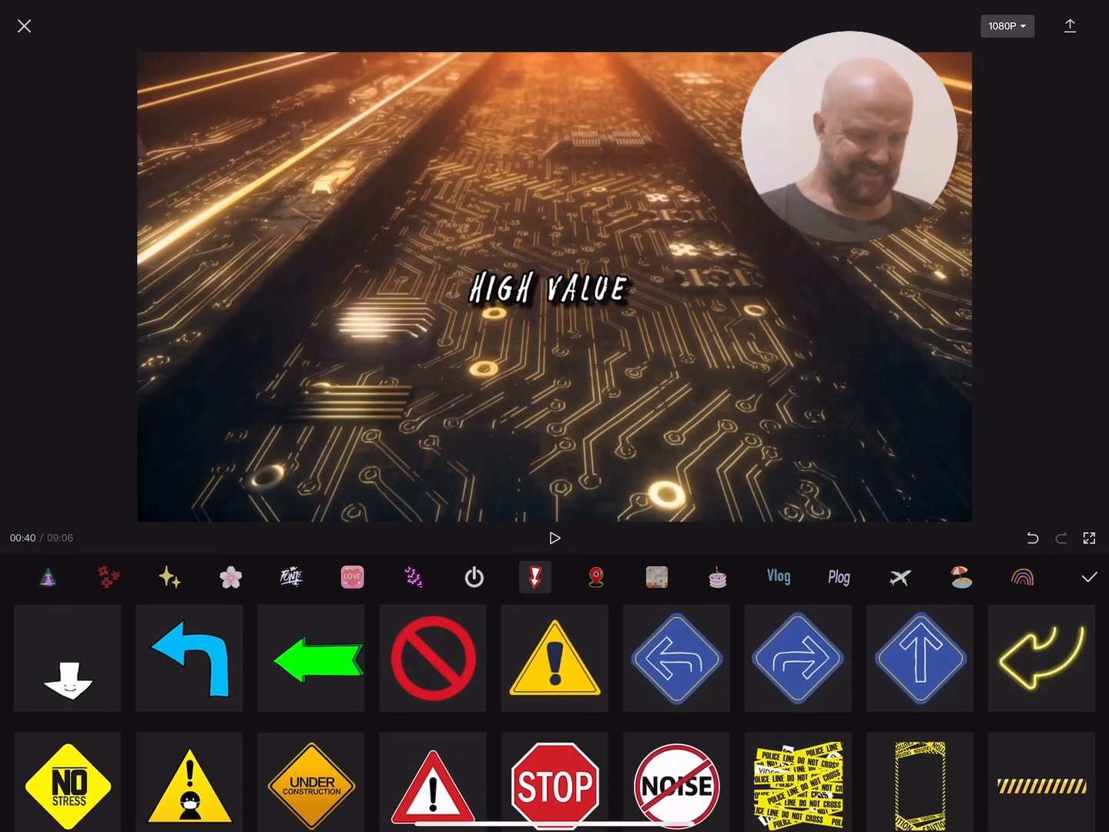
scroll("down", 3)
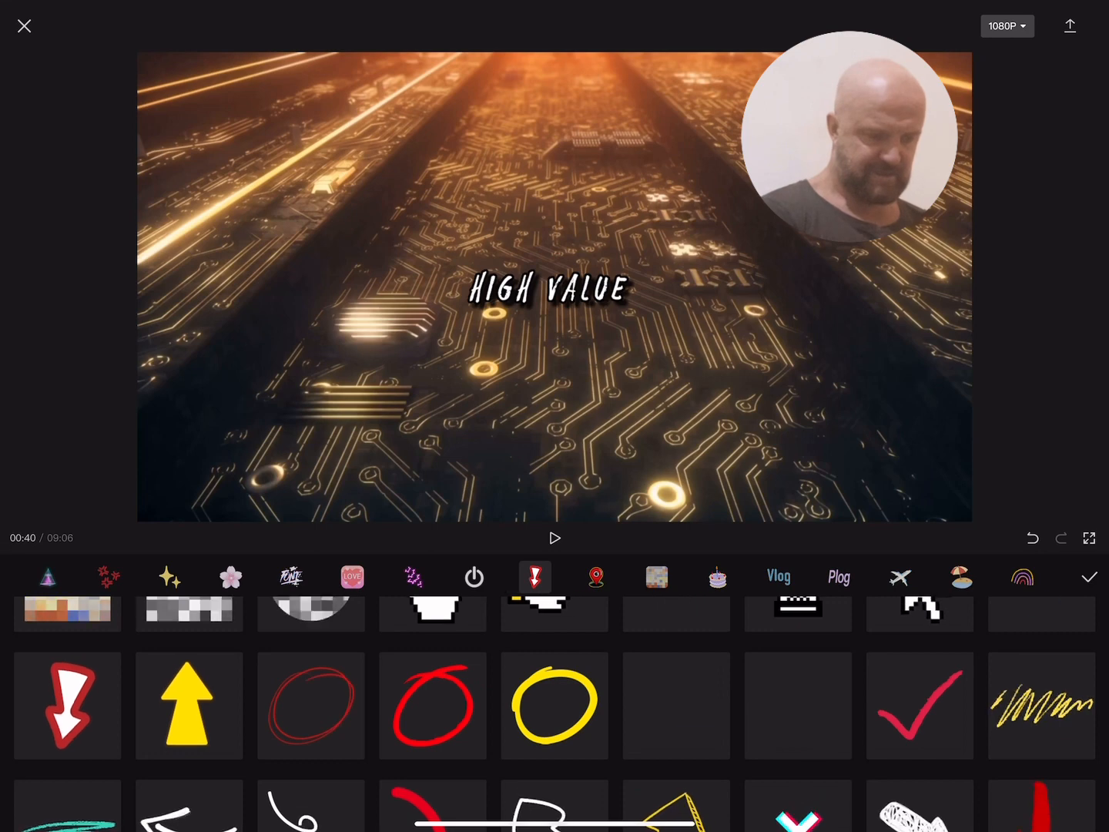
left_click(919, 706)
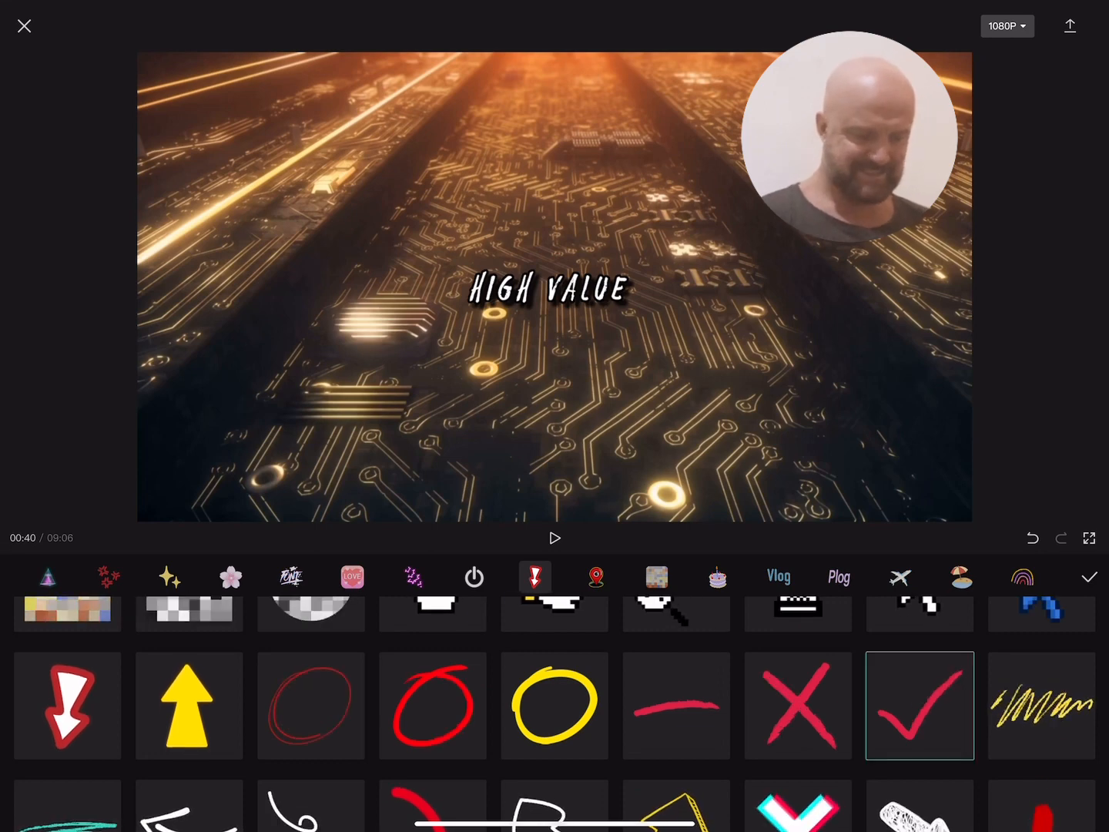
left_click(917, 705)
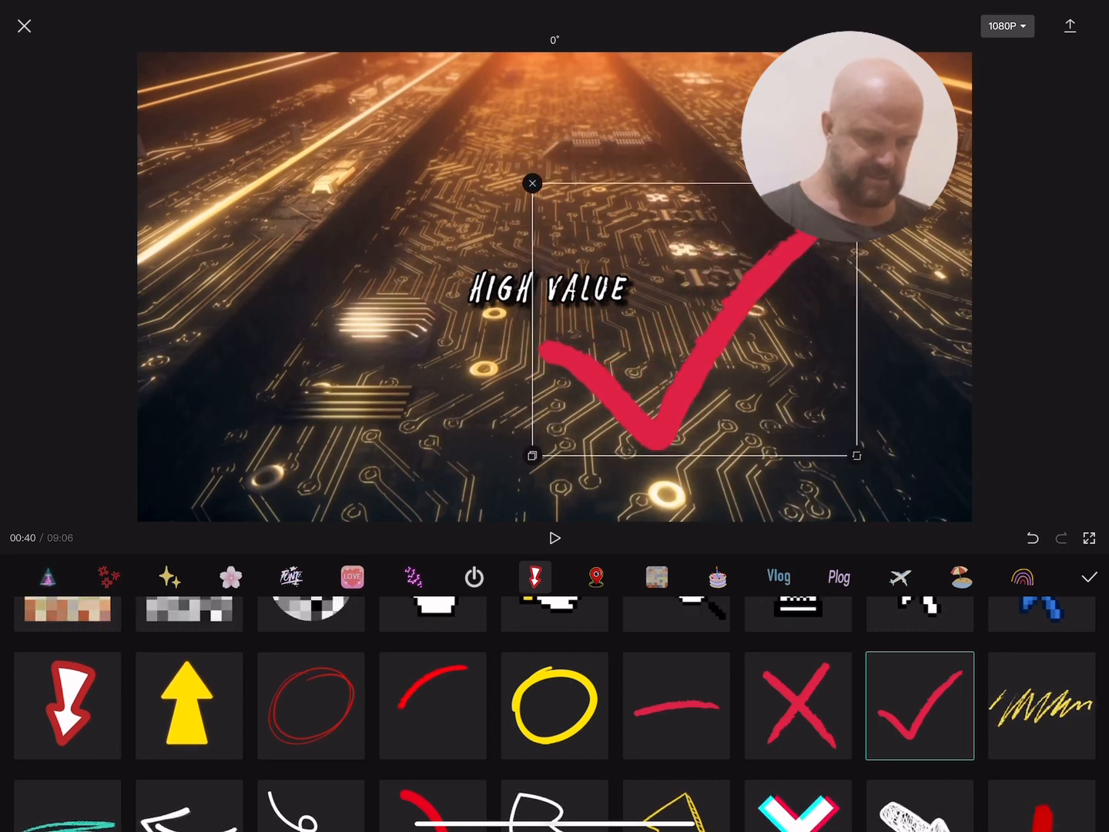
left_click(920, 705)
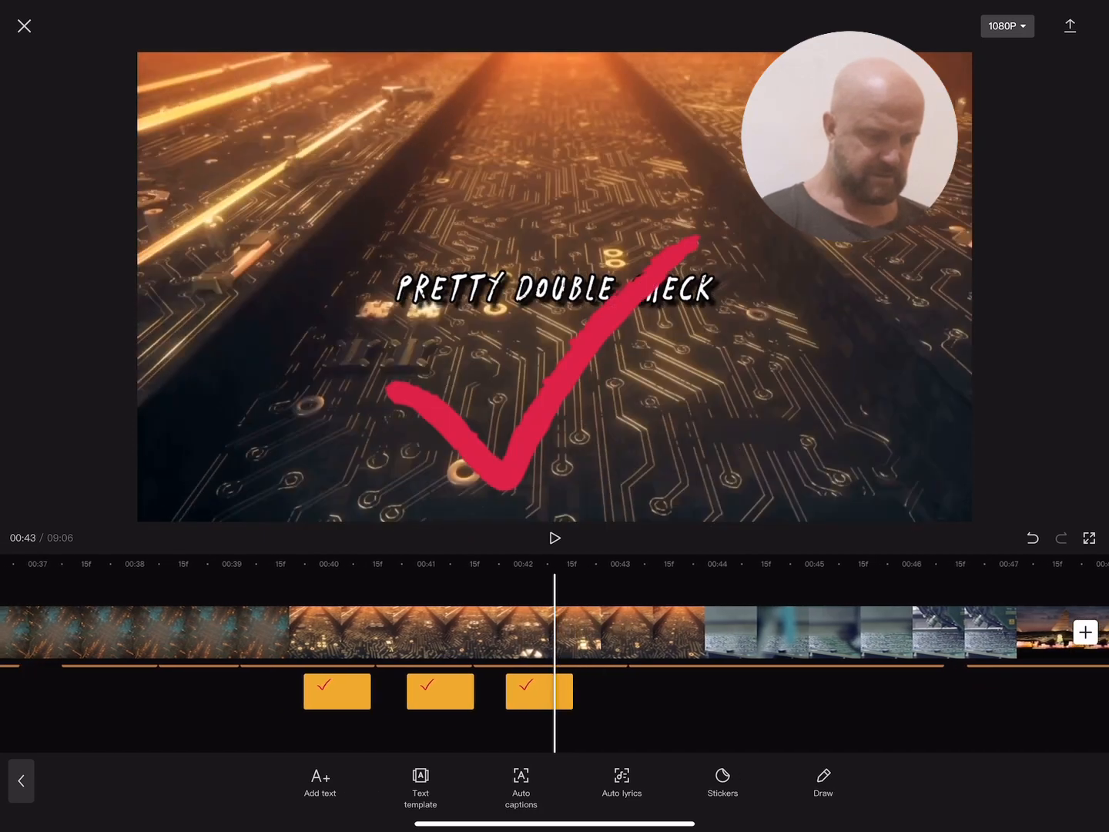
left_click(539, 690)
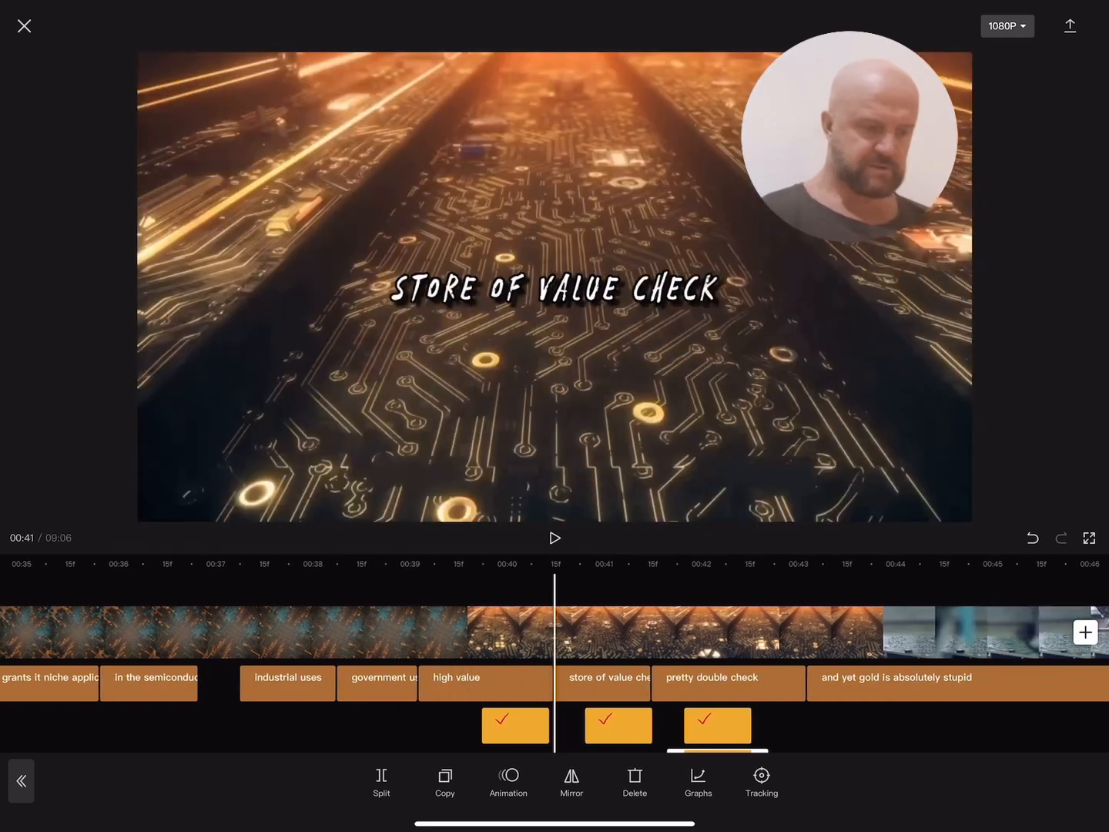
Edit the captions to read 'store of value' and 'pretty', removing 'check' and 'double check'.
left_click(602, 684)
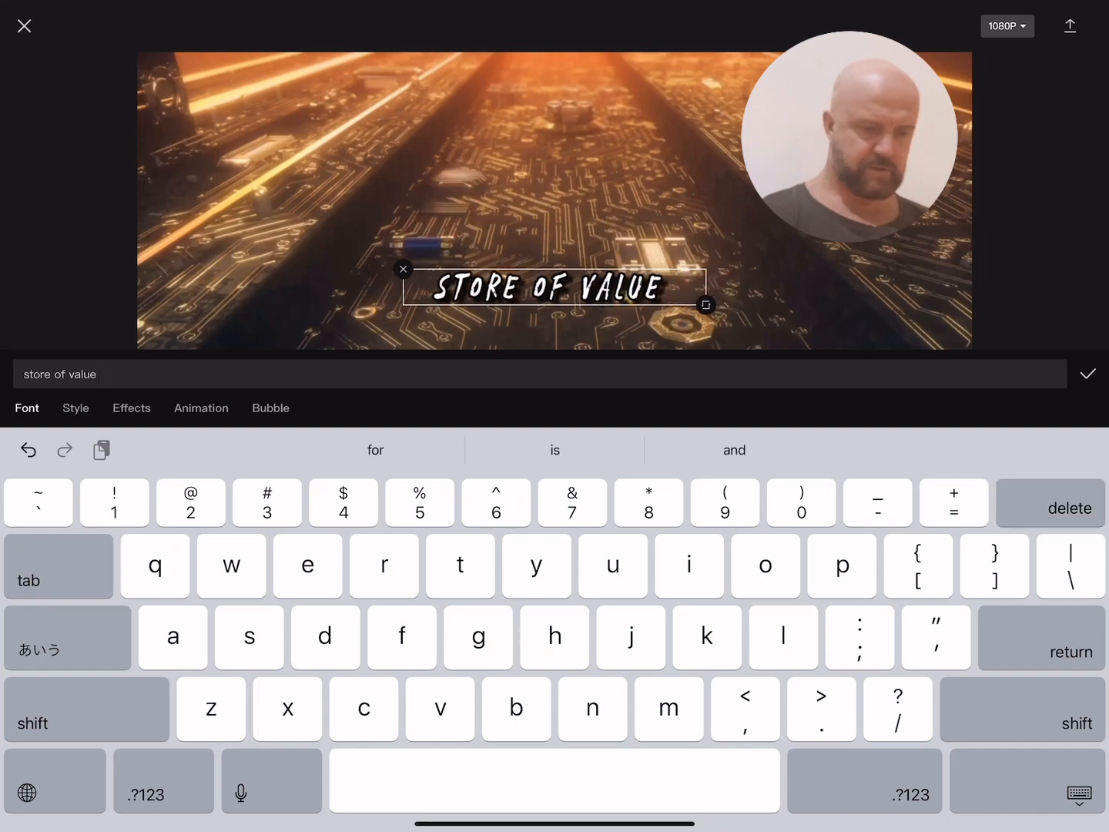
left_click(1087, 372)
type("pretty double chec")
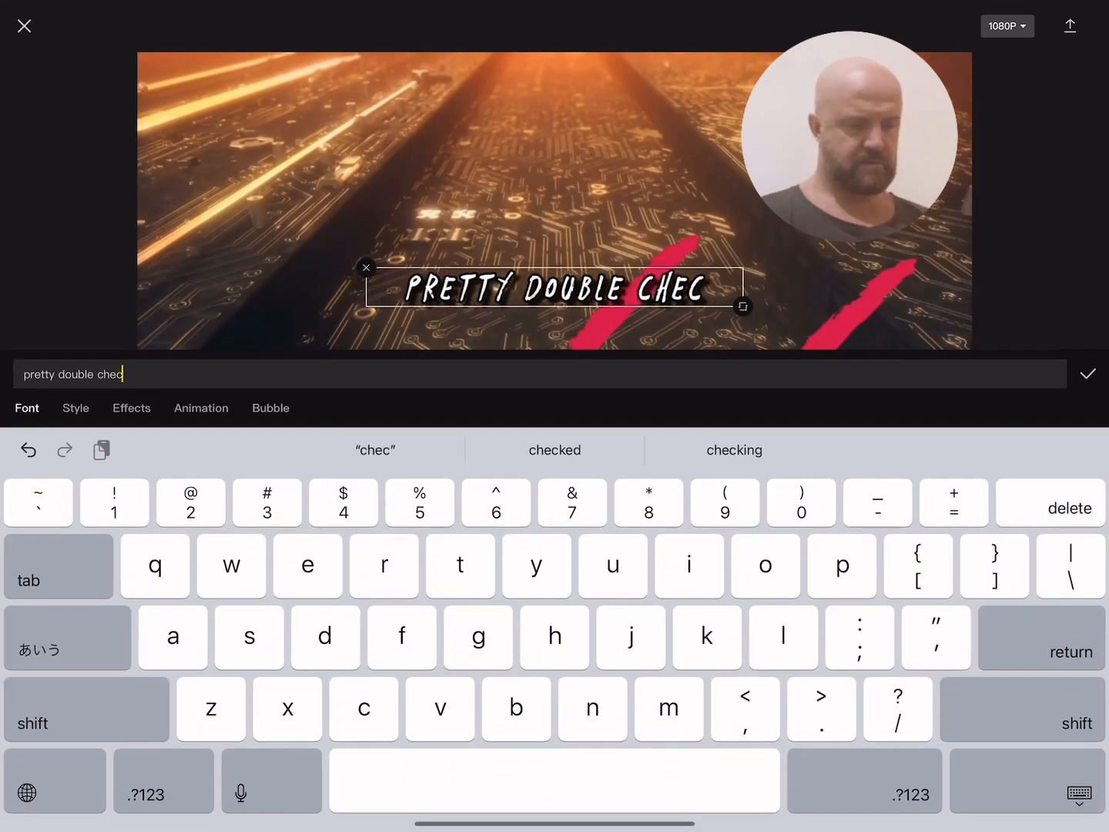
left_click(1069, 509)
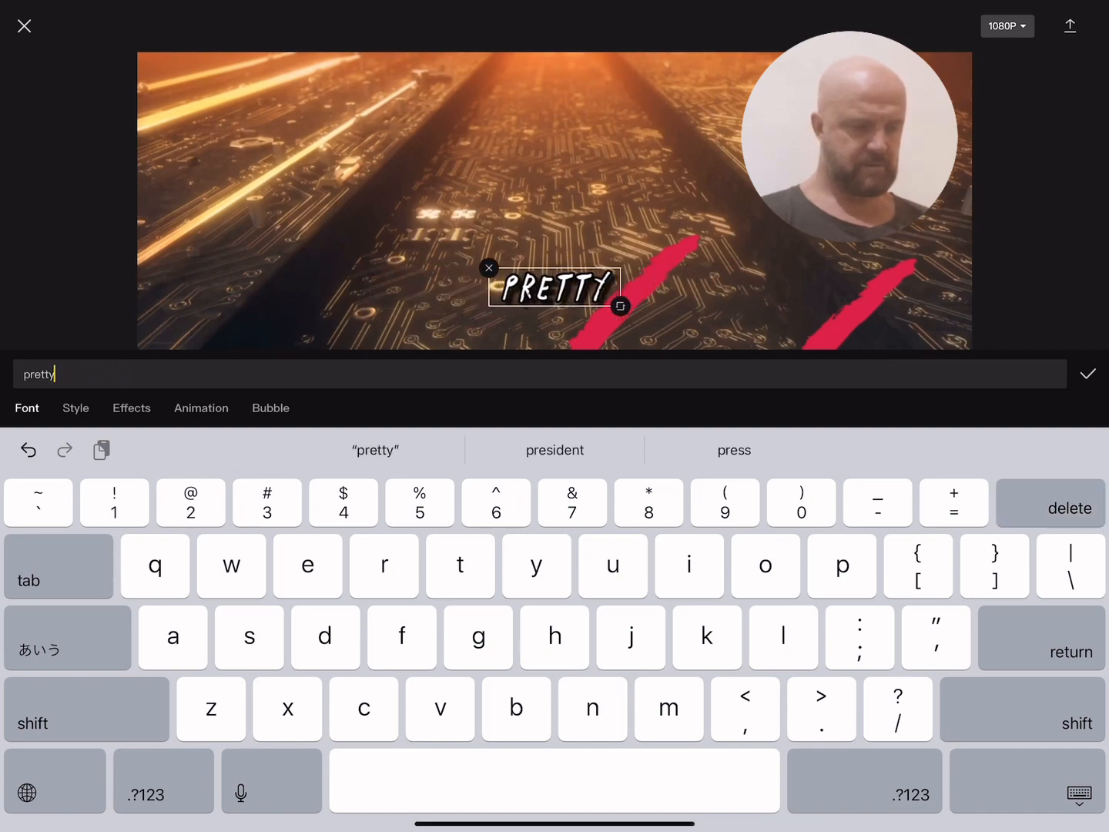
left_click(1087, 373)
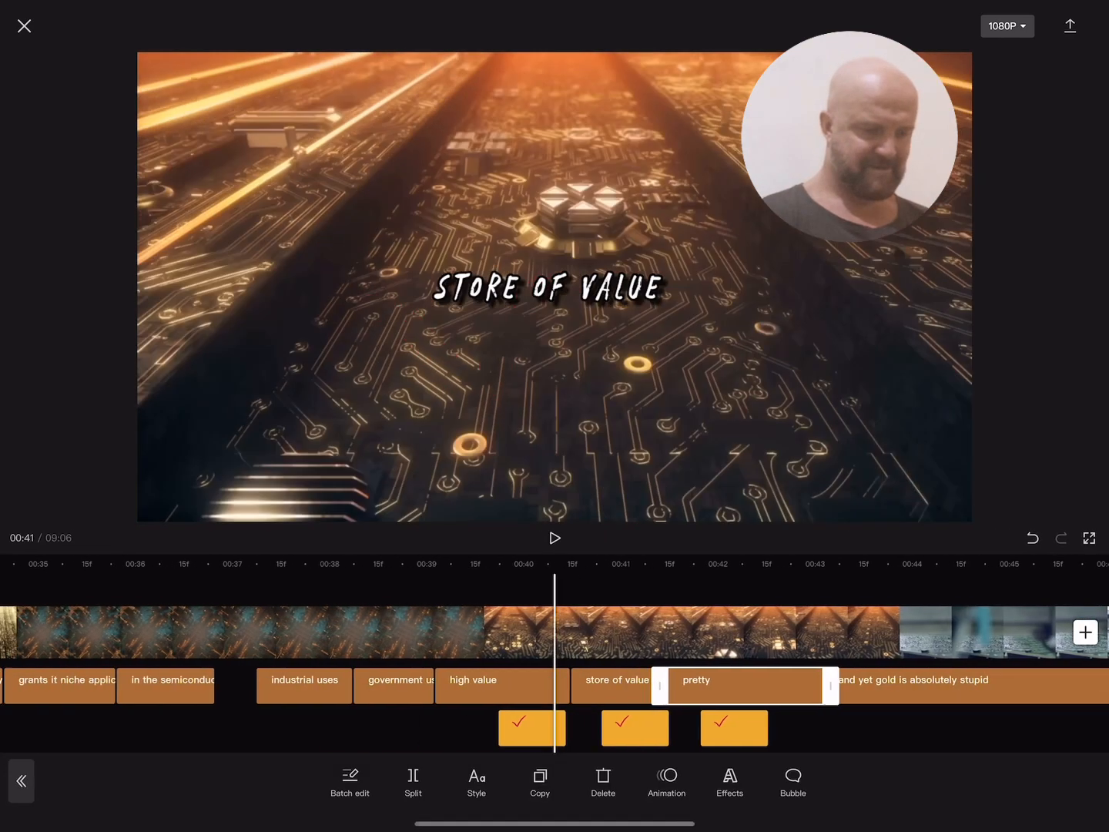
left_click(554, 537)
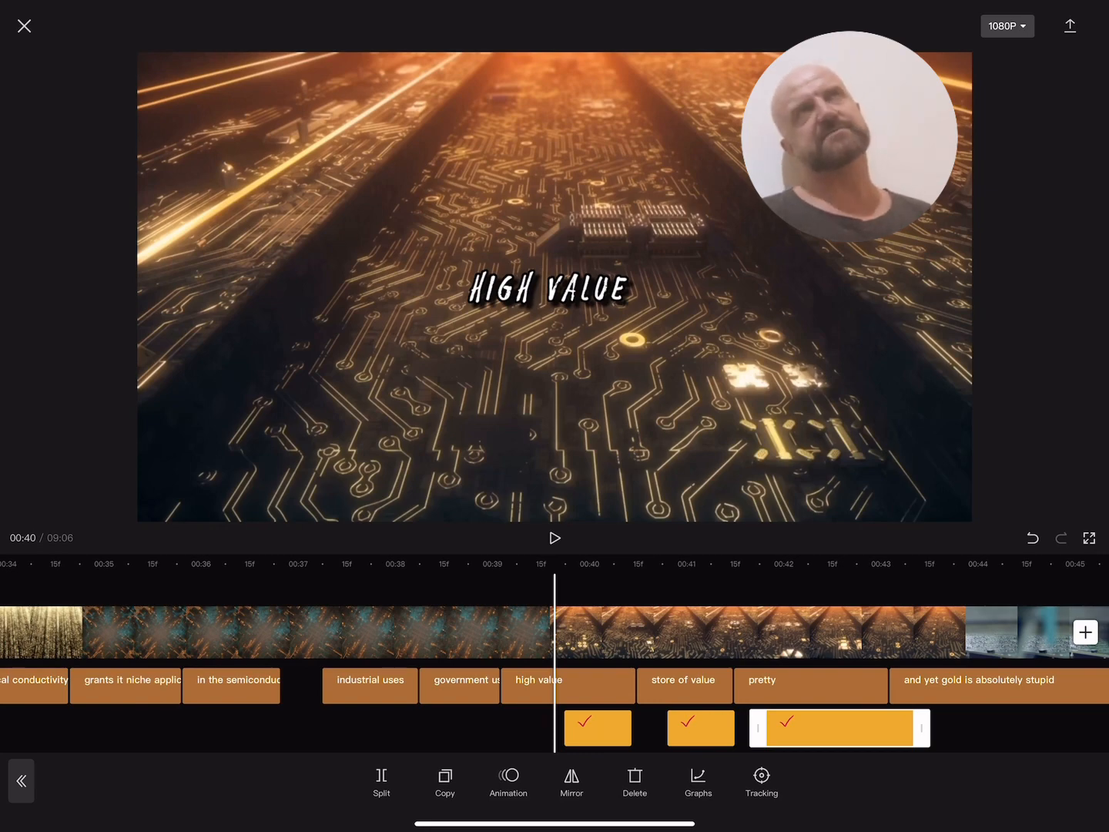
Extend the third tick sticker into the 'and yet gold is absolutely stupid' caption and review playback to 46 s.
left_click(555, 537)
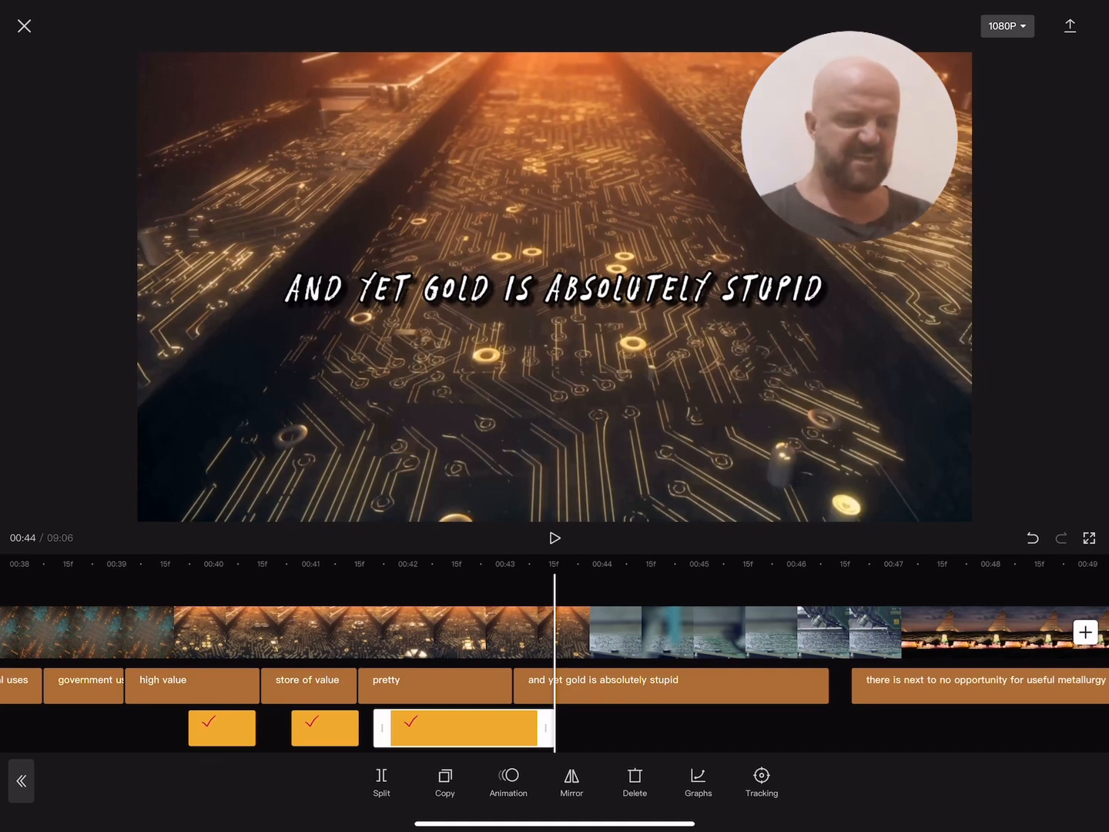
left_click(462, 726)
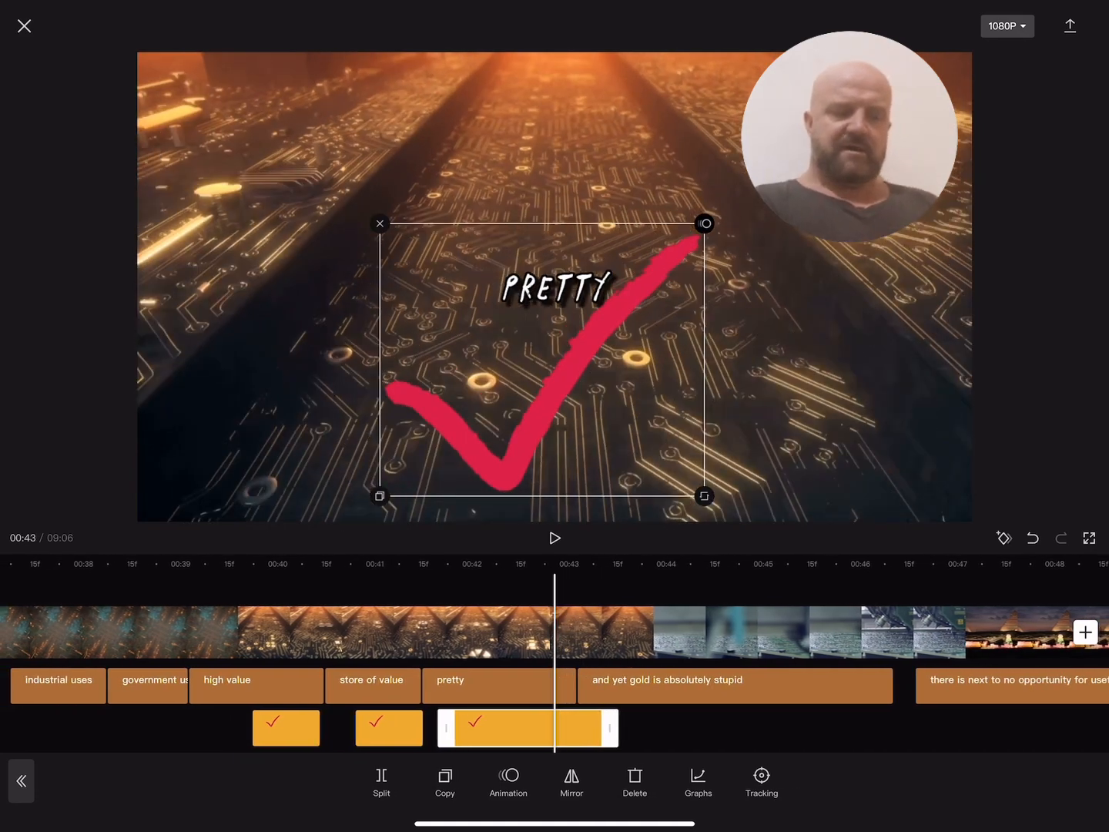
left_click(555, 538)
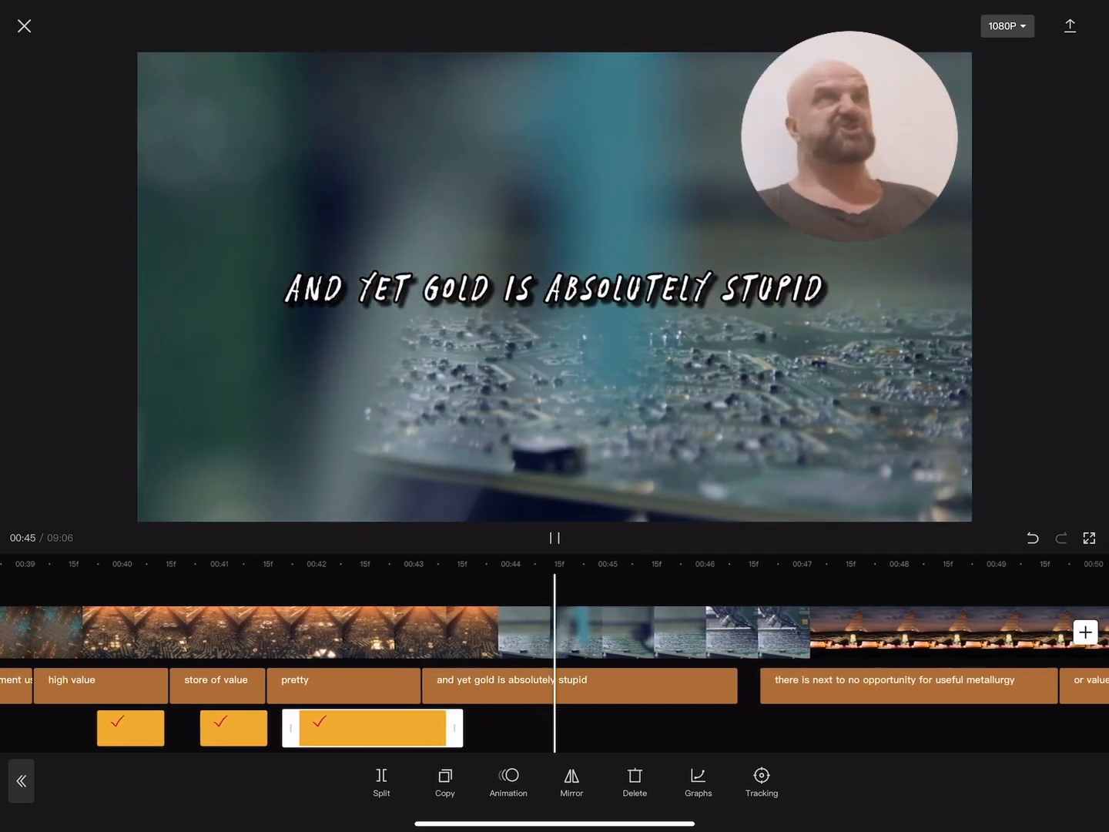
left_click(554, 537)
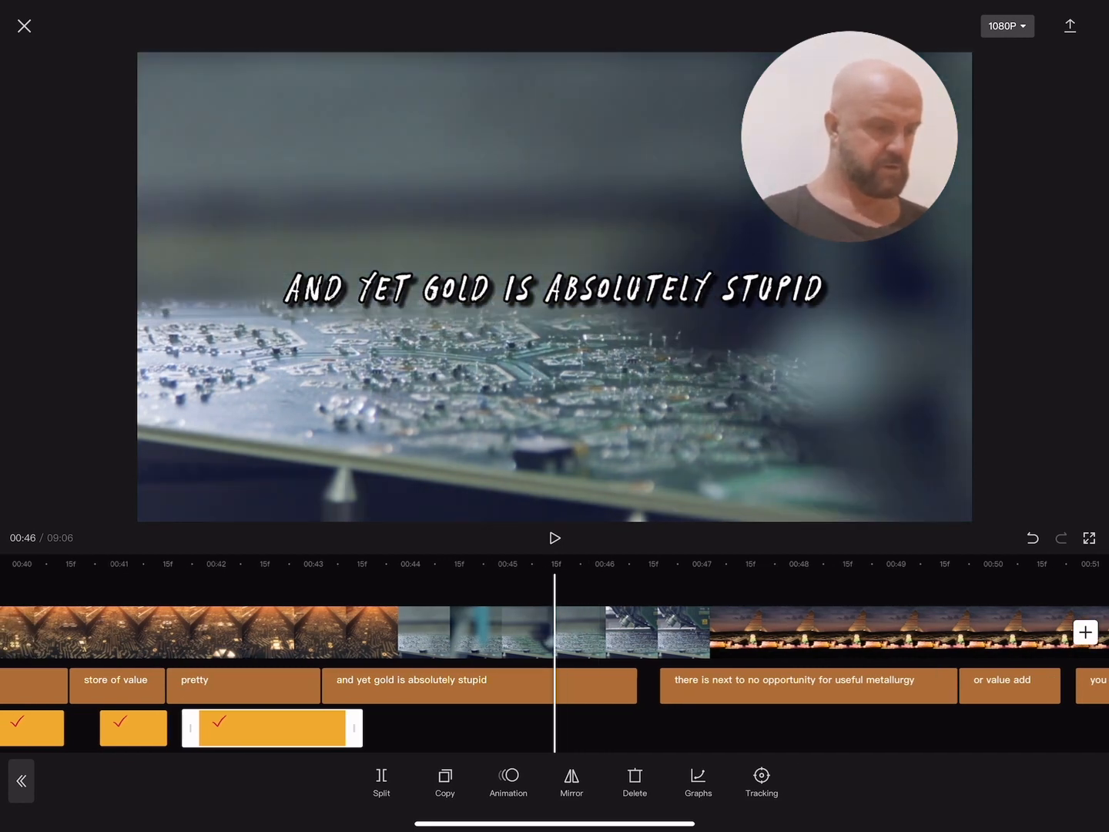
Edit the caption down to 'no opportunity for useful metallurgy'.
double_click(807, 686)
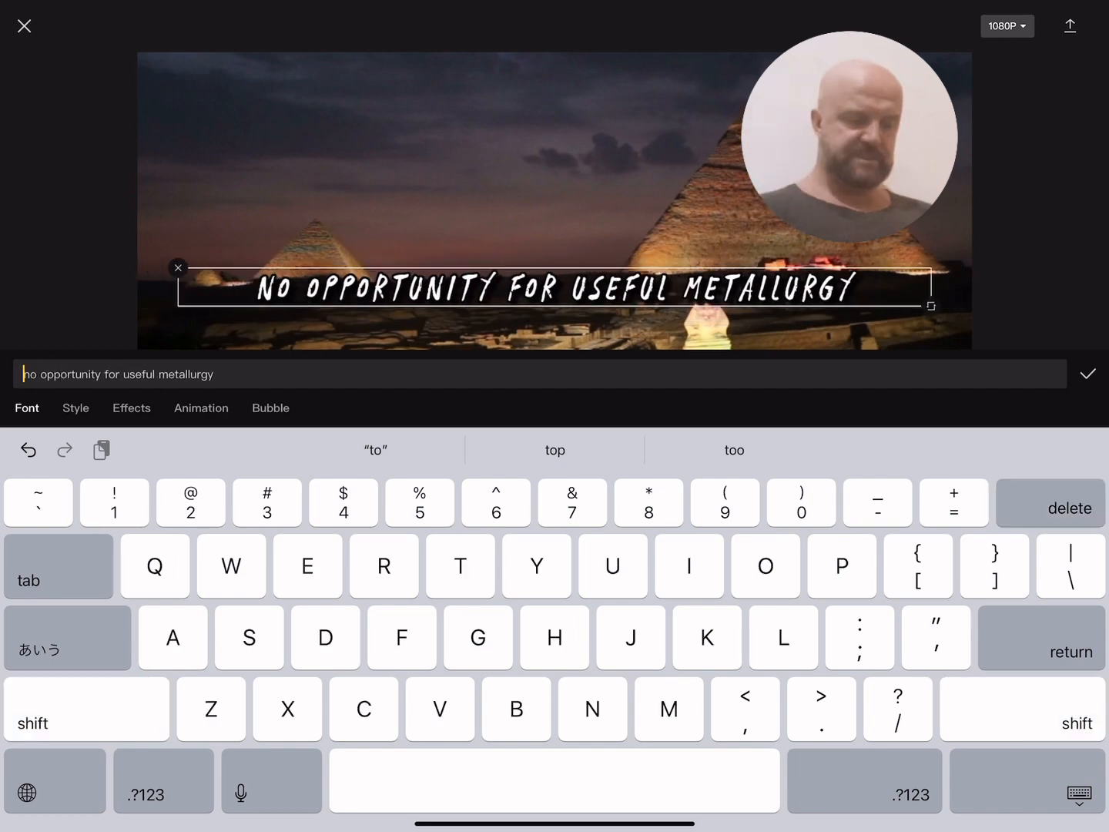
left_click(1087, 372)
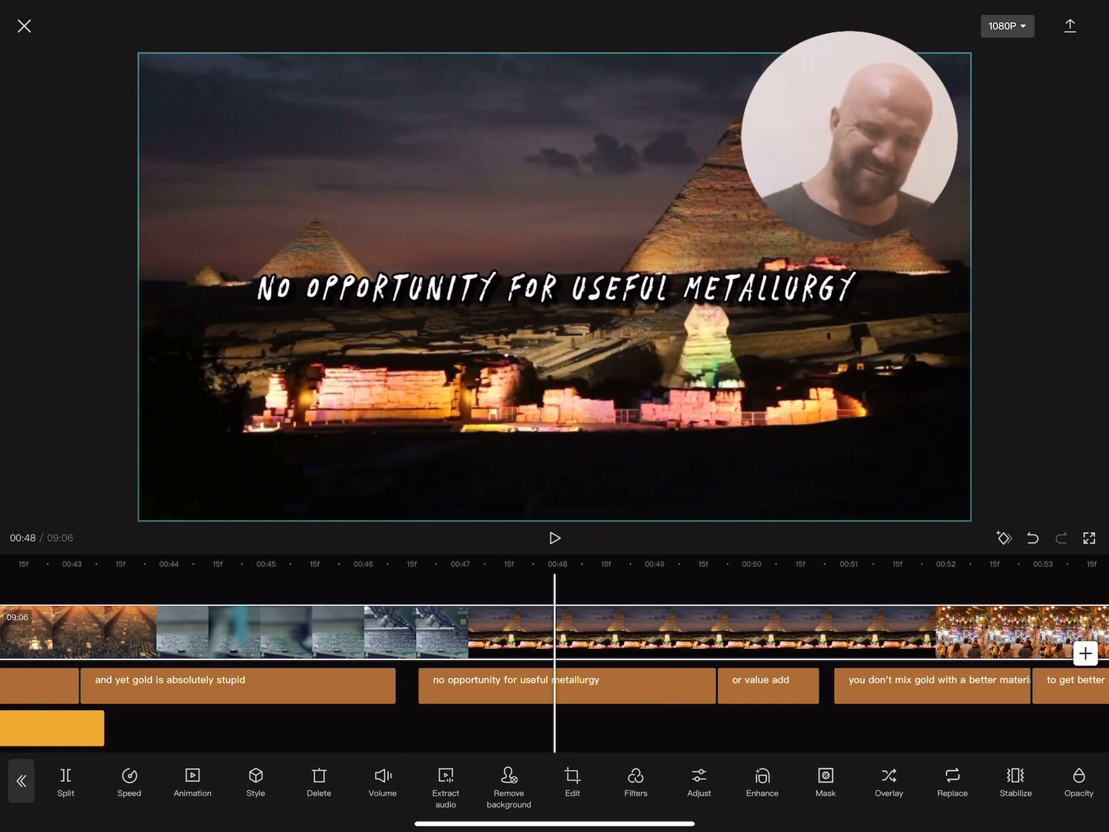
Adjust the pyramids clip's brightness and saturation and set Vignette to 10.
left_click(634, 783)
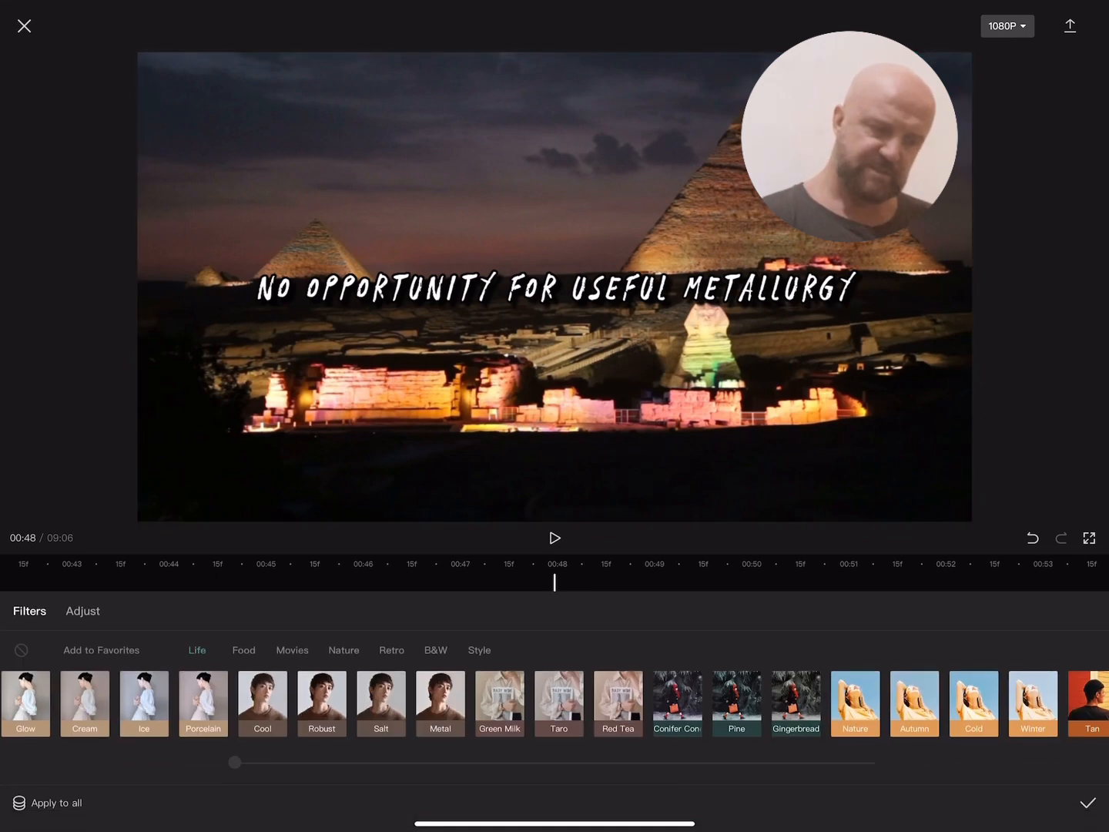
left_click(83, 610)
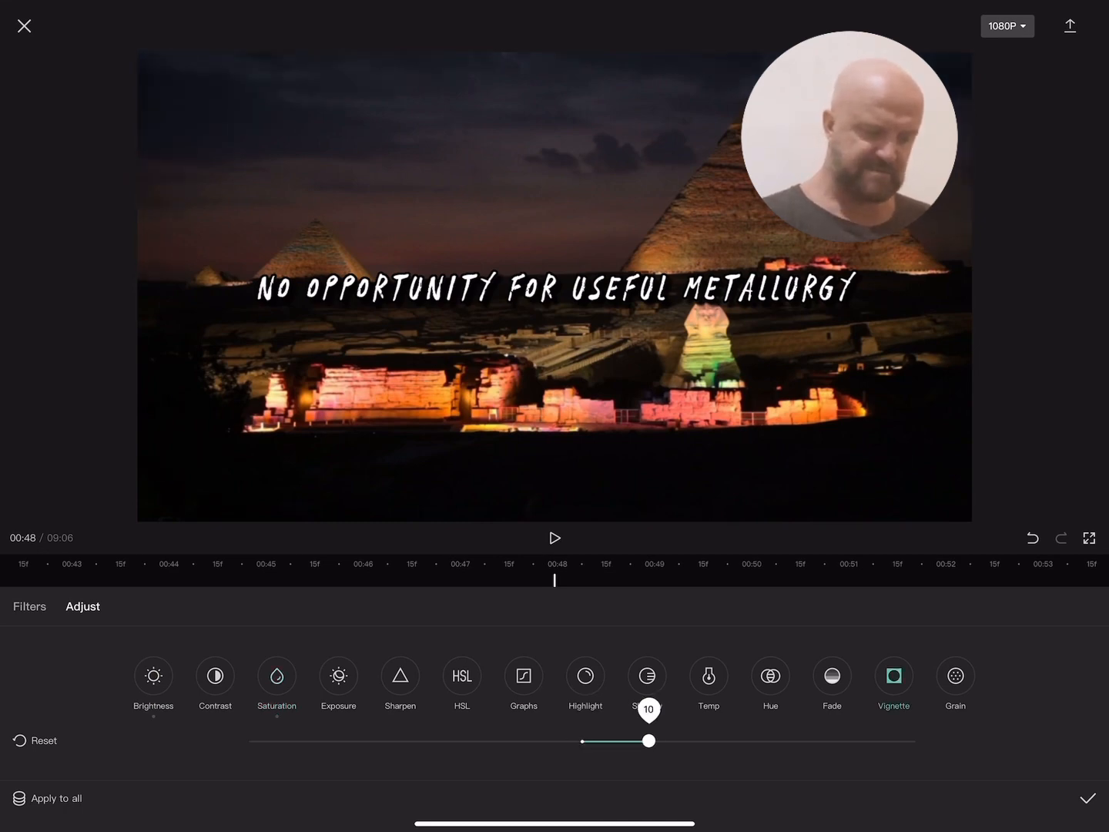
left_click(1091, 797)
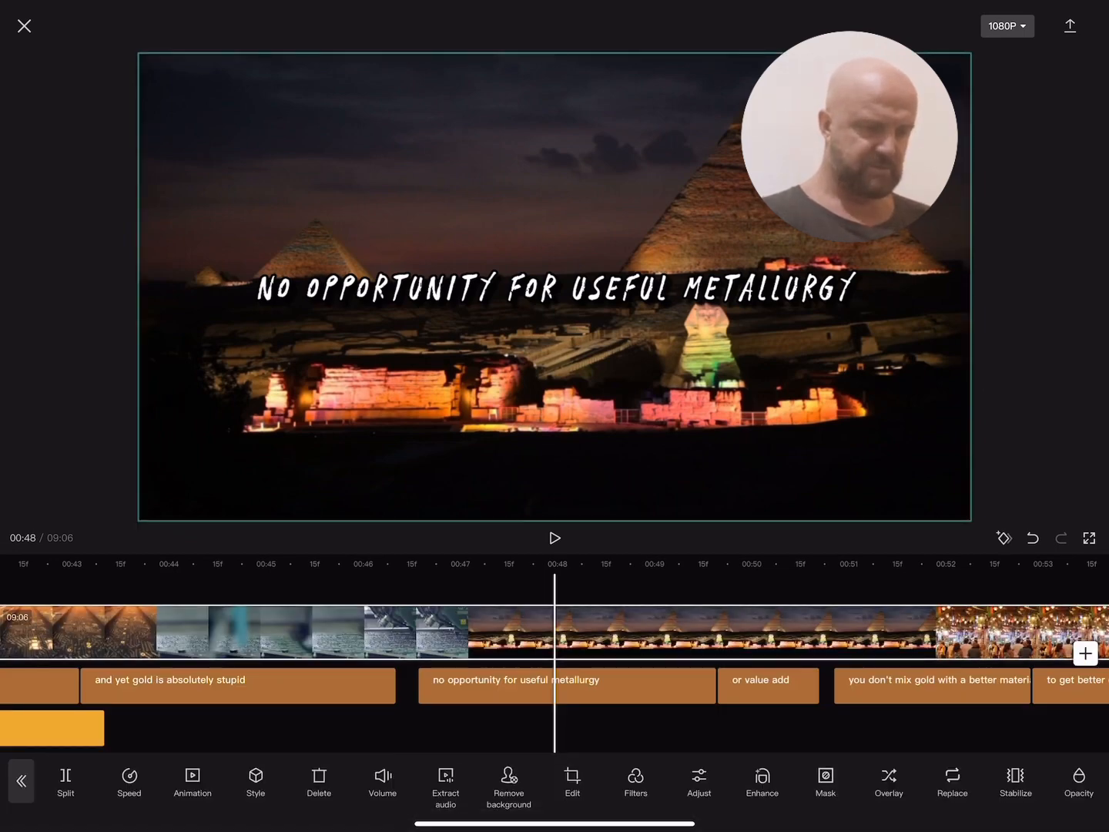
Apply the Filmstrip mask shape to the pyramids clip.
left_click(824, 785)
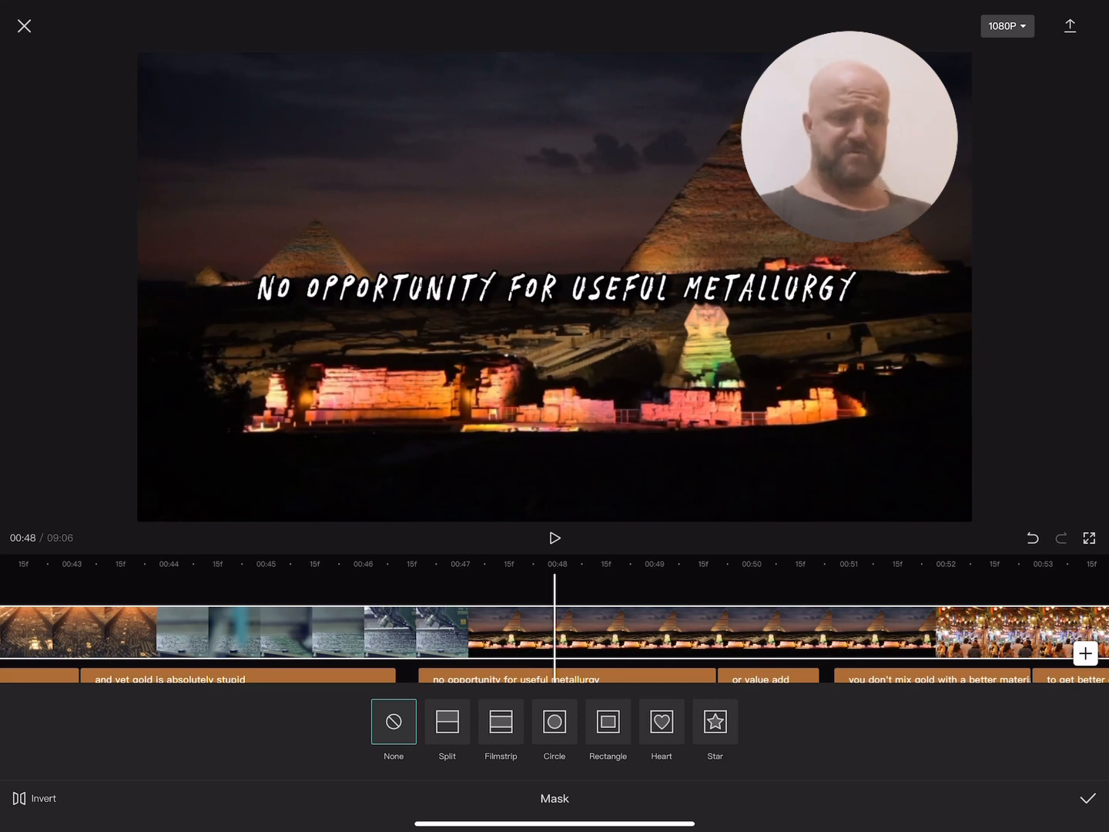
left_click(499, 727)
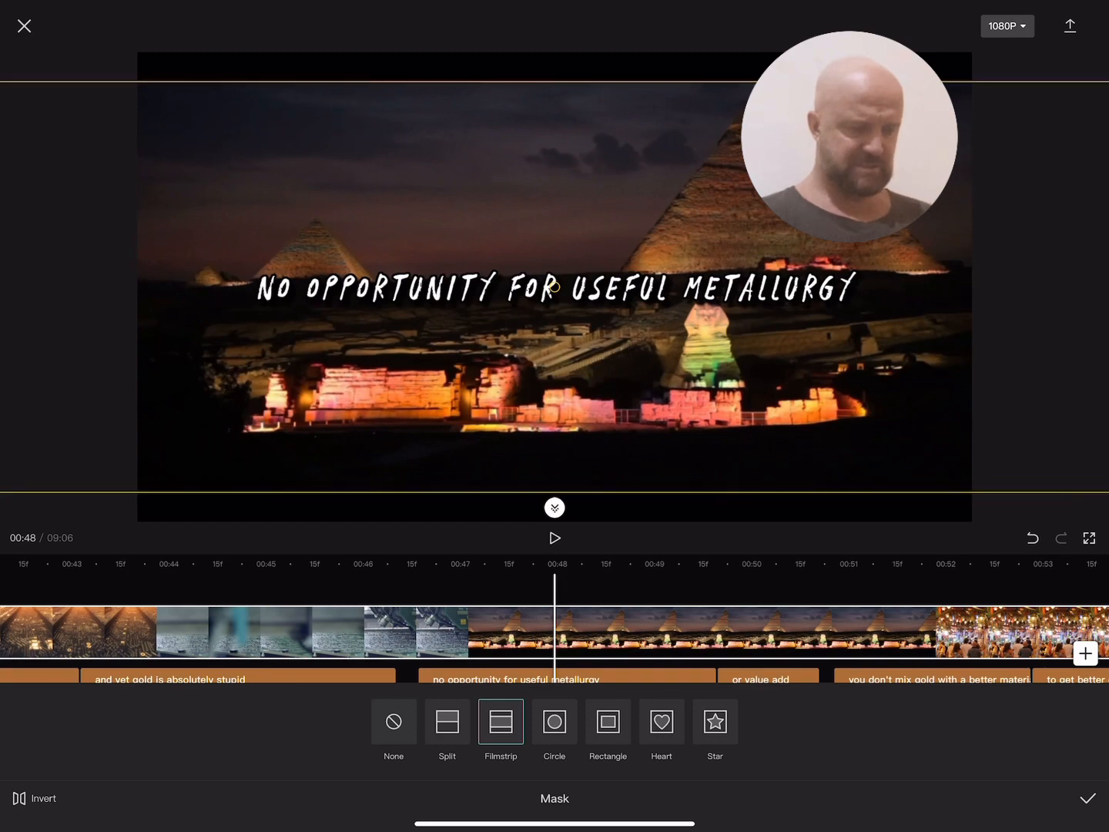
left_click(1088, 797)
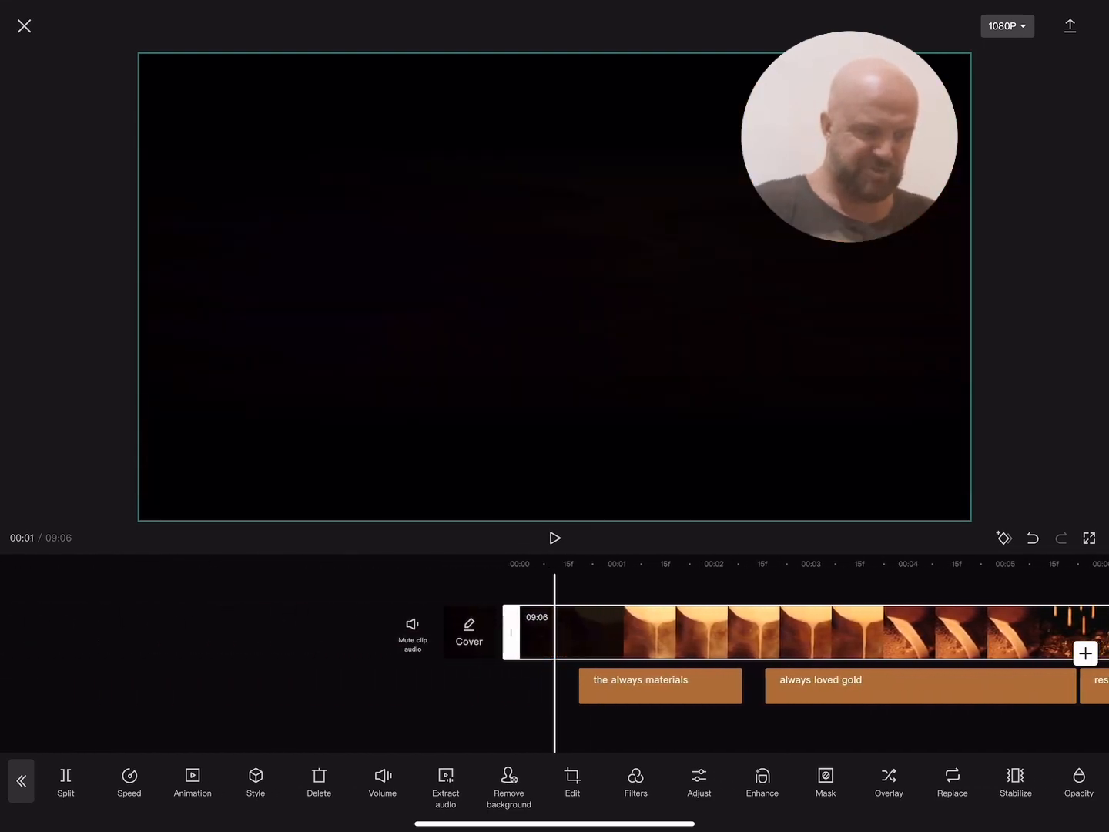
Apply the Shining Sparkles video effect from the Bling category at 'always loved gold'.
left_click(555, 537)
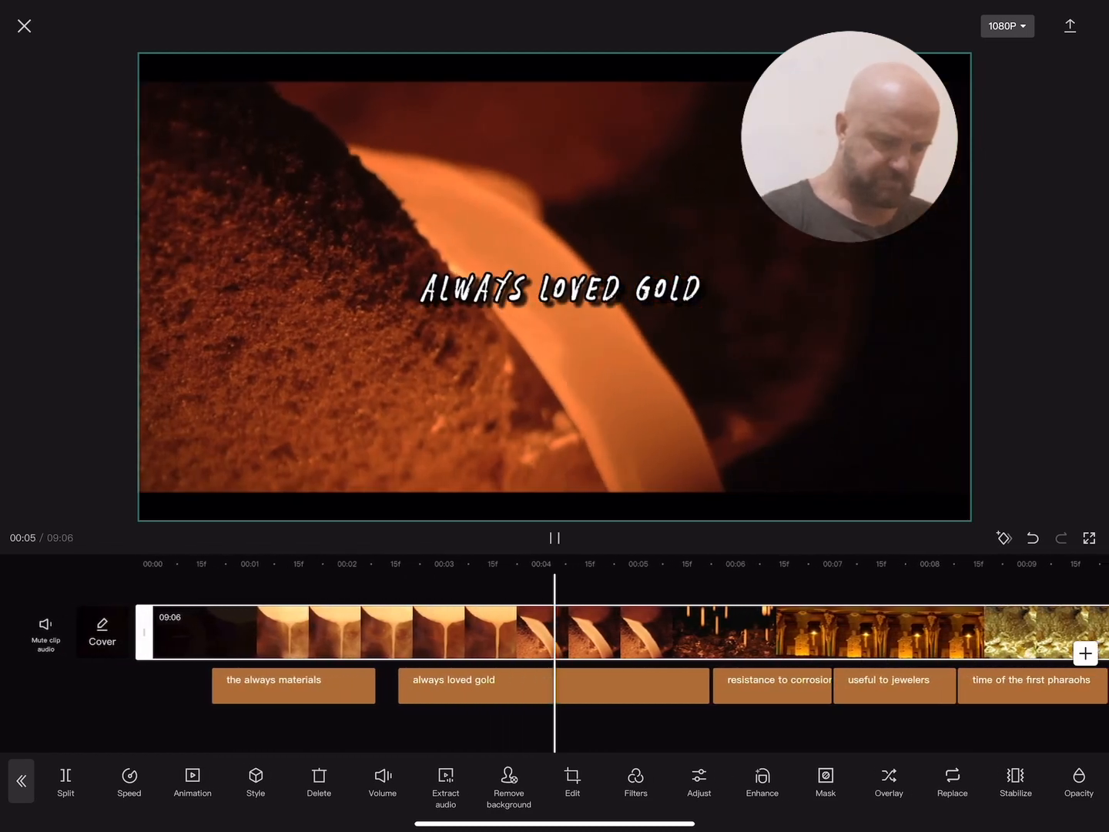
left_click(554, 538)
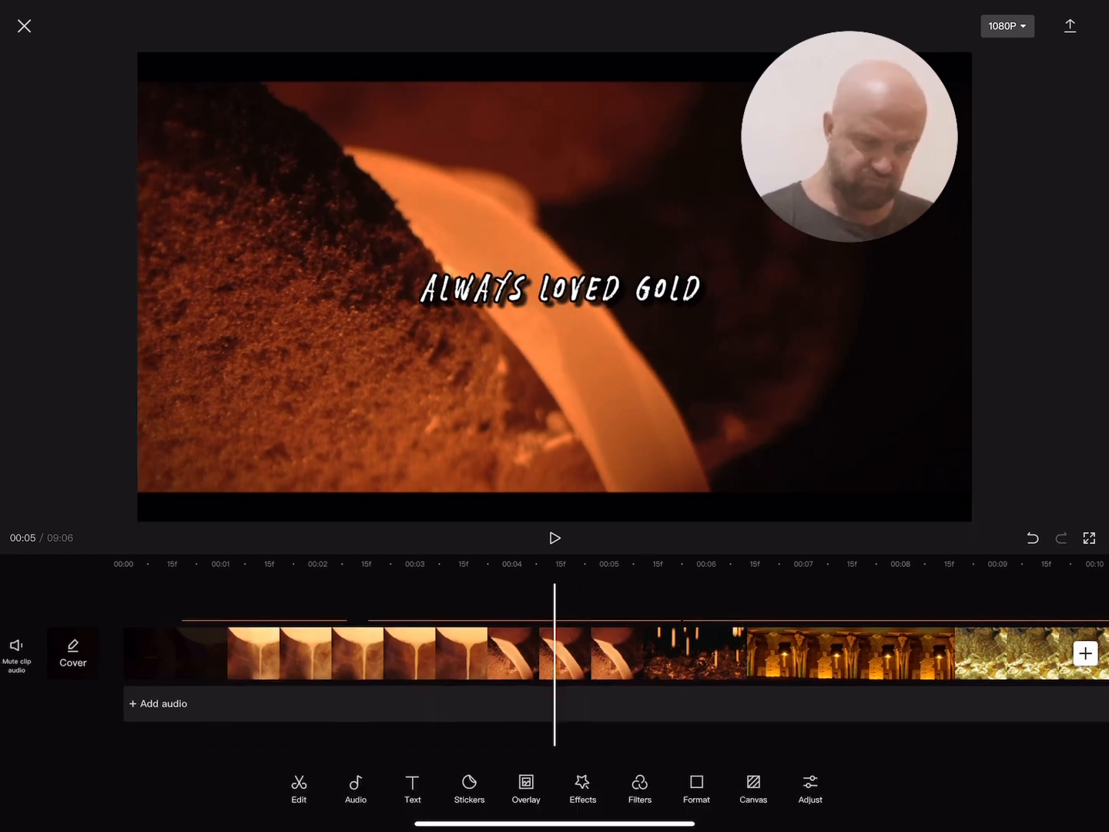
left_click(582, 785)
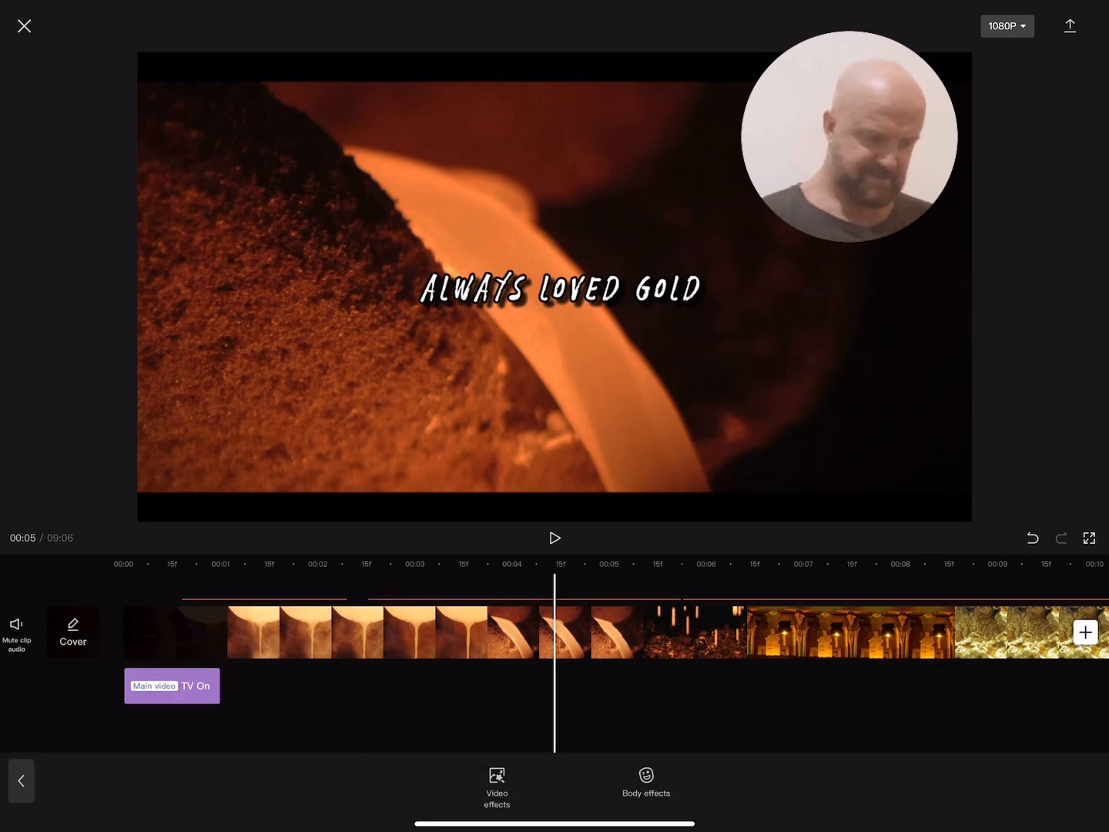
left_click(496, 779)
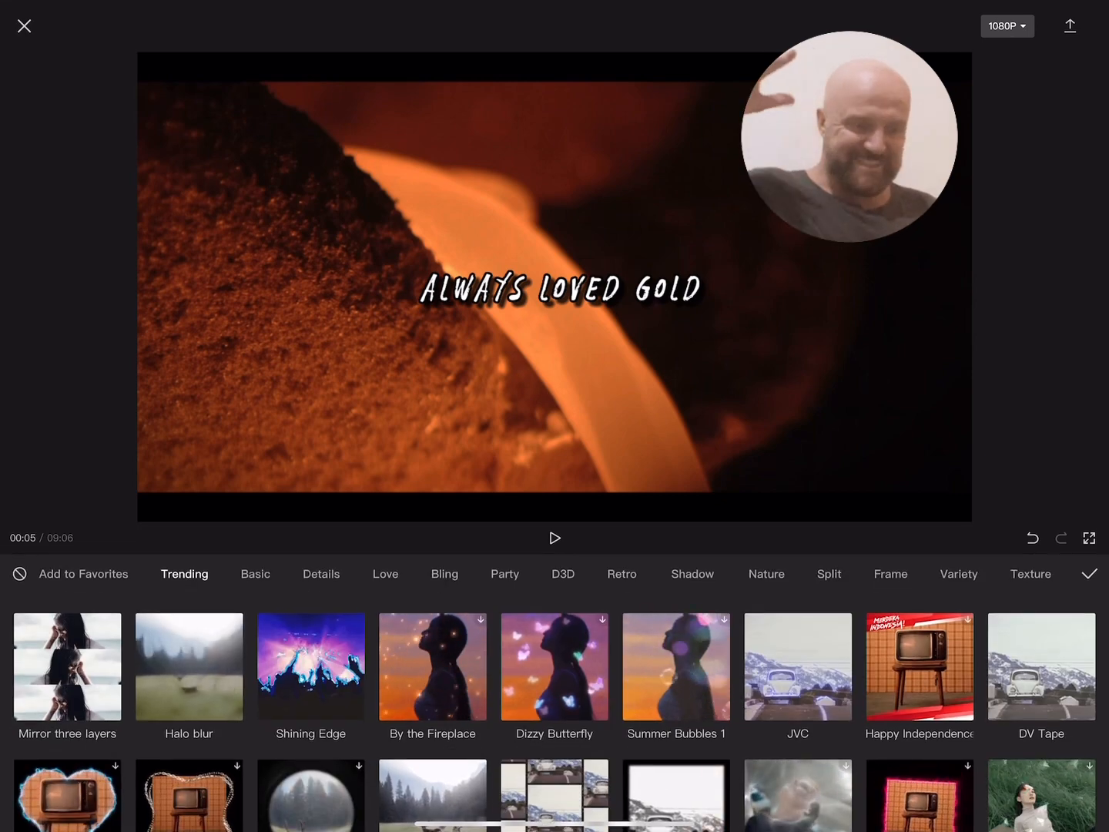
left_click(443, 573)
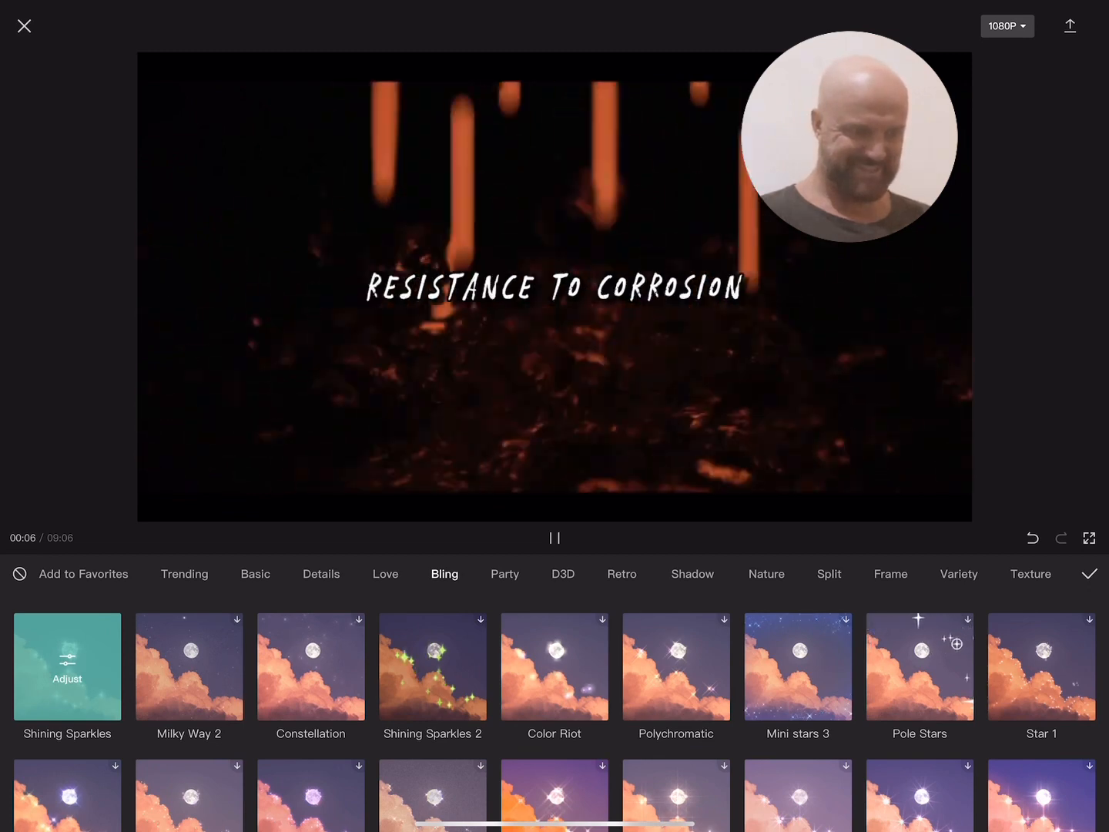
left_click(554, 538)
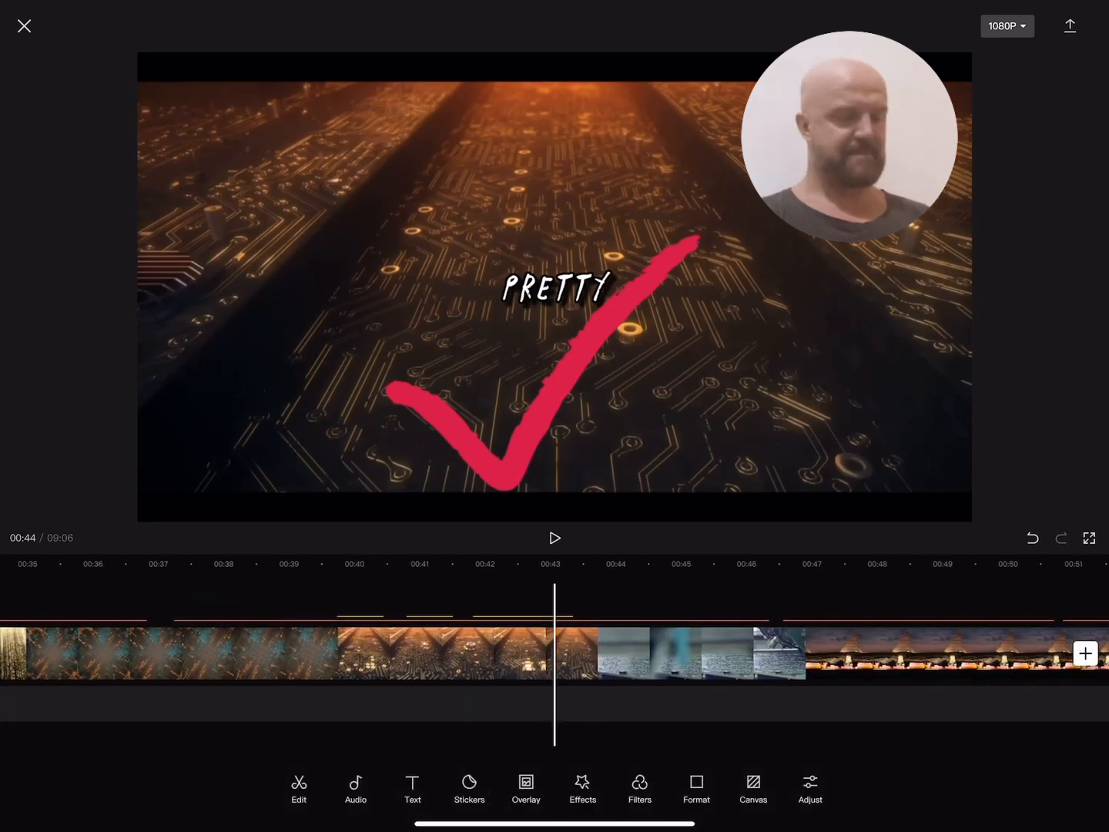
Edit the caption at 00:55 to read 'gold is already the best conductor'.
left_click(555, 538)
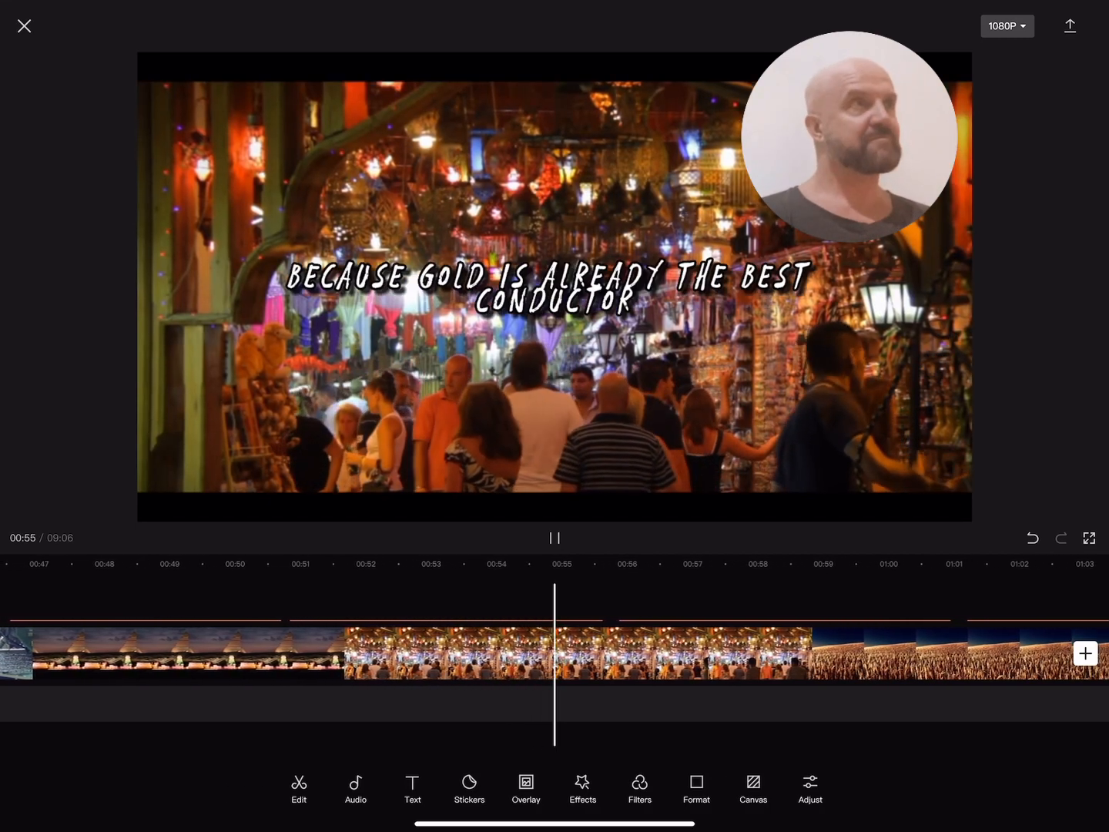
left_click(554, 537)
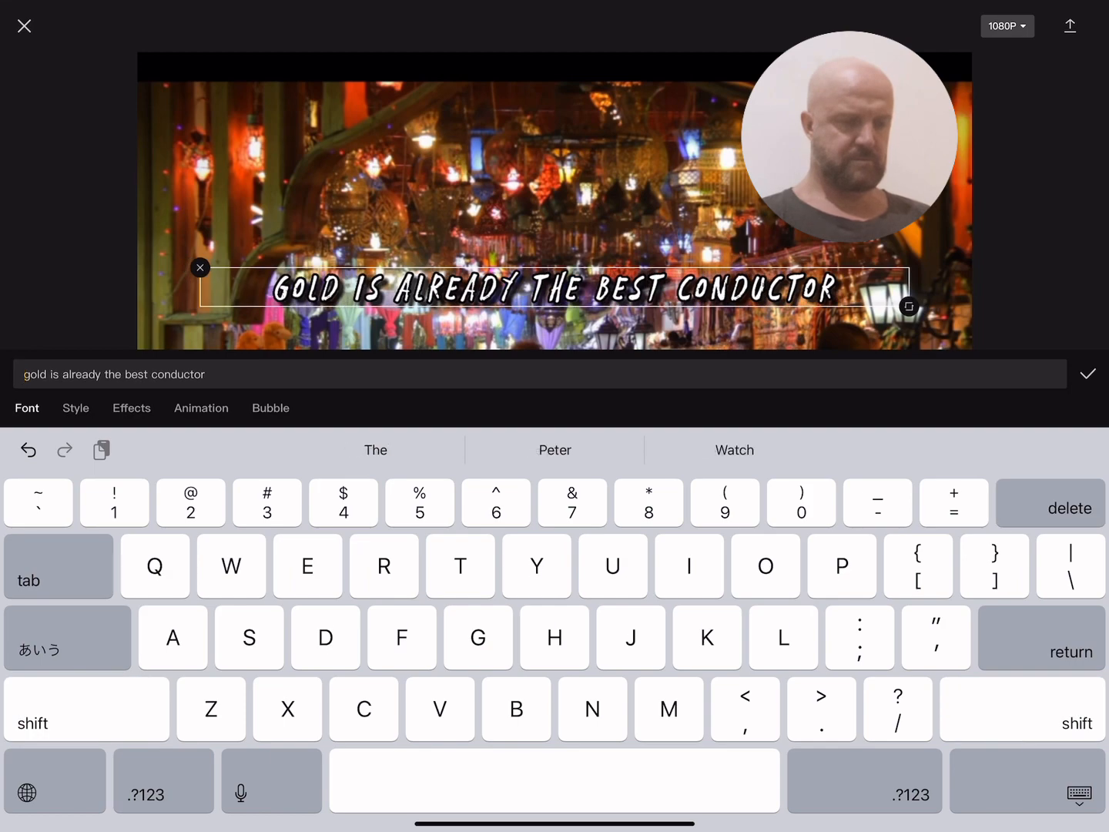
left_click(1087, 373)
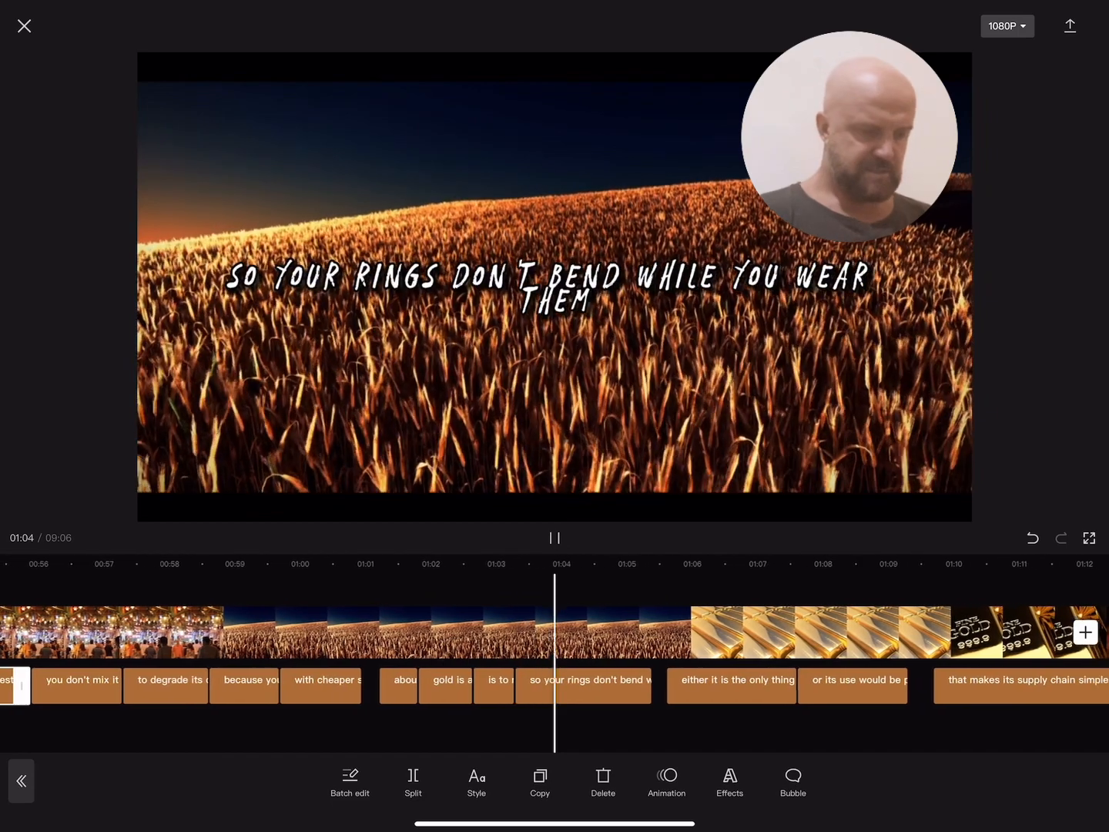
Edit two captions to 'your rings don't bend while you wear them' and 'the only thing to use for a product'.
left_click(555, 537)
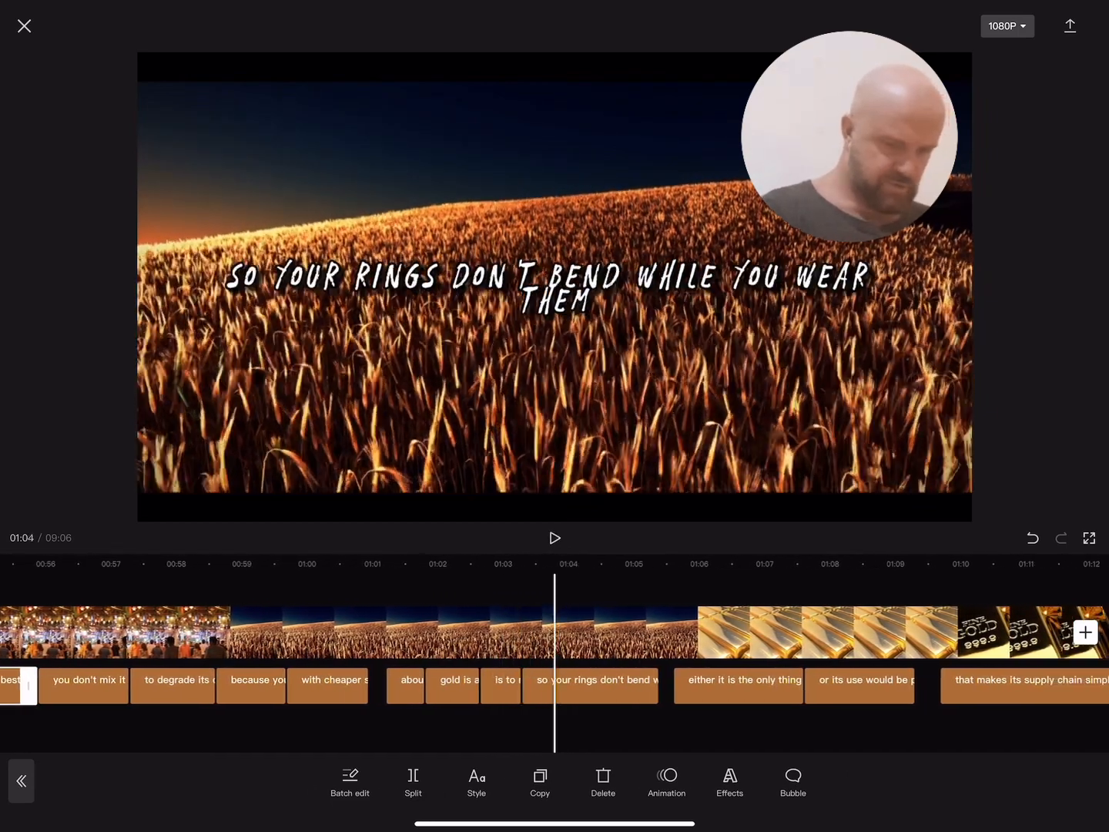
left_click(555, 538)
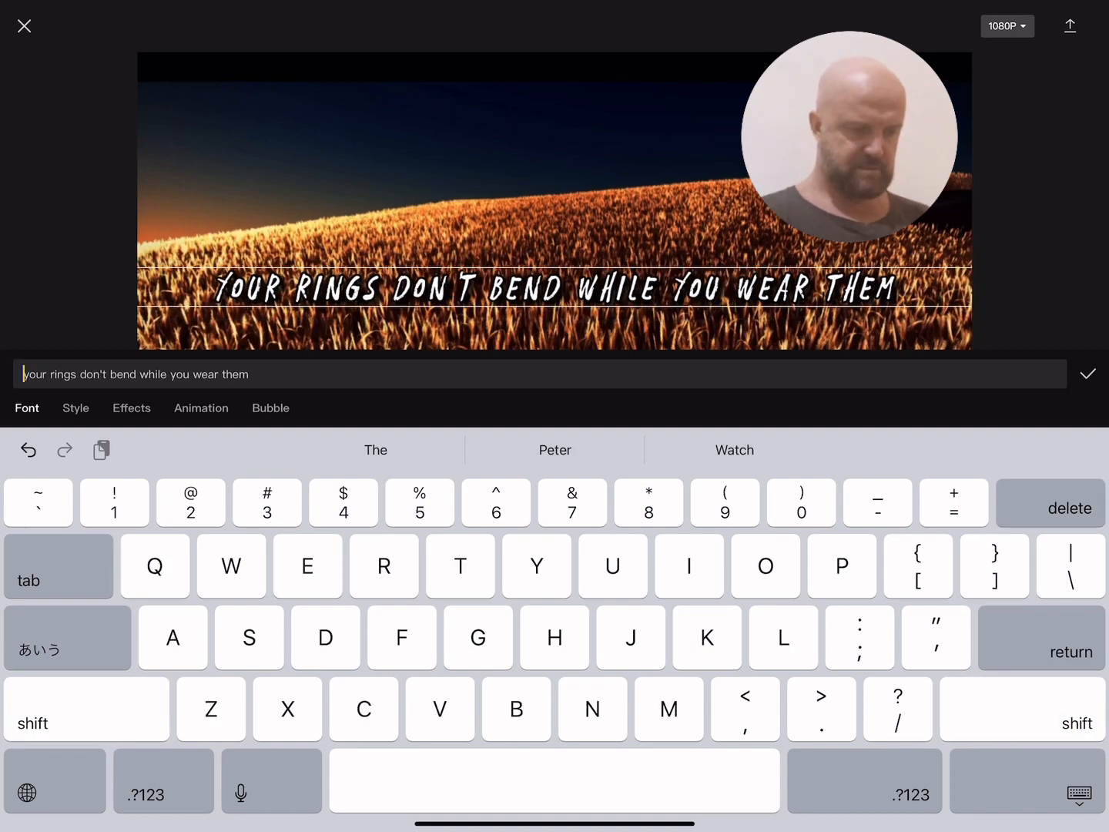
left_click(1088, 374)
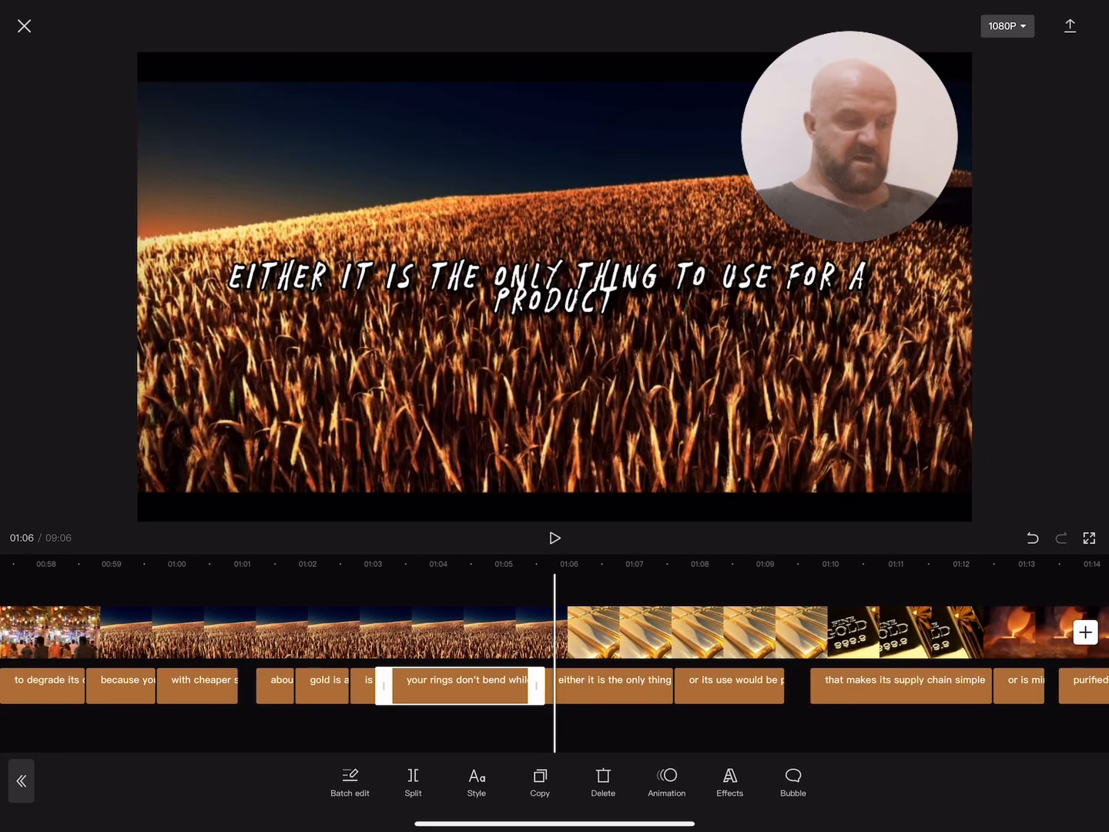
left_click(554, 538)
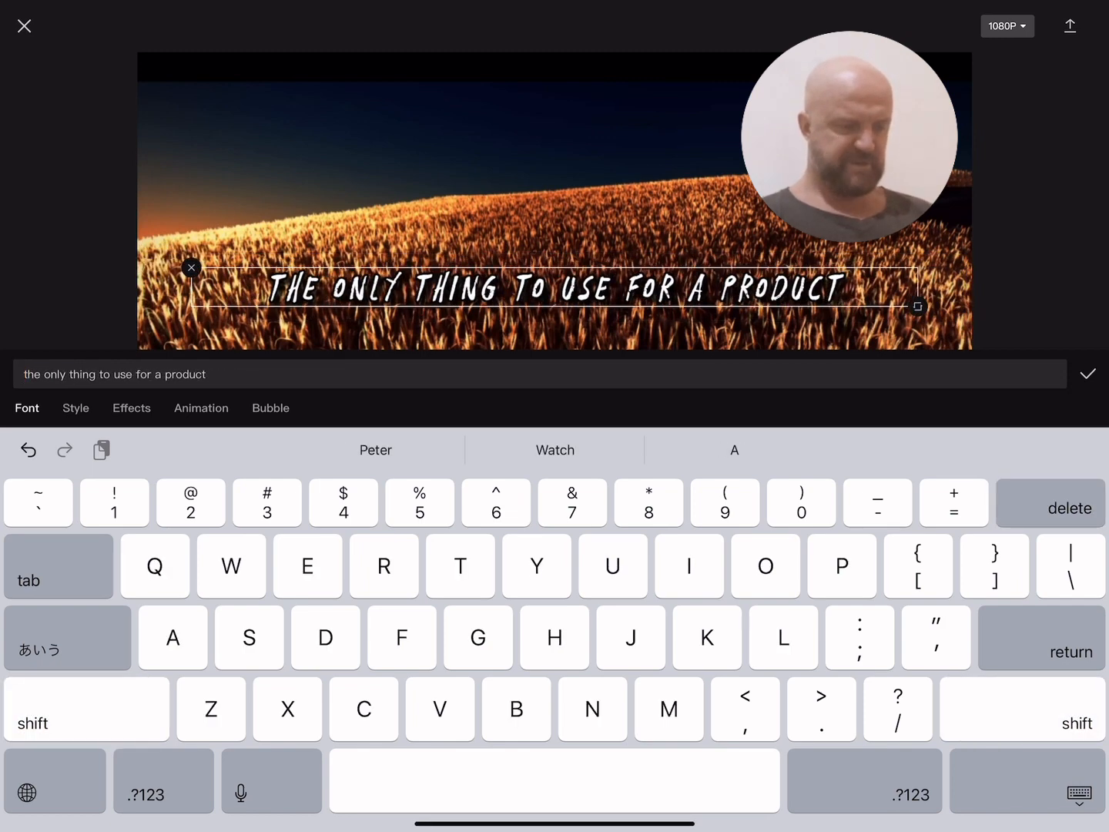
left_click(1087, 375)
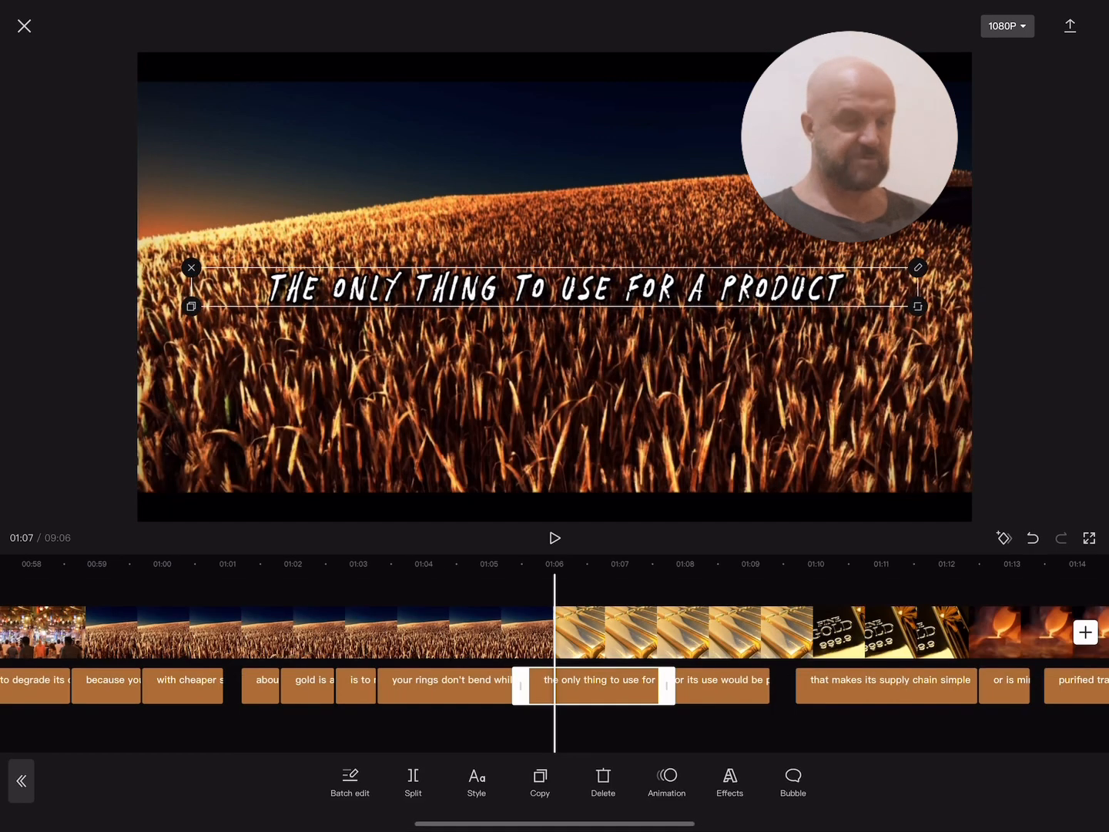